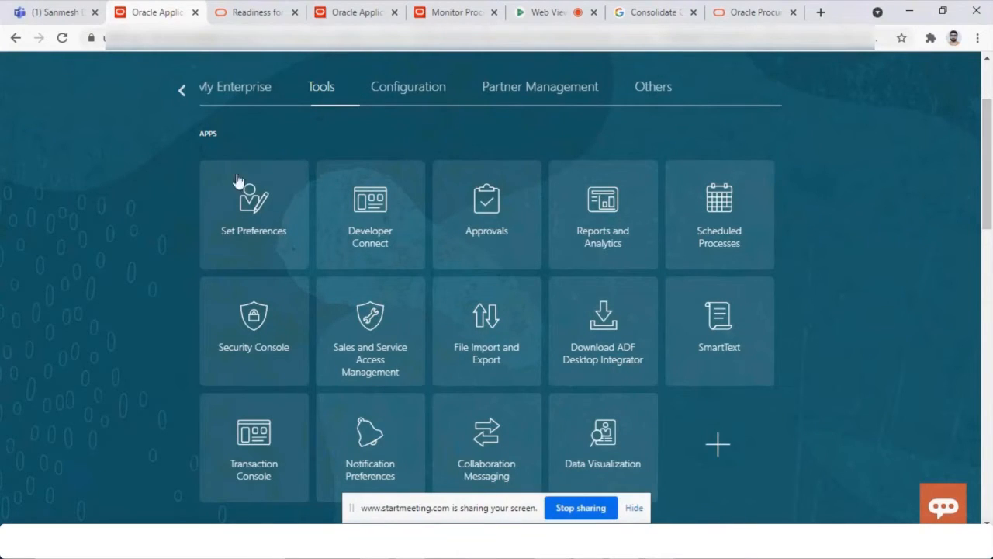
- Page back through the springboard app groups to reach the Supply Chain Execution apps
left_click(182, 89)
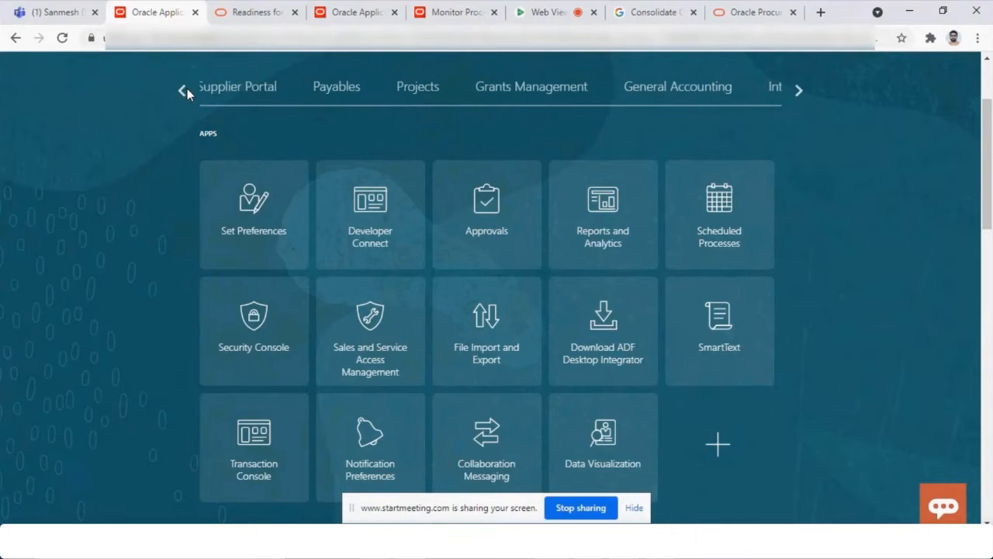
left_click(182, 89)
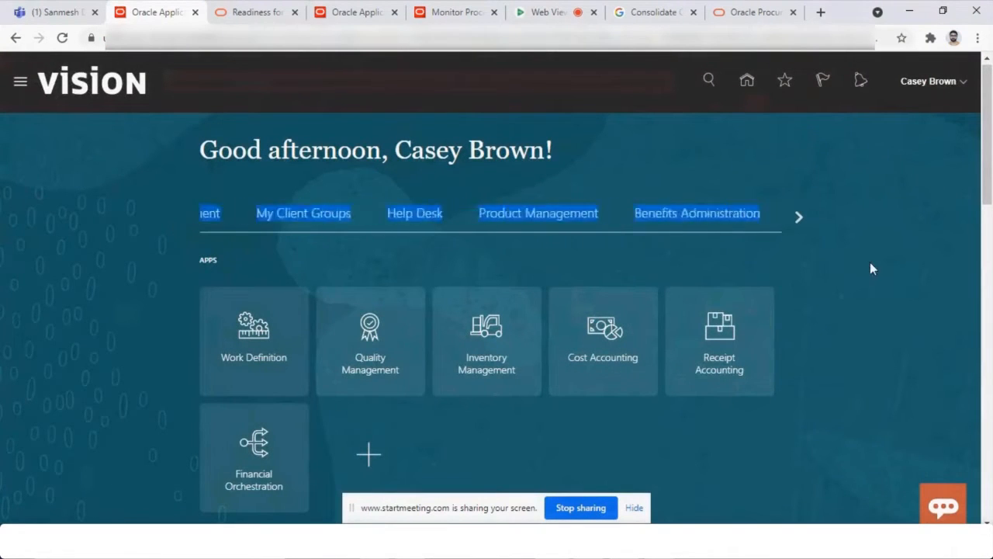
left_click(798, 218)
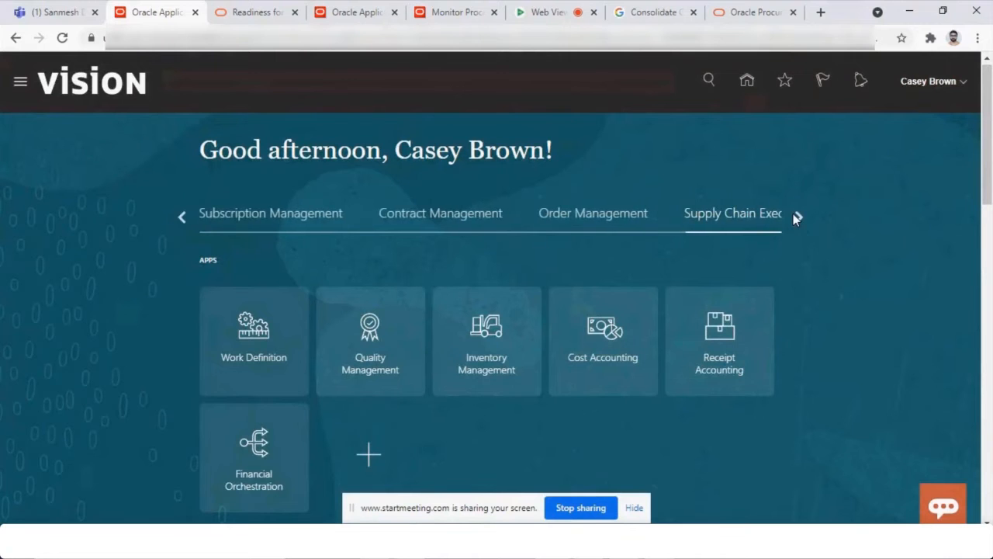
scroll("down", 3)
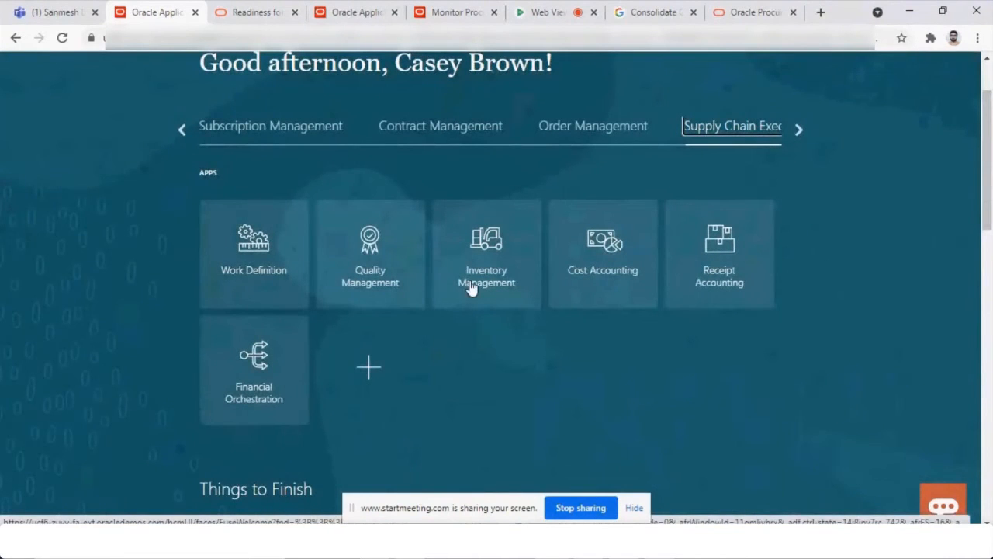
mouse_move(596, 262)
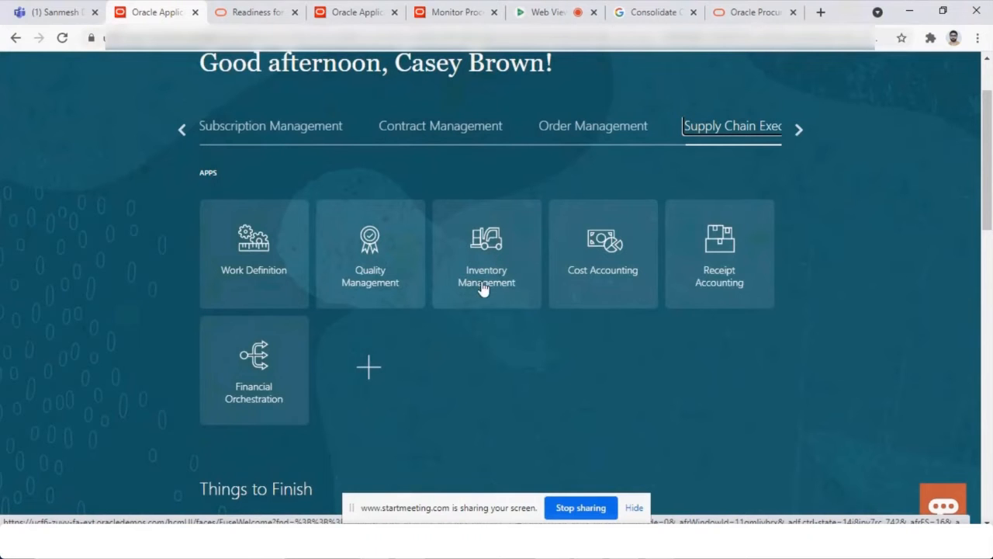
mouse_move(610, 278)
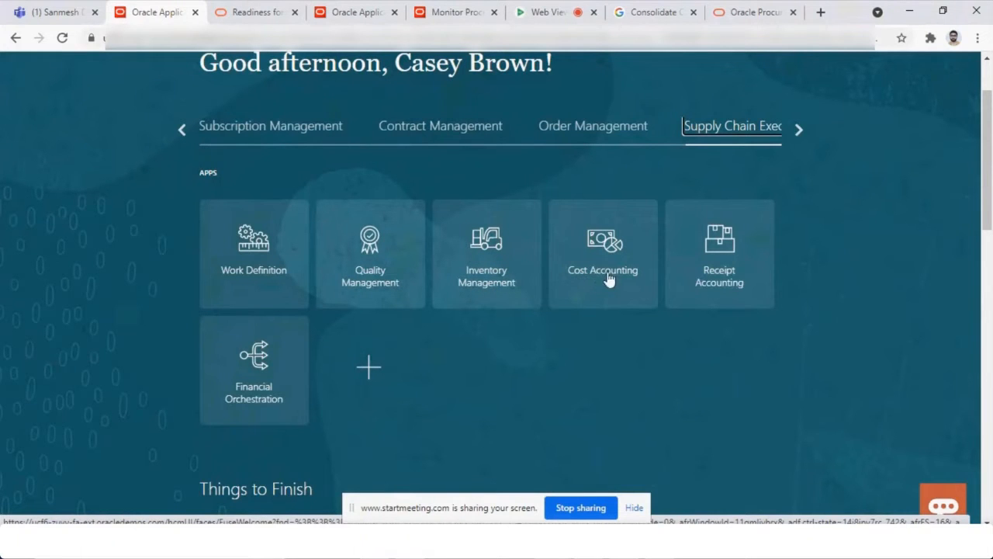
mouse_move(608, 279)
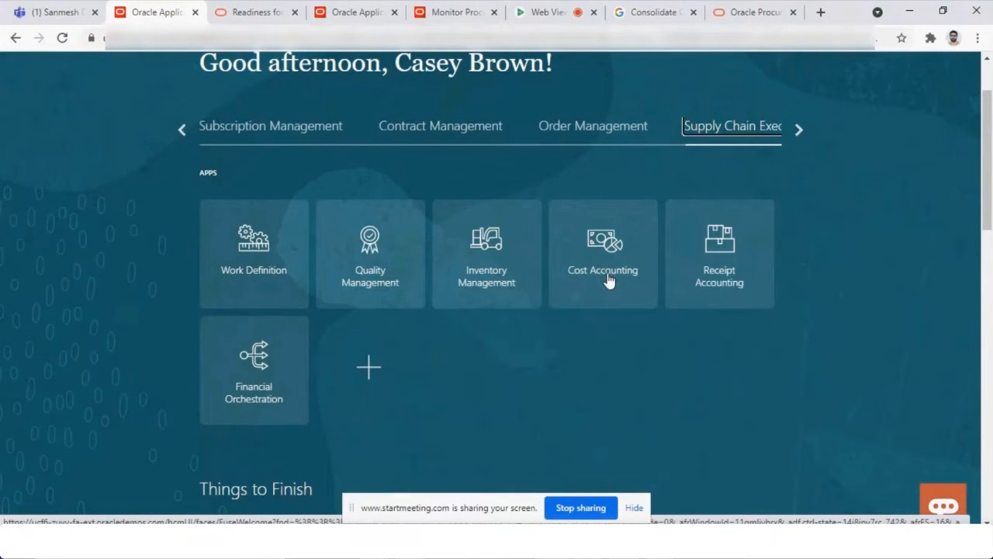
mouse_move(594, 286)
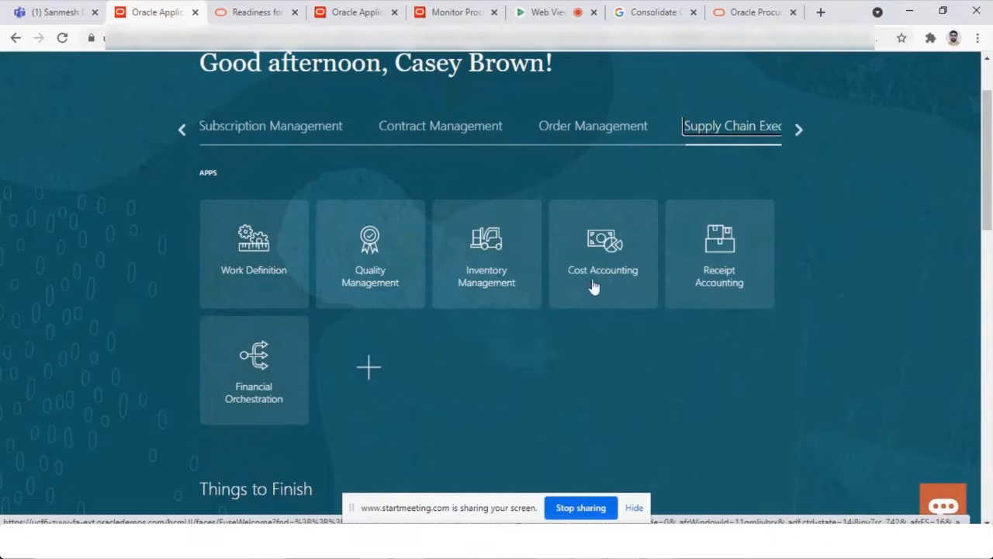
mouse_move(748, 247)
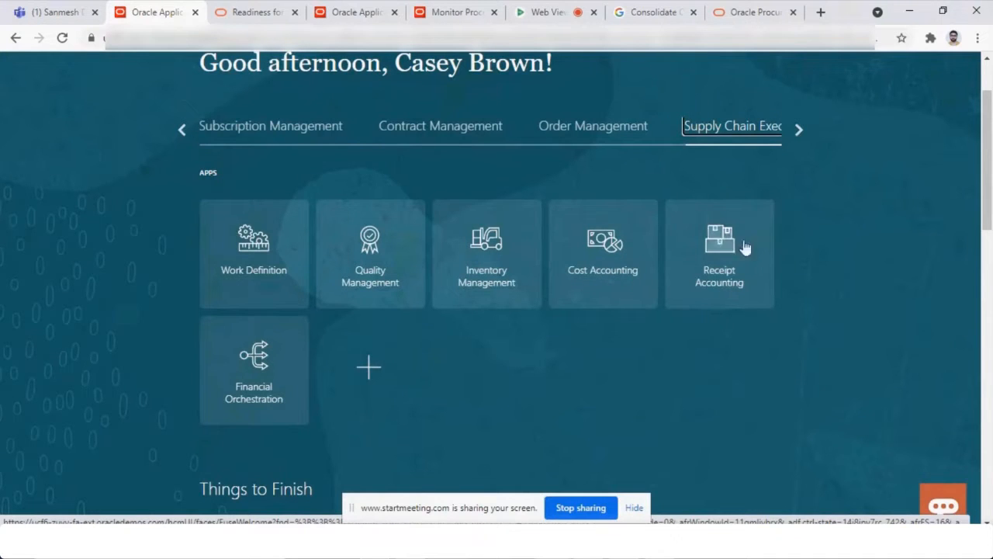
mouse_move(733, 277)
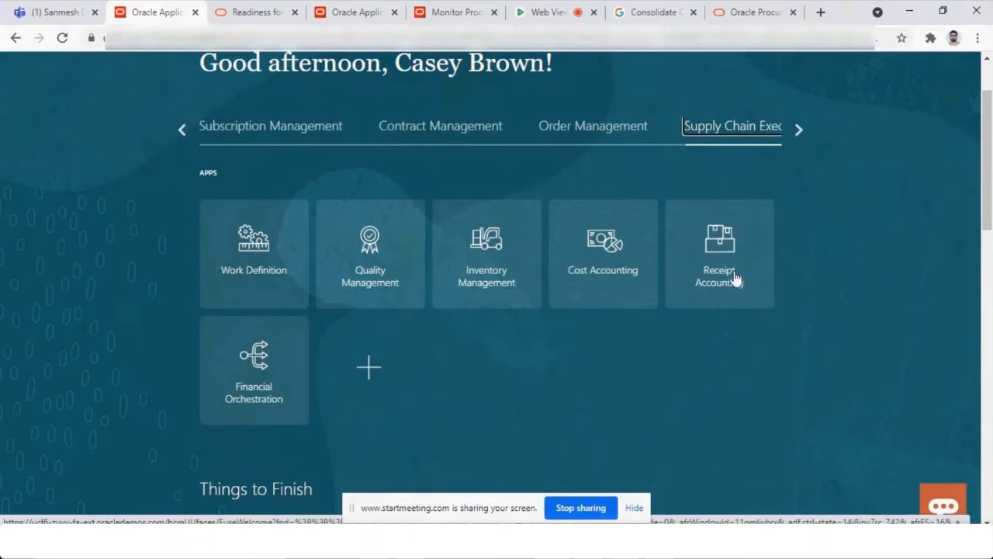
mouse_move(485, 272)
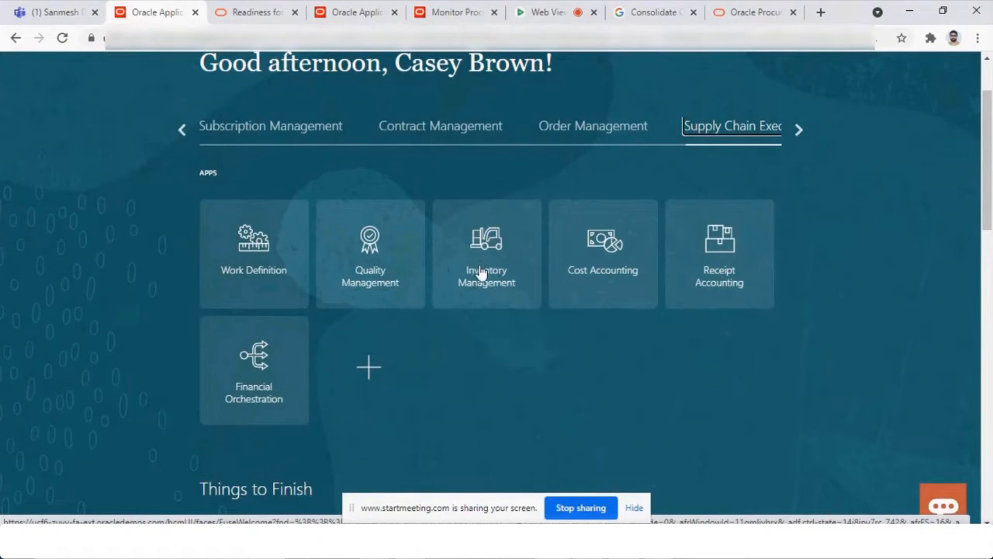
mouse_move(729, 278)
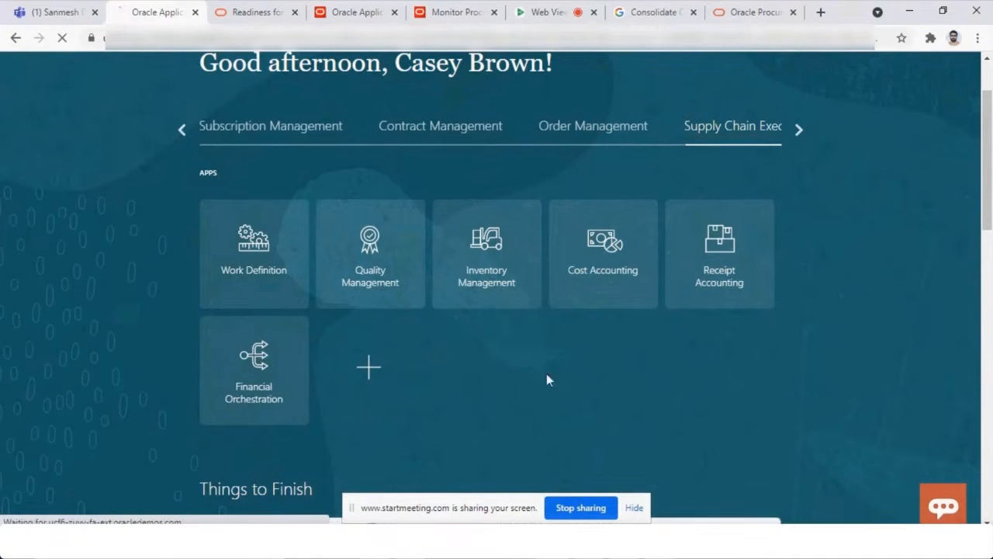
- Launch Inventory Management and scroll its overview infolets such as Receipt Lines
left_click(486, 252)
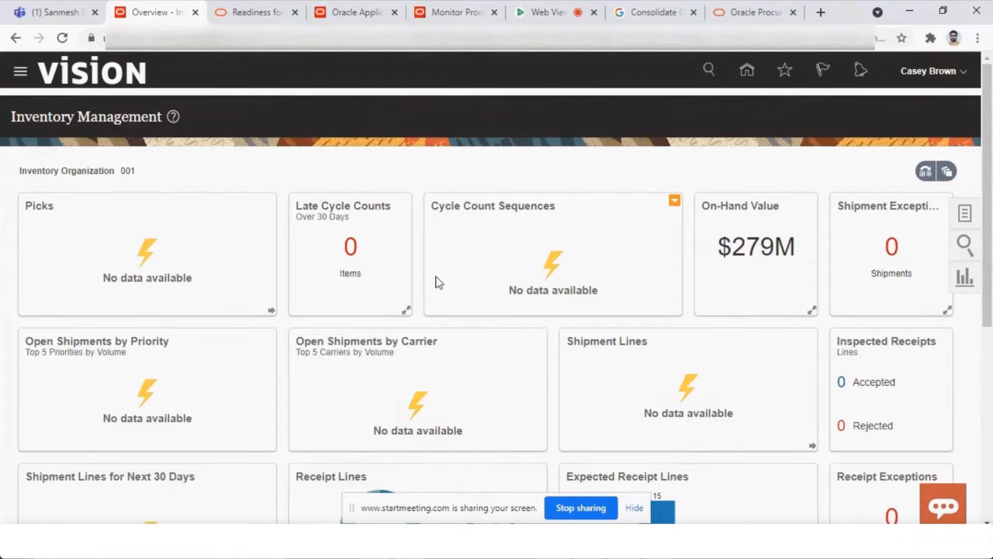
mouse_move(520, 224)
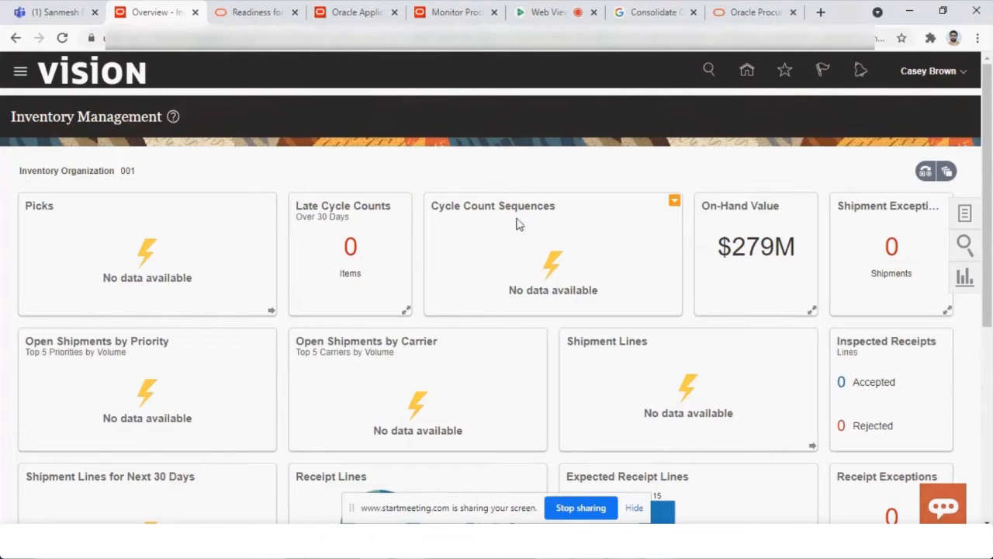
mouse_move(537, 246)
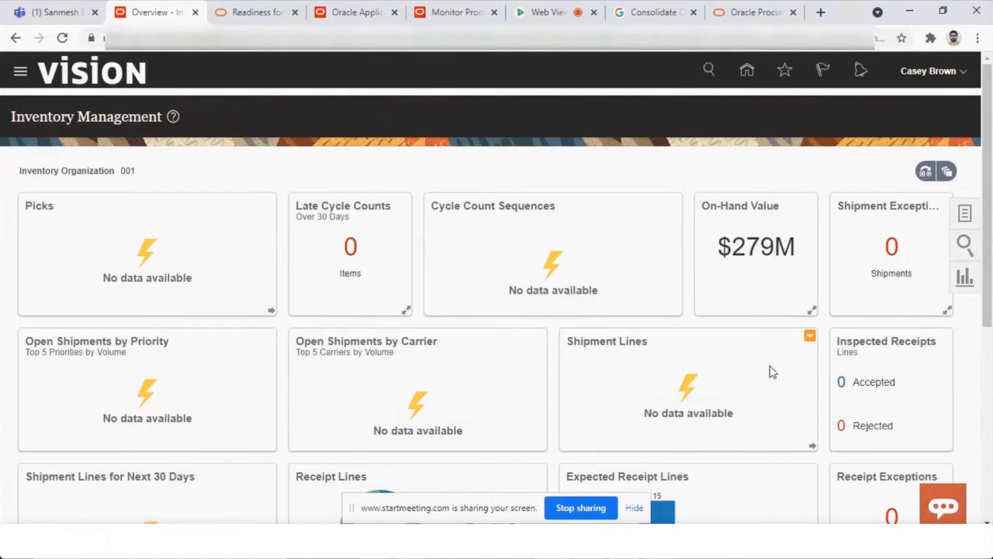
mouse_move(900, 388)
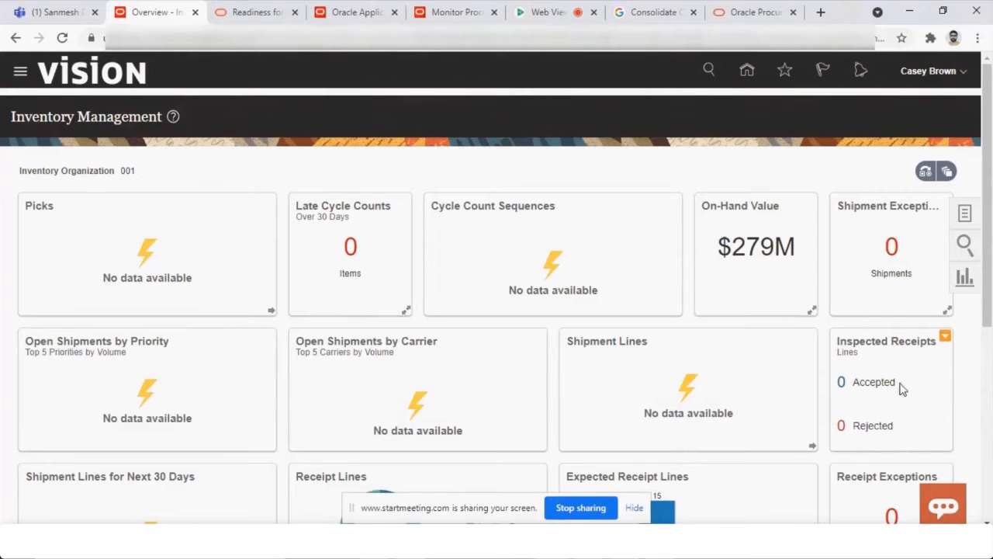
mouse_move(885, 383)
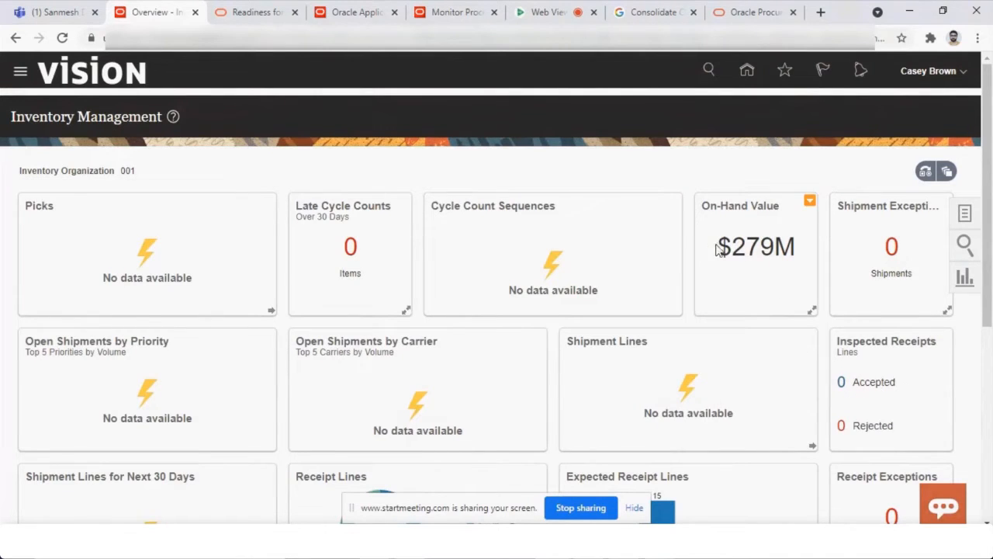
mouse_move(743, 223)
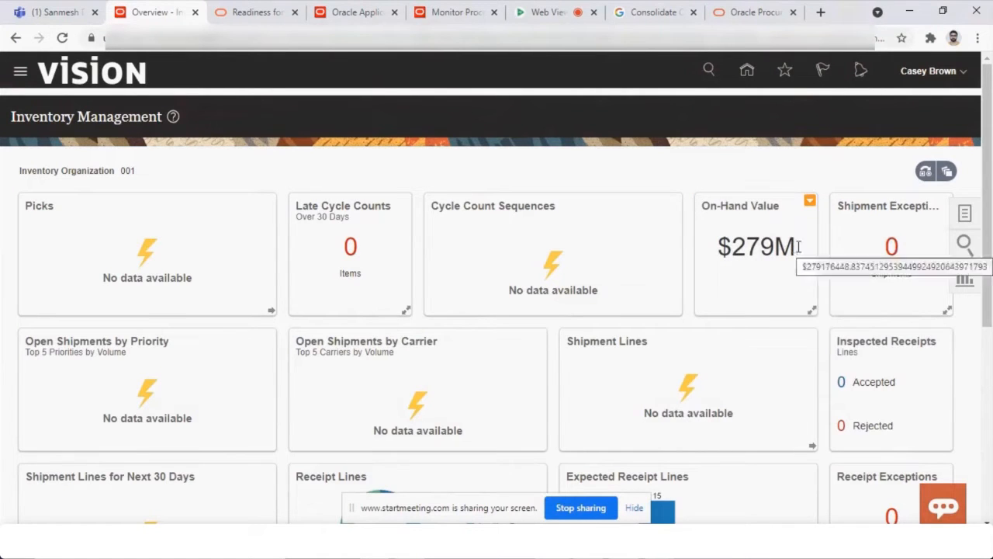
scroll("down", 3)
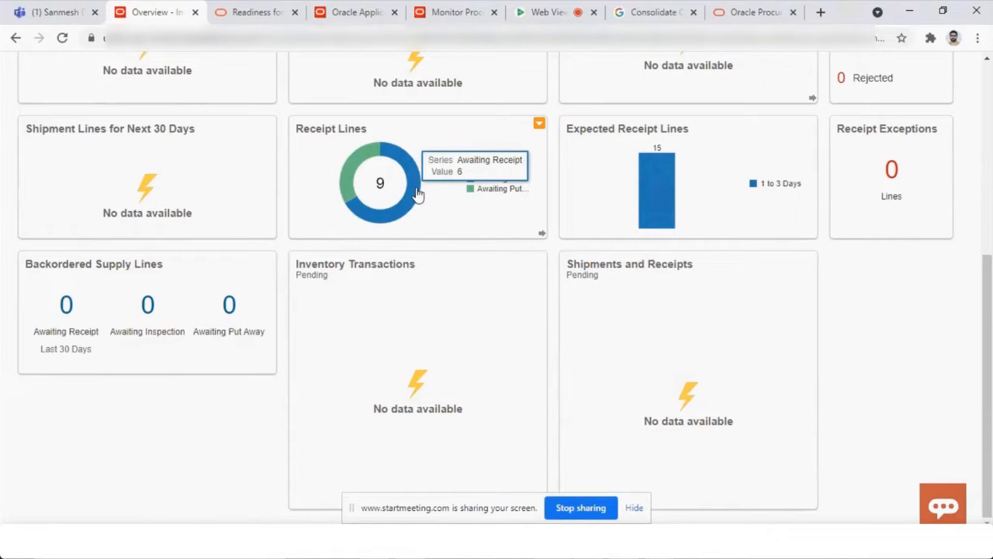
mouse_move(496, 190)
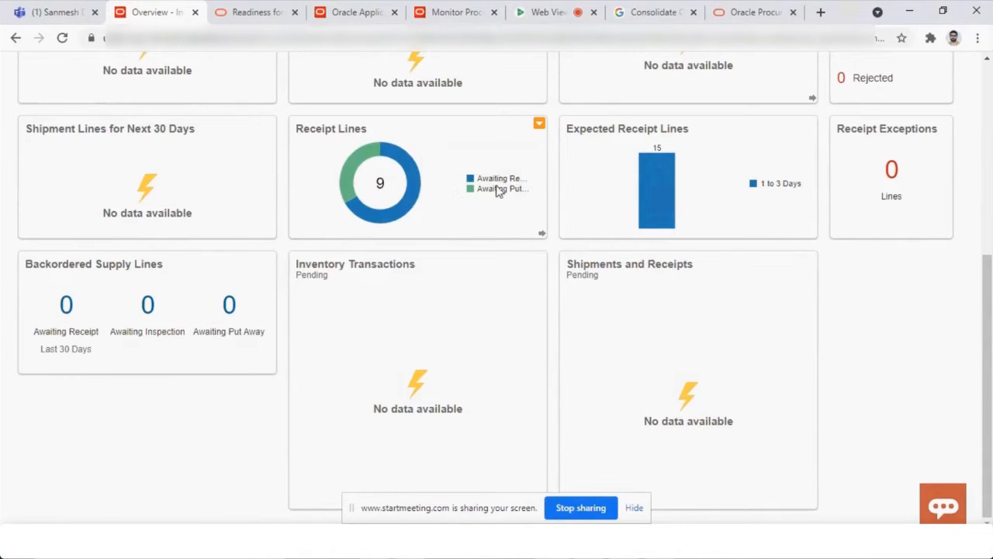
mouse_move(497, 192)
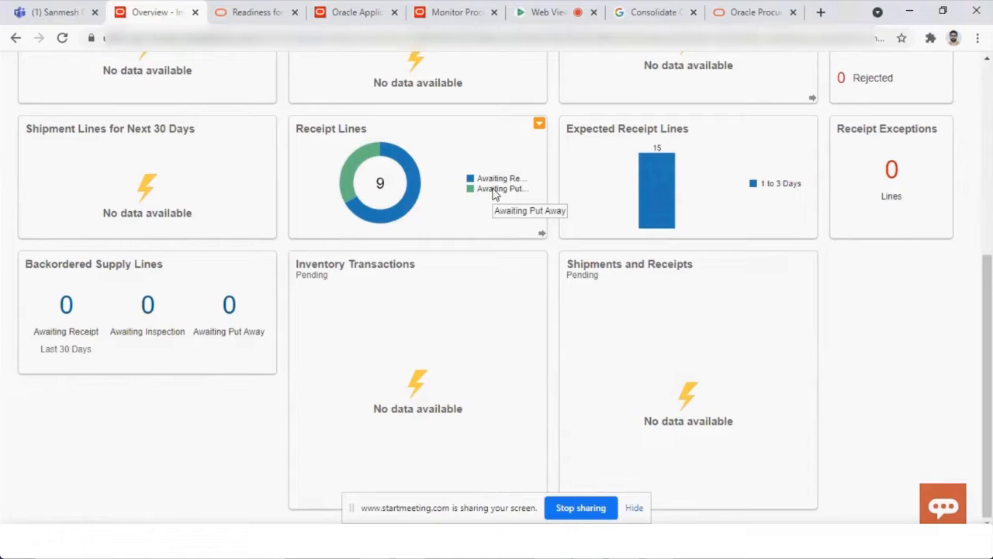
mouse_move(656, 196)
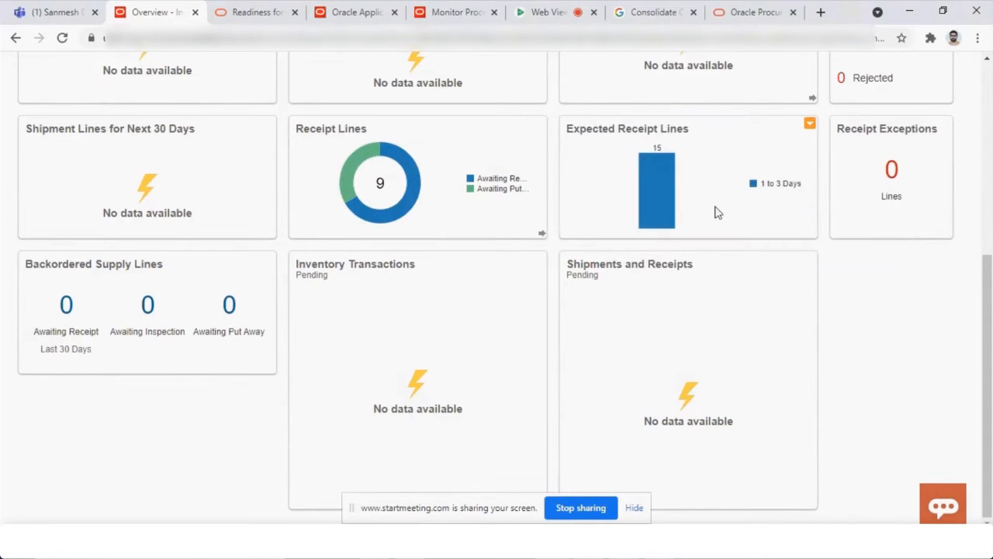
mouse_move(776, 195)
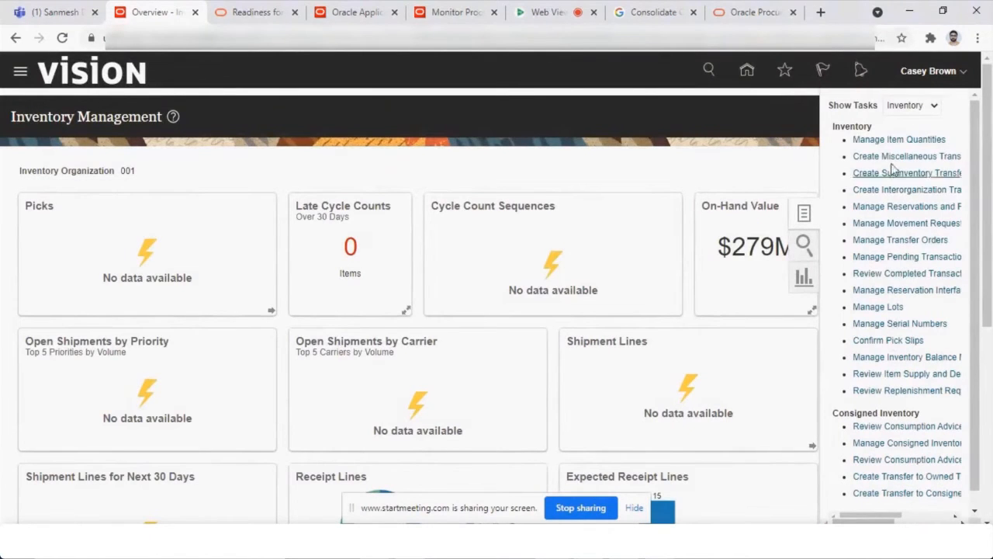
mouse_move(899, 140)
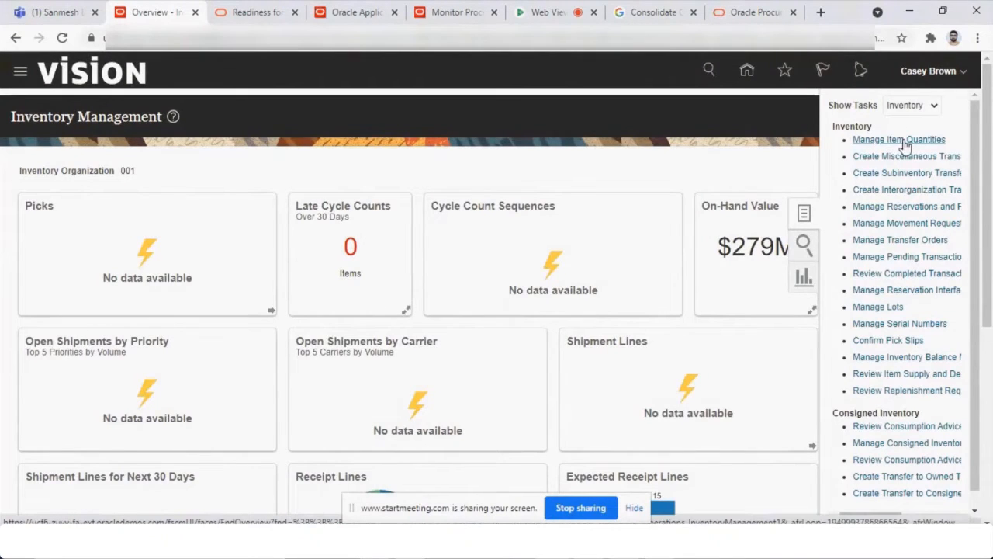
mouse_move(906, 185)
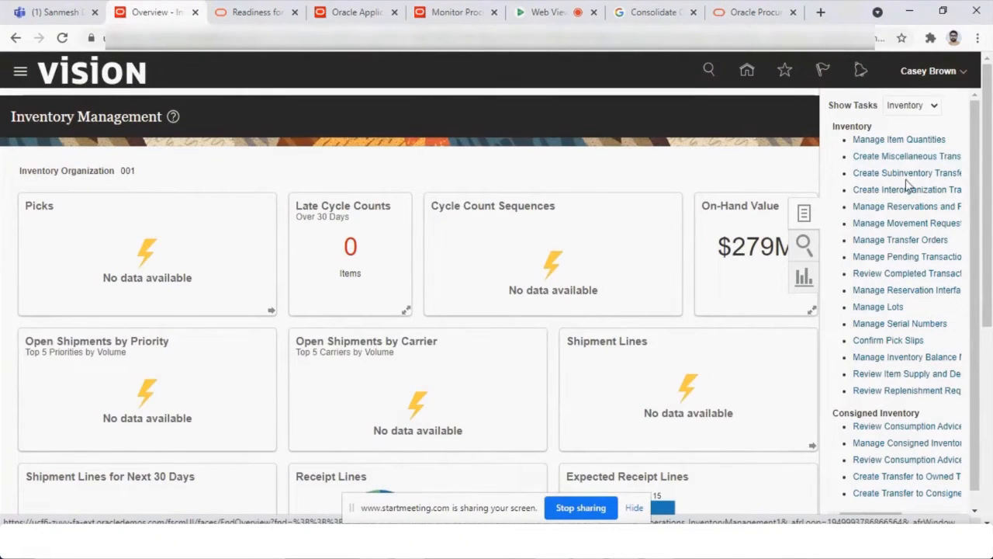
mouse_move(915, 194)
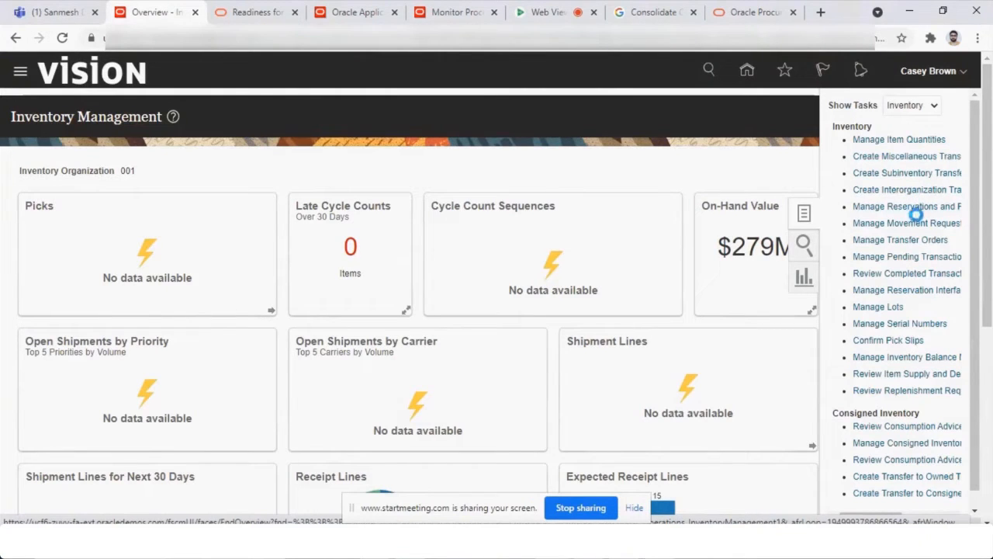
mouse_move(906, 223)
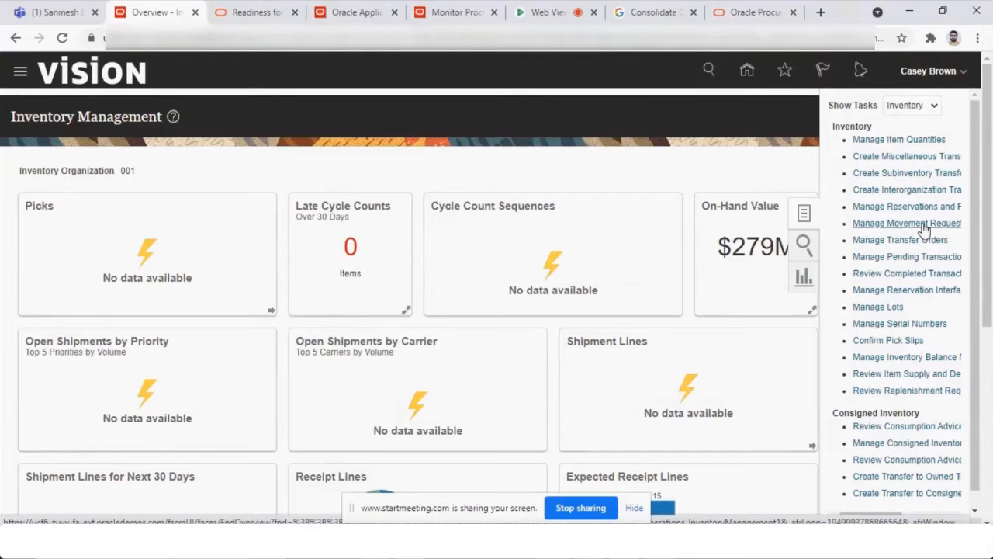
- Browse the Show Tasks categories, trying Counts and Shipments, while looking for receiving tasks
left_click(907, 189)
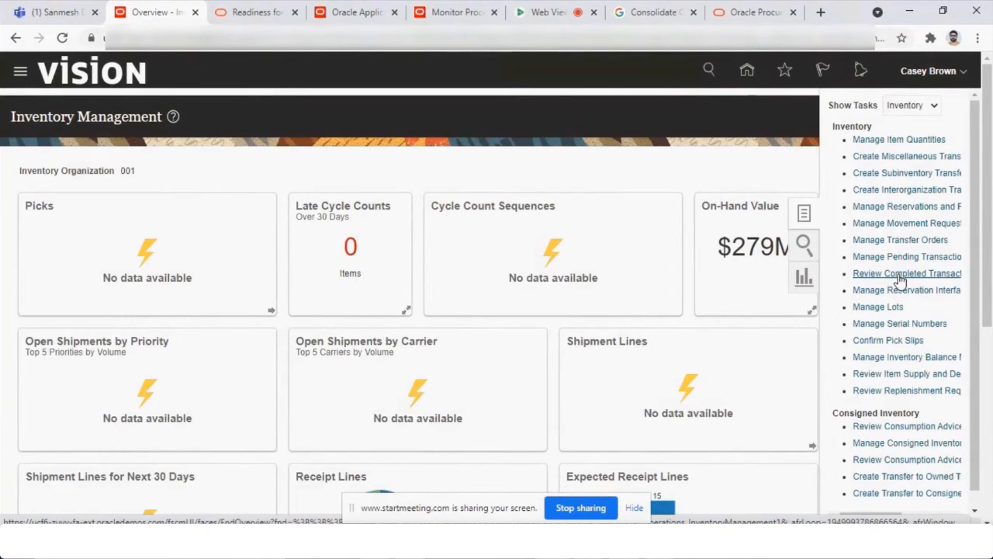
mouse_move(881, 284)
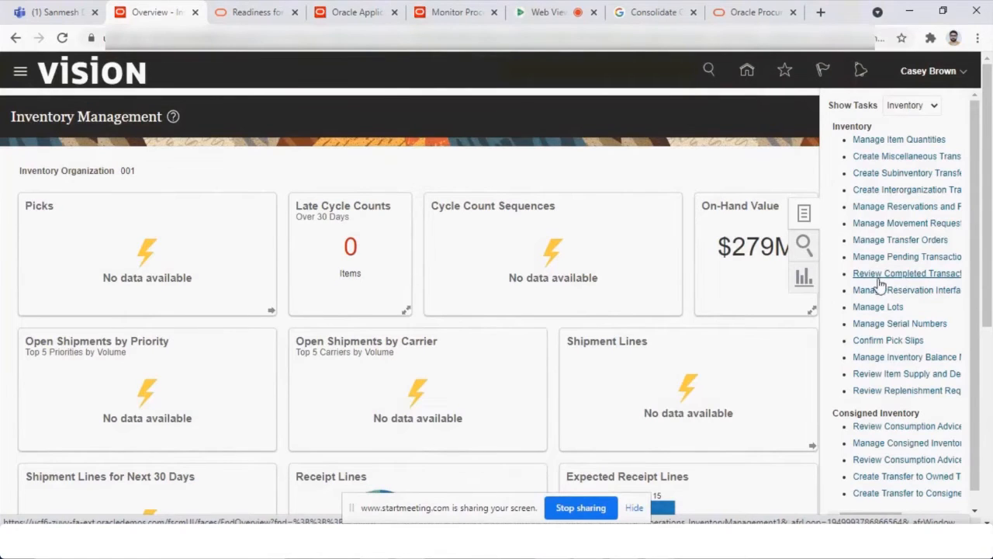
mouse_move(914, 278)
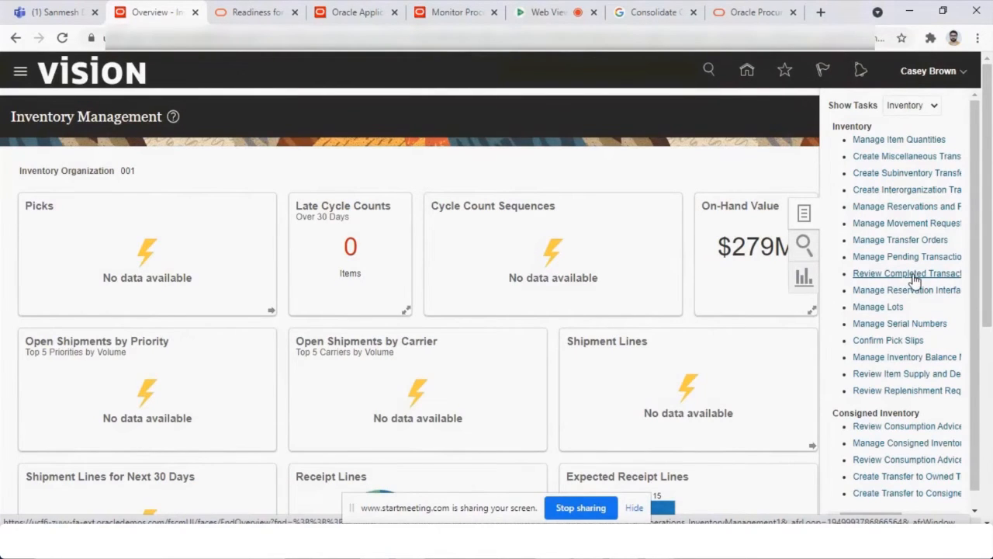
mouse_move(887, 280)
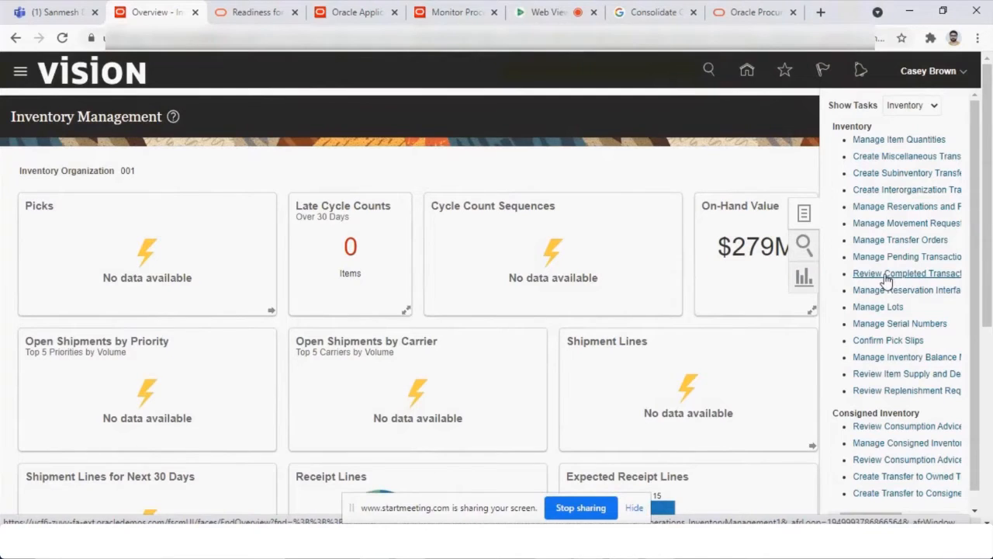
mouse_move(890, 306)
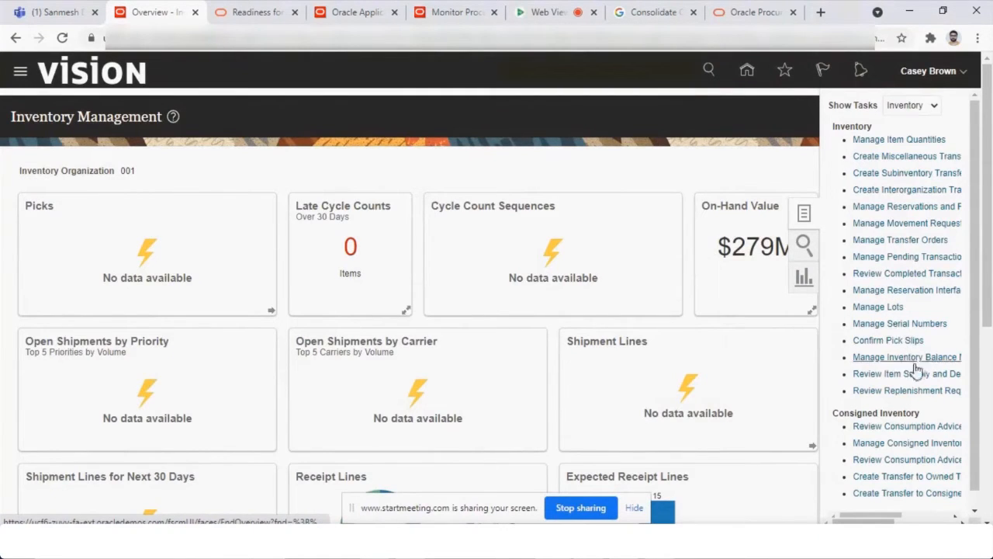
mouse_move(910, 374)
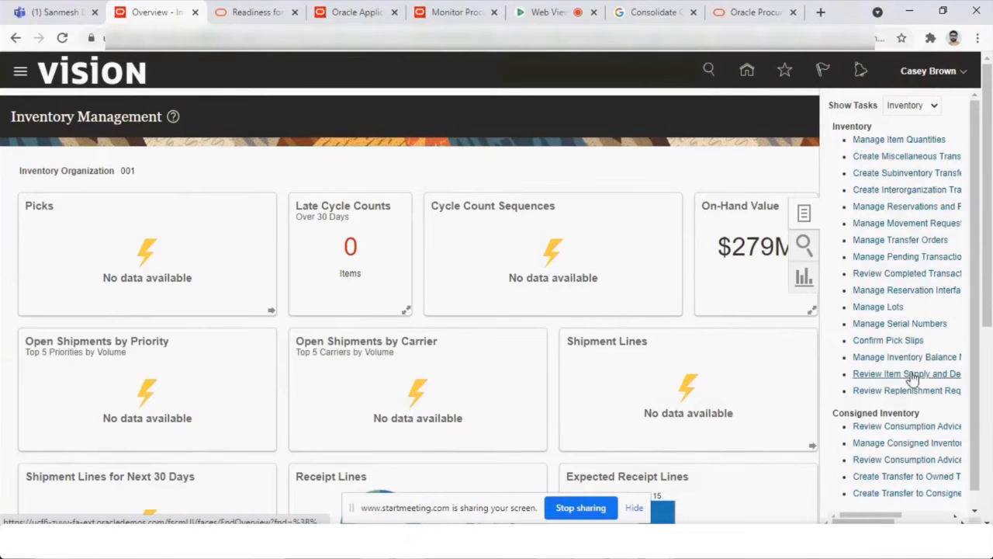
mouse_move(908, 109)
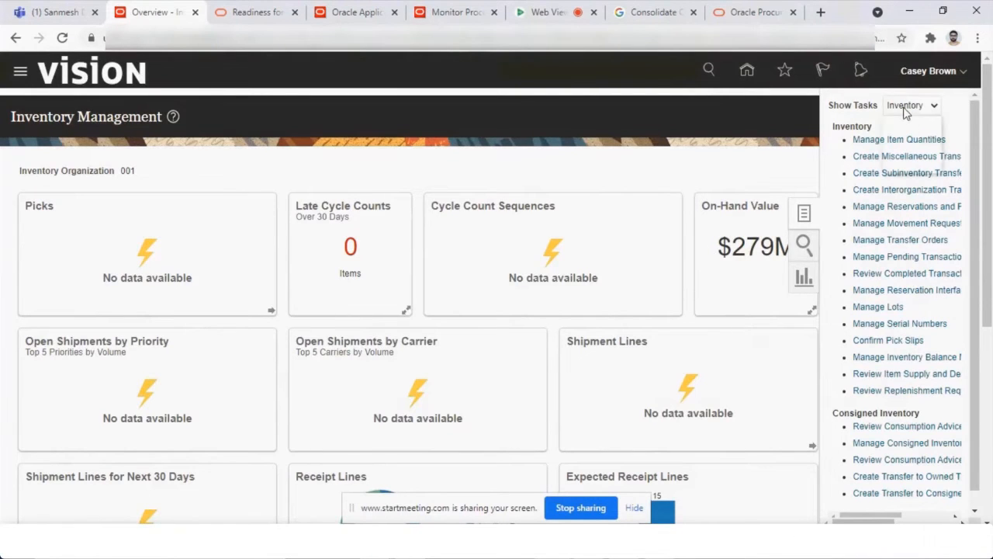
left_click(933, 105)
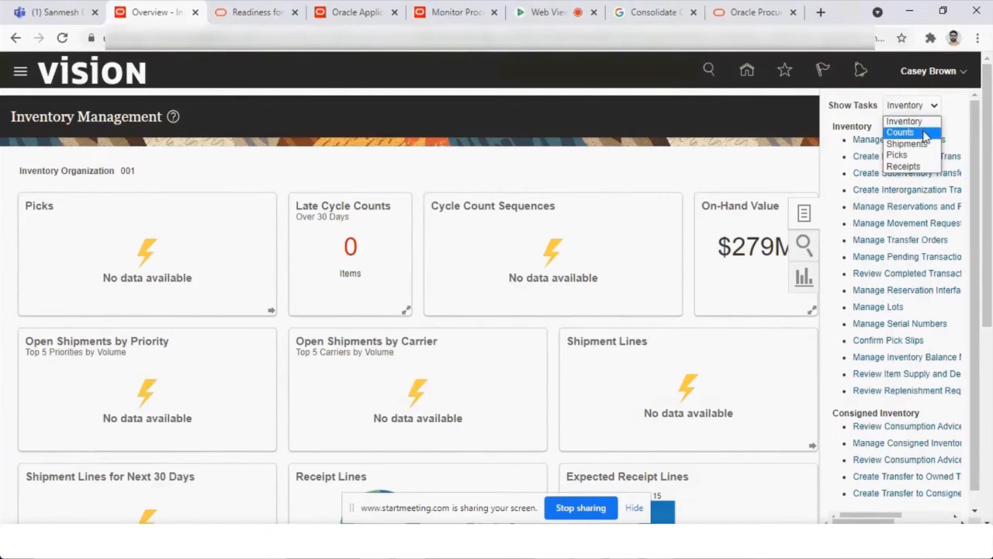
left_click(900, 132)
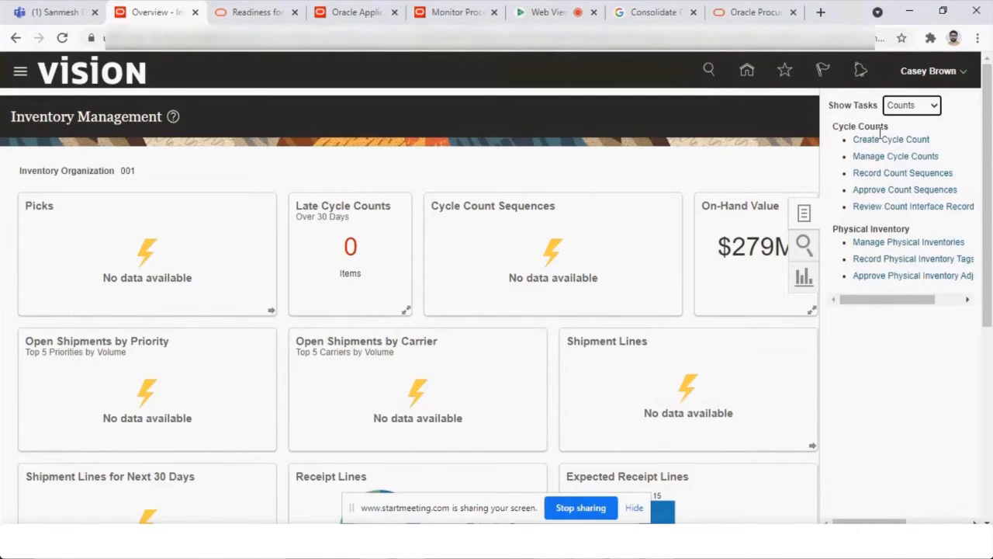
mouse_move(895, 127)
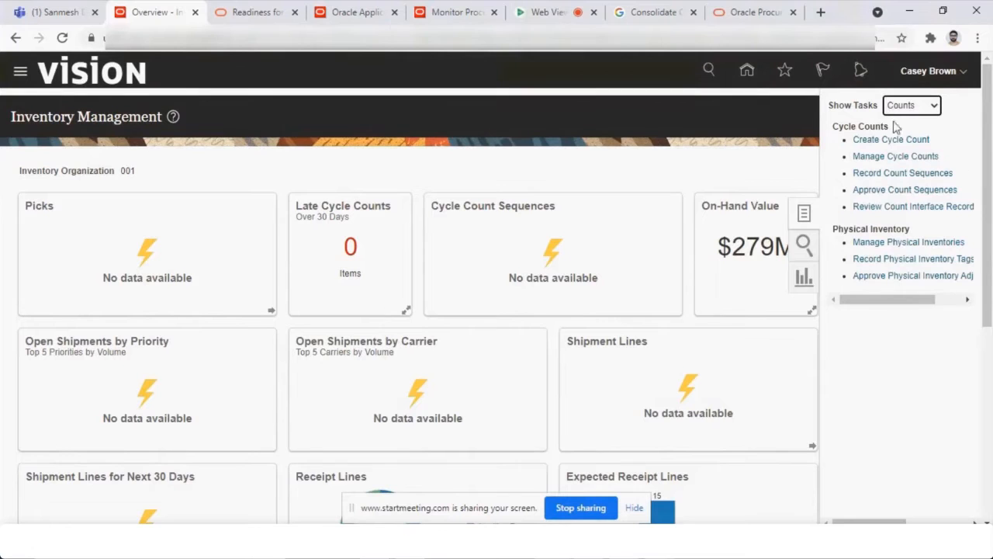
mouse_move(918, 156)
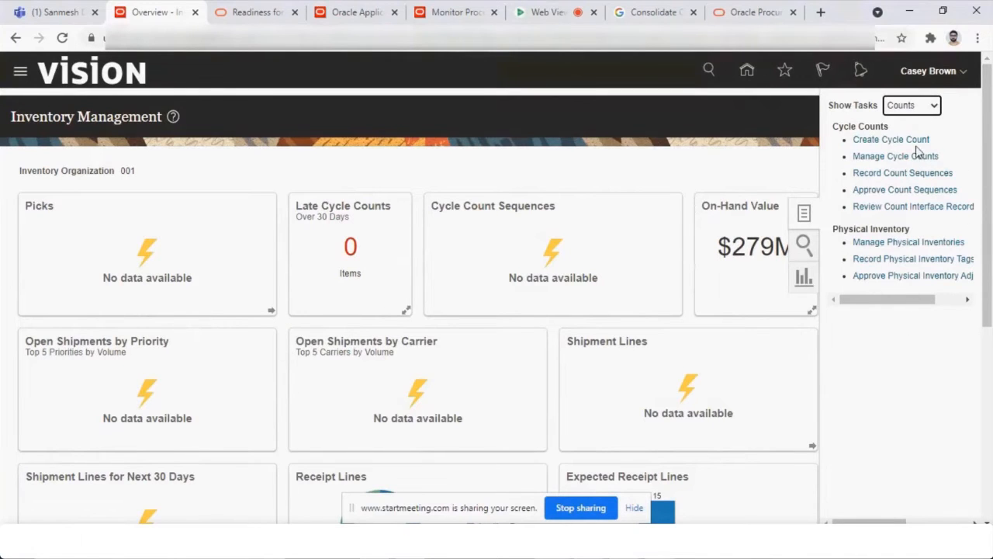
left_click(912, 105)
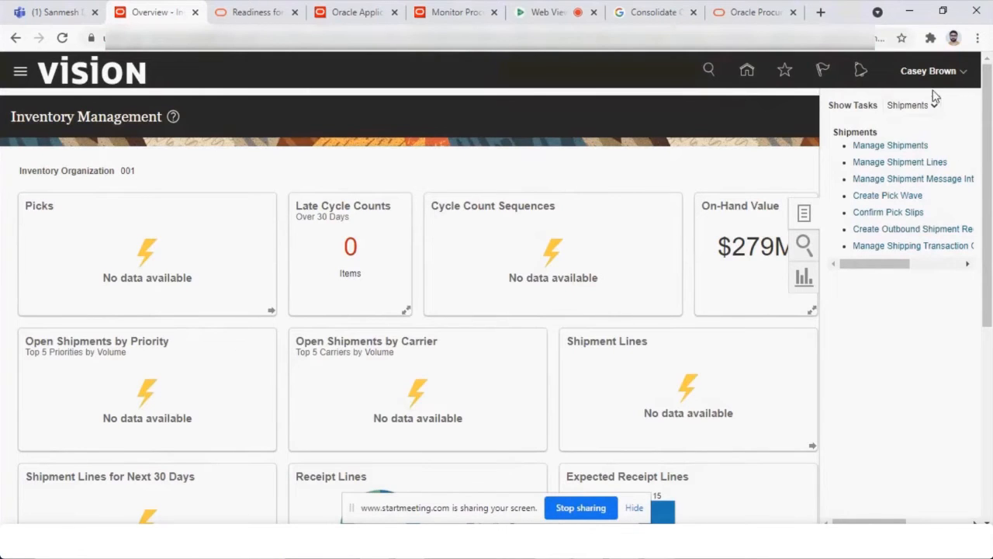
left_click(908, 105)
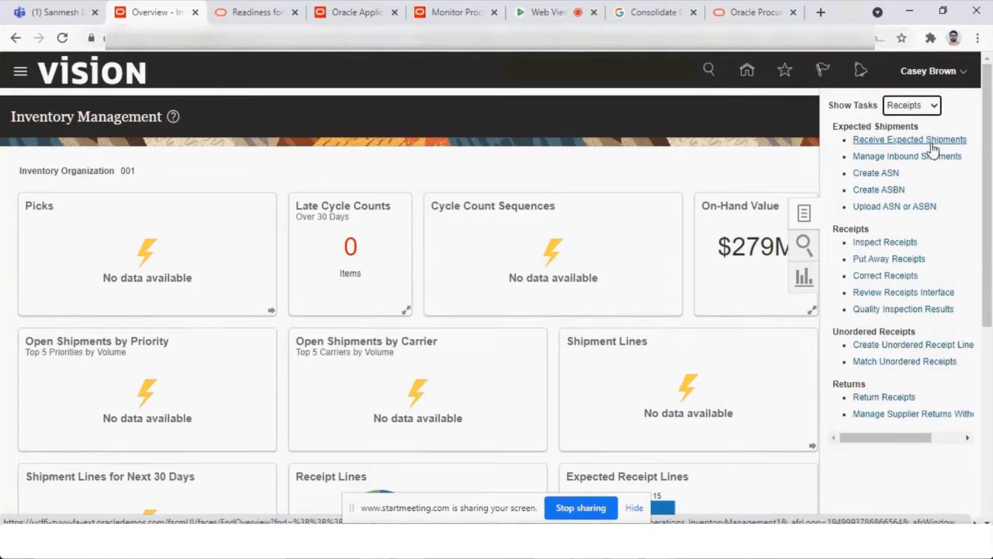
mouse_move(904, 145)
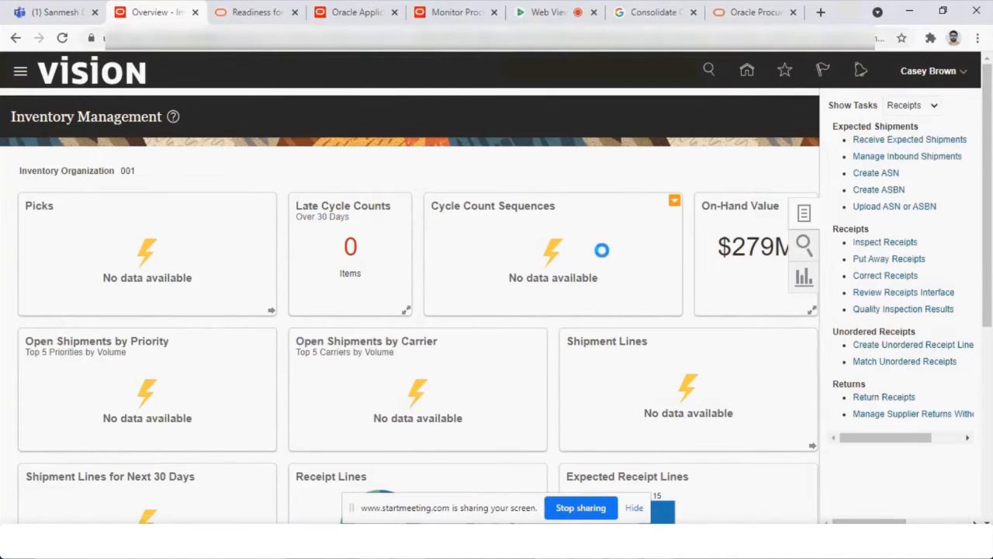
- Open Receive Expected Shipments, expand Advanced Search and view the Due Date range choices
left_click(911, 139)
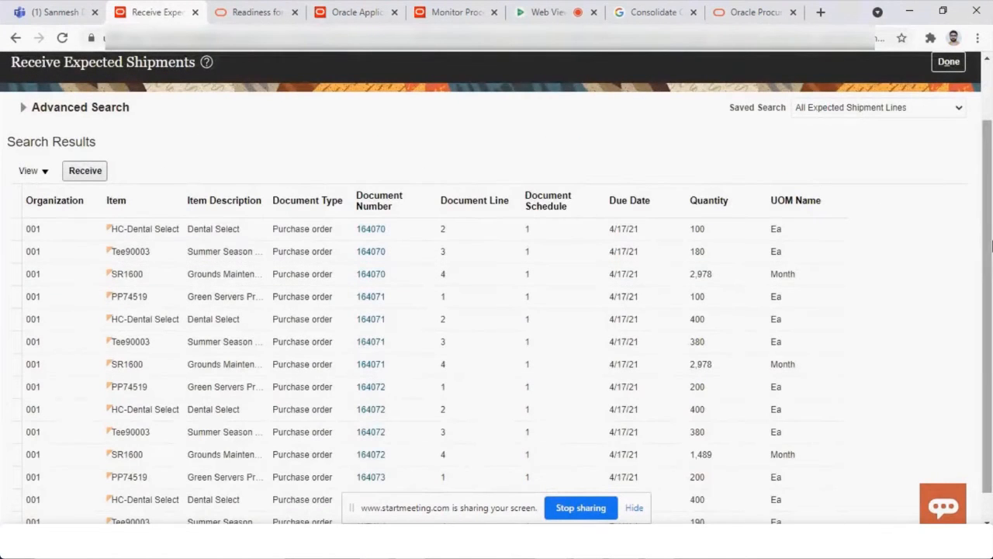
scroll("down", 3)
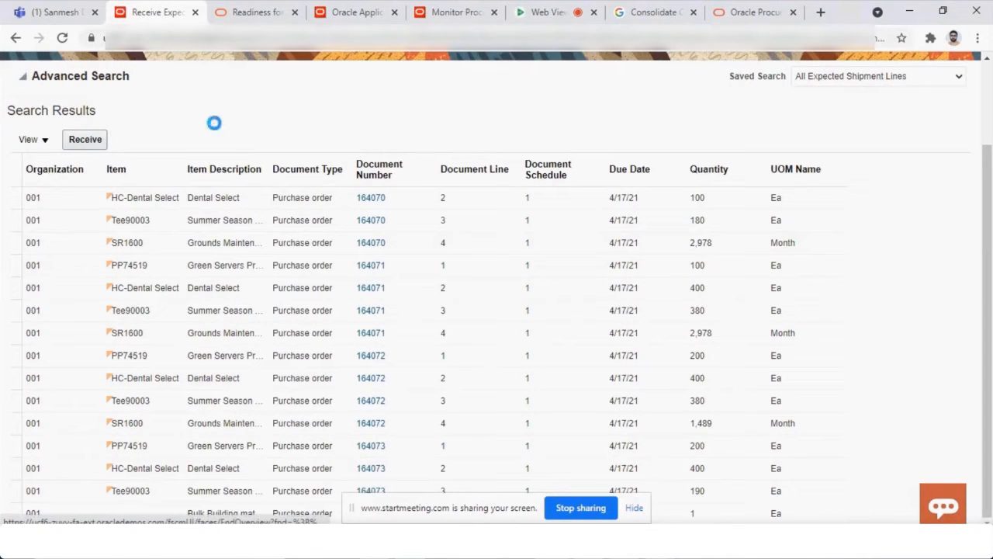
left_click(25, 76)
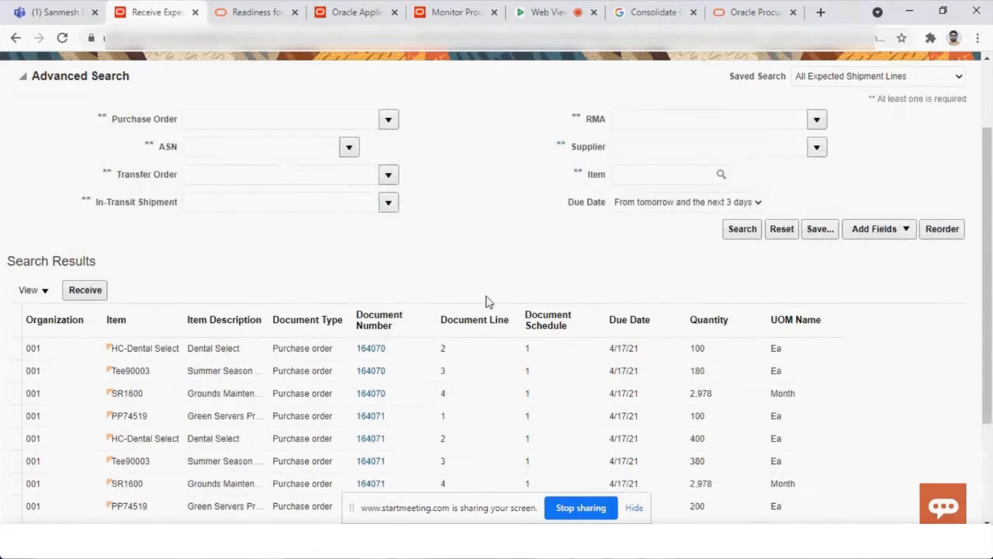
left_click(756, 201)
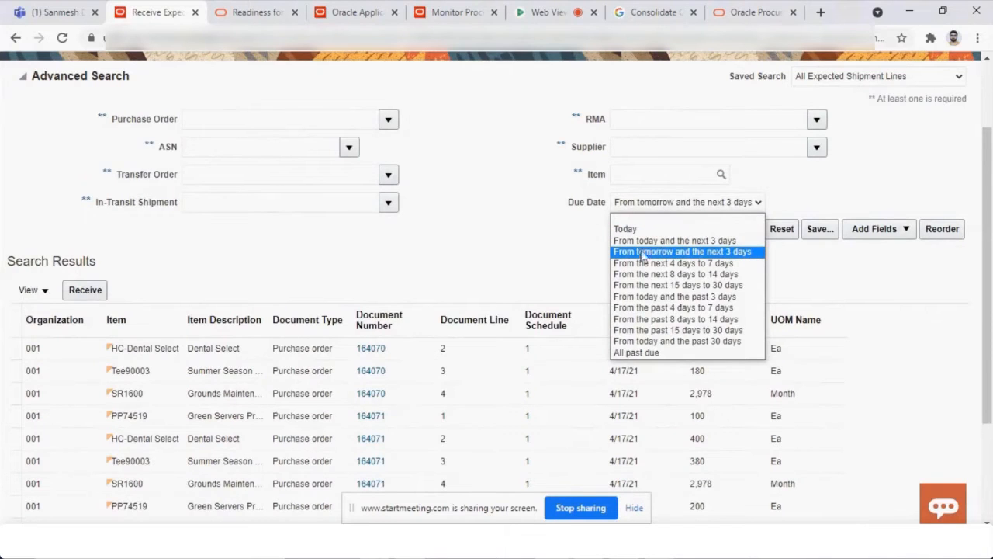
mouse_move(751, 256)
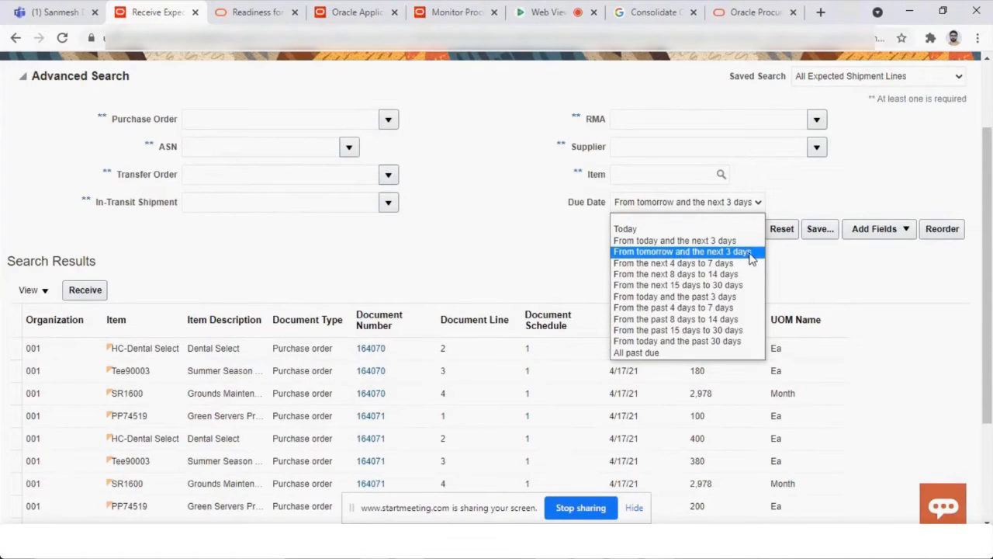
mouse_move(681, 222)
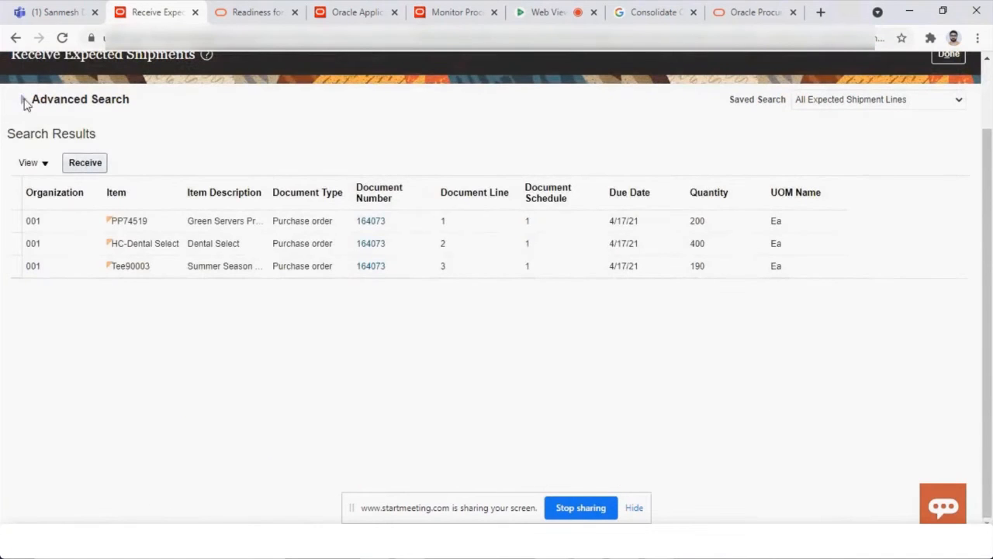
- Clear the Purchase Order filter and search expected shipment lines for supplier 'Master'
left_click(24, 99)
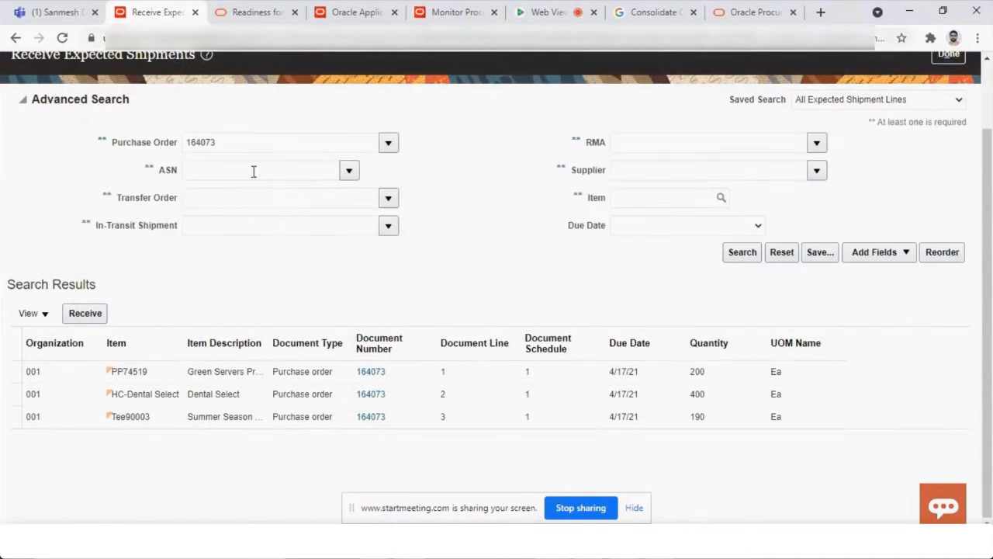
left_click(280, 142)
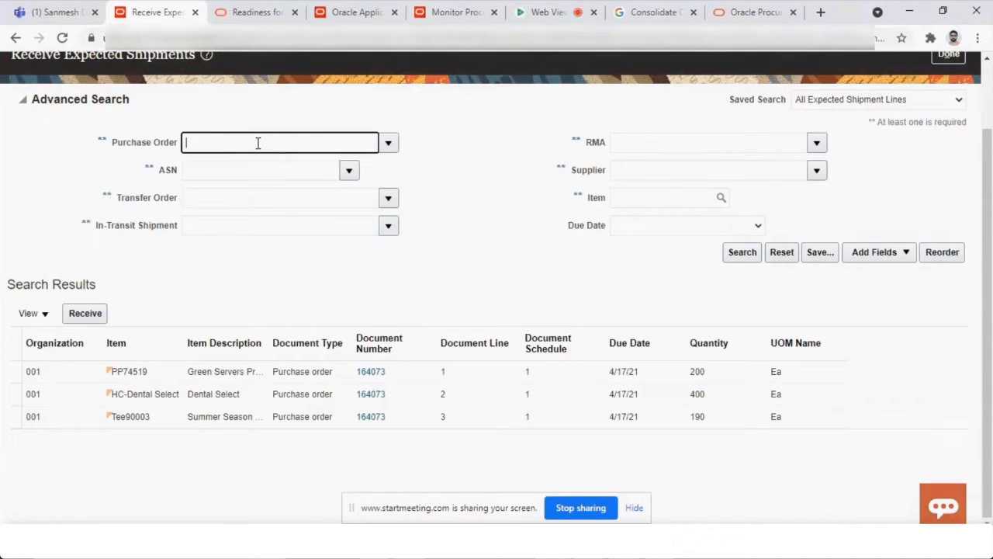
type("M")
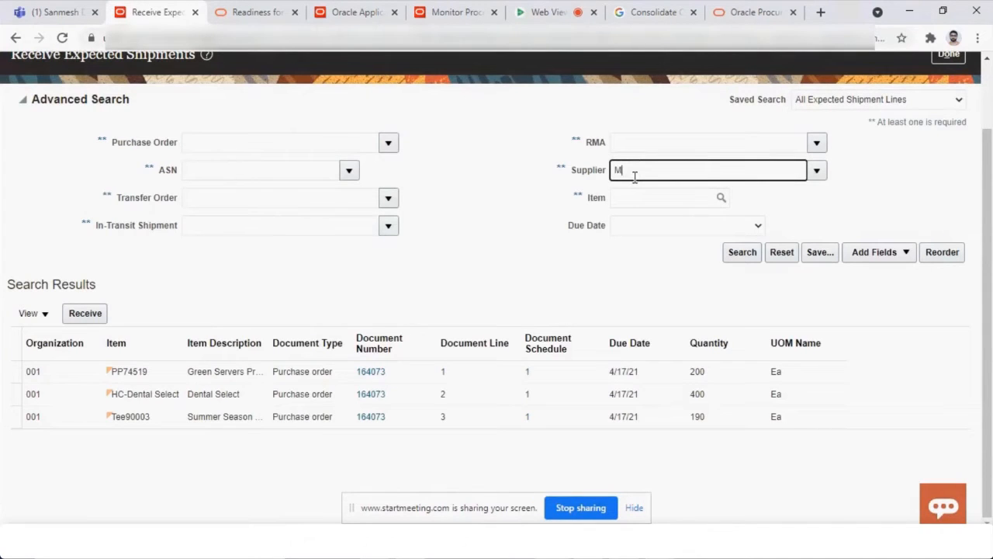
type("aster")
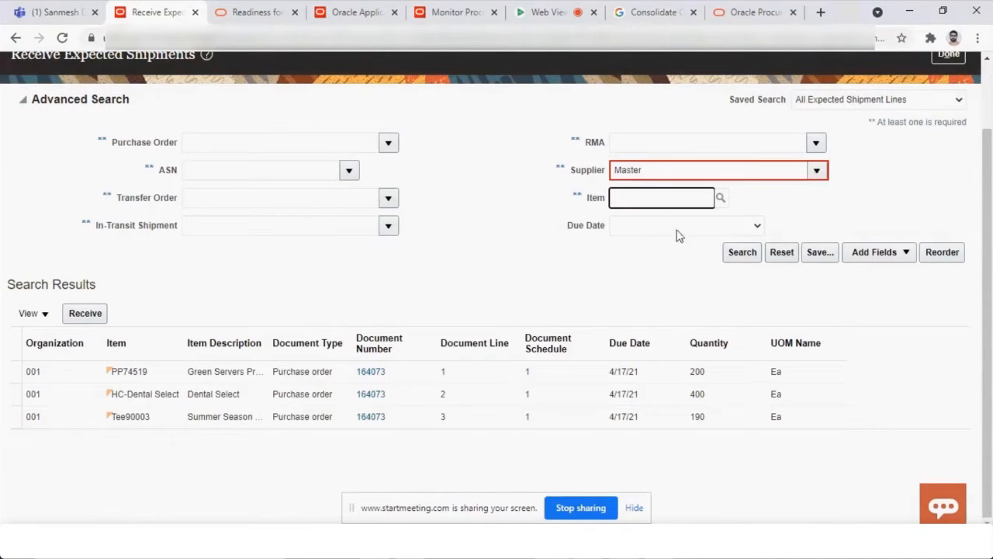
left_click(742, 252)
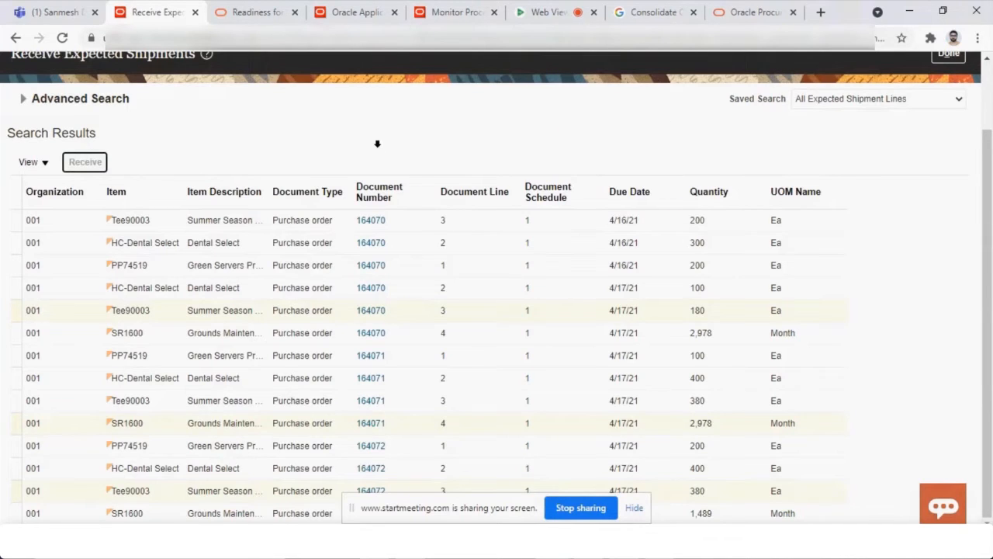
- Receive the selected lines for POs 164070, 164071 and 164072, accepting the ASN warning
left_click(84, 162)
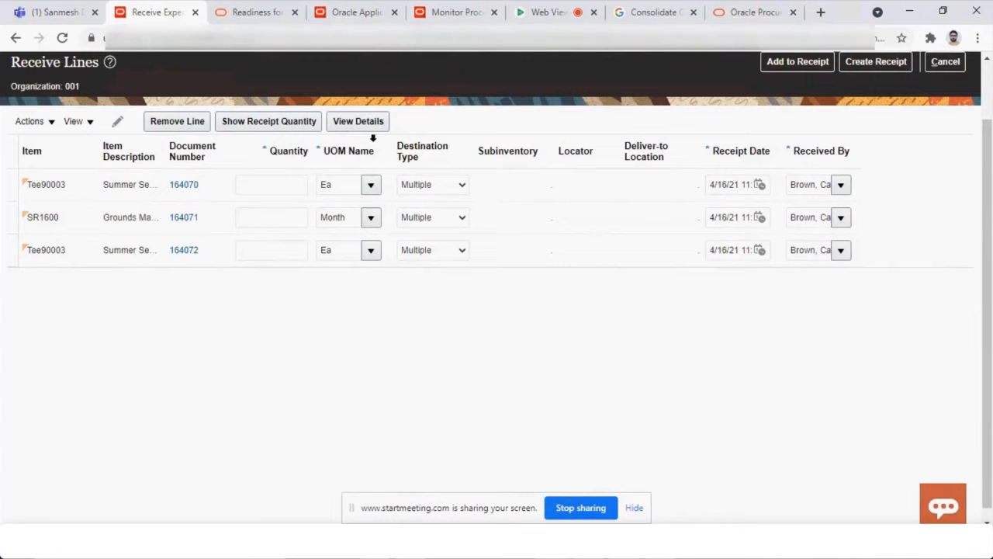
left_click(73, 121)
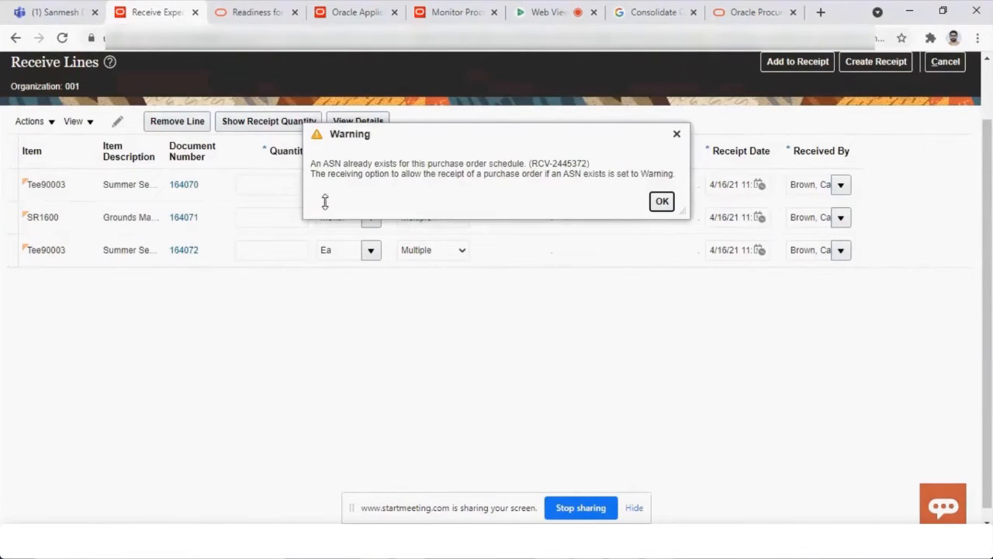
mouse_move(421, 180)
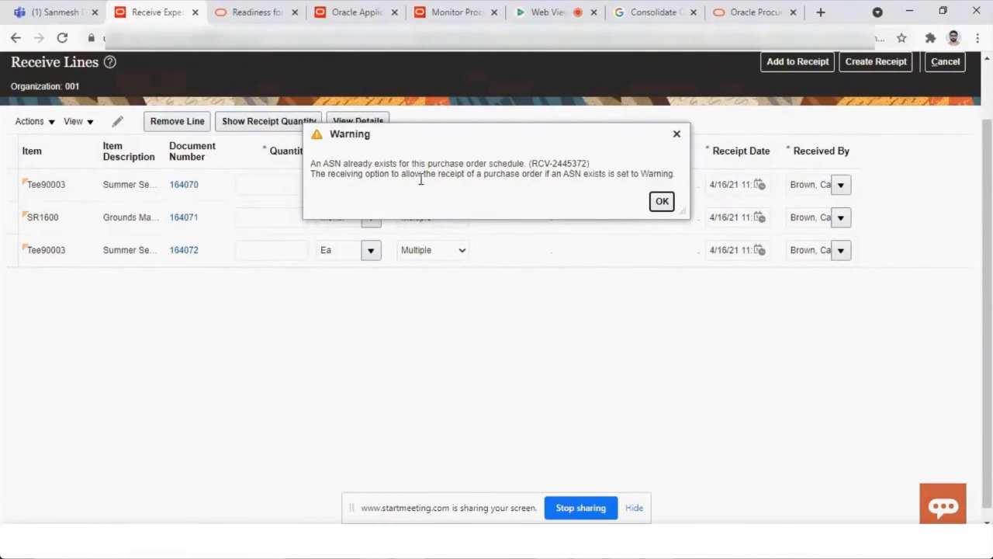
mouse_move(567, 193)
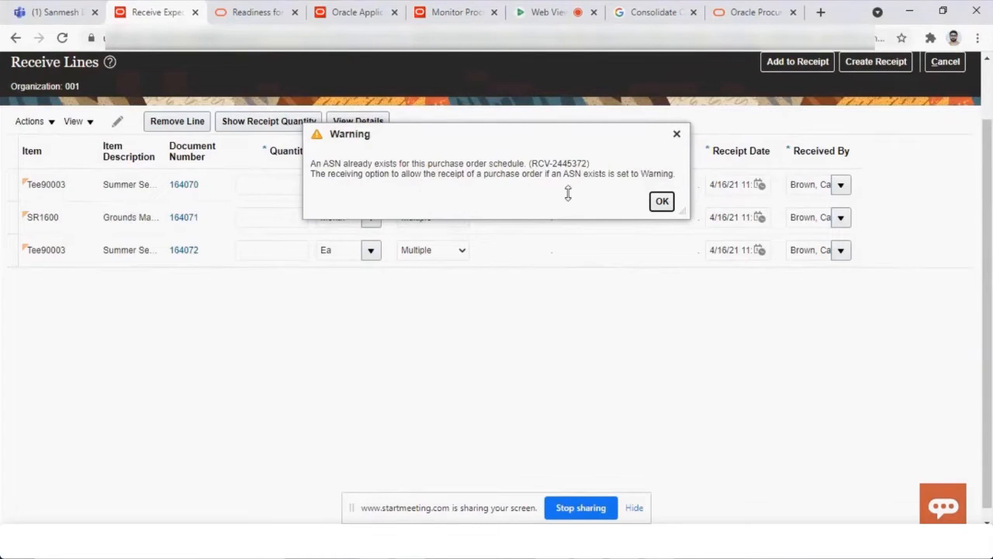
mouse_move(630, 191)
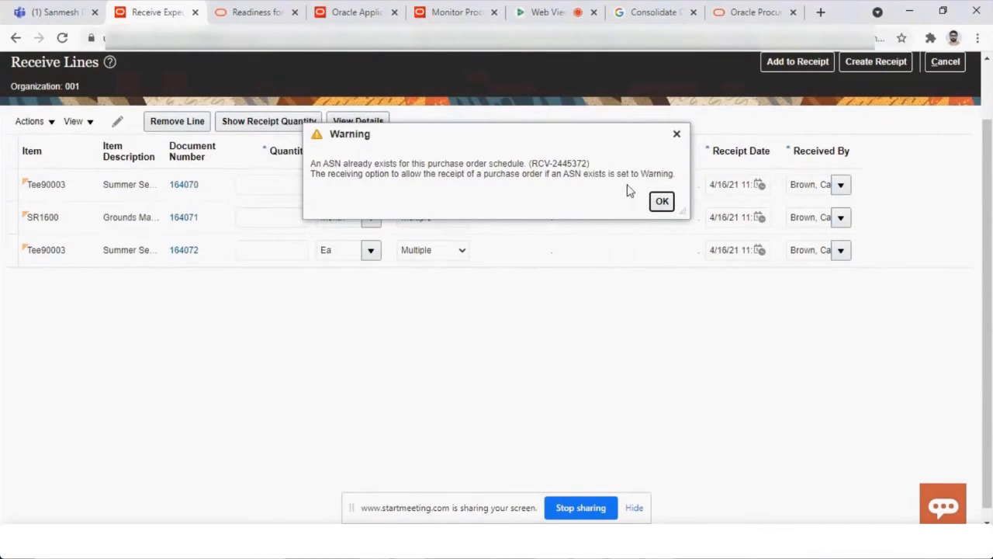
left_click(661, 201)
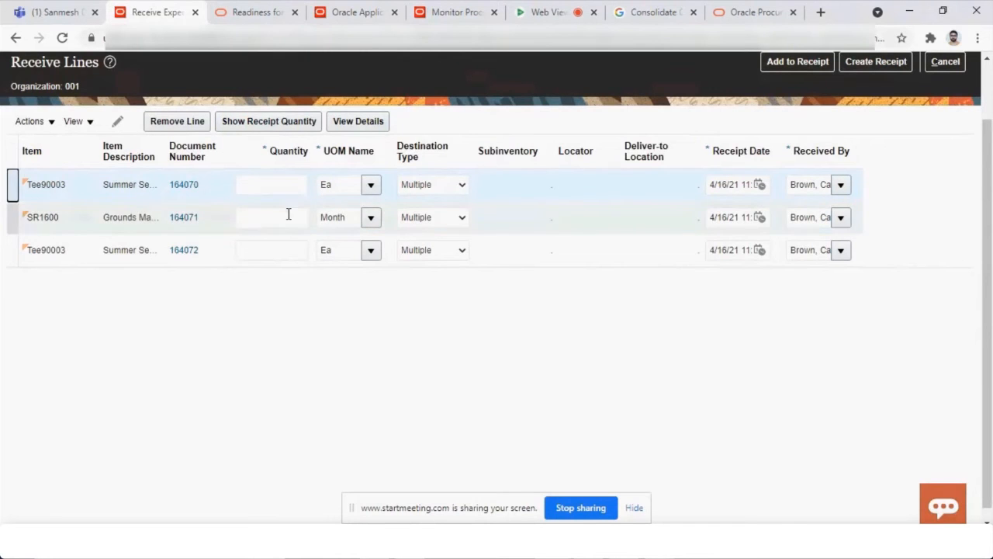
- Populate receipt quantities 180, 2,978 and 380 and review the line columns
left_click(269, 121)
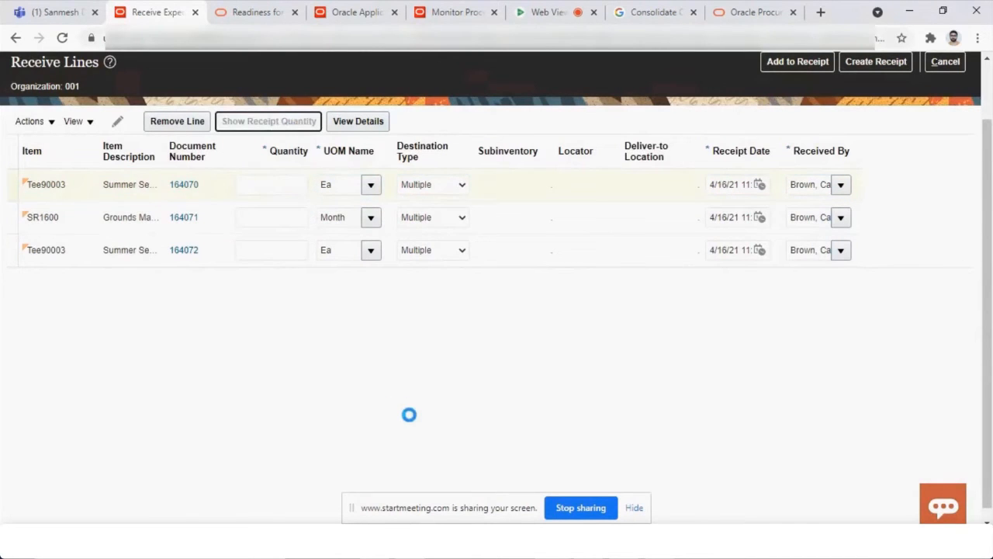
left_click(268, 121)
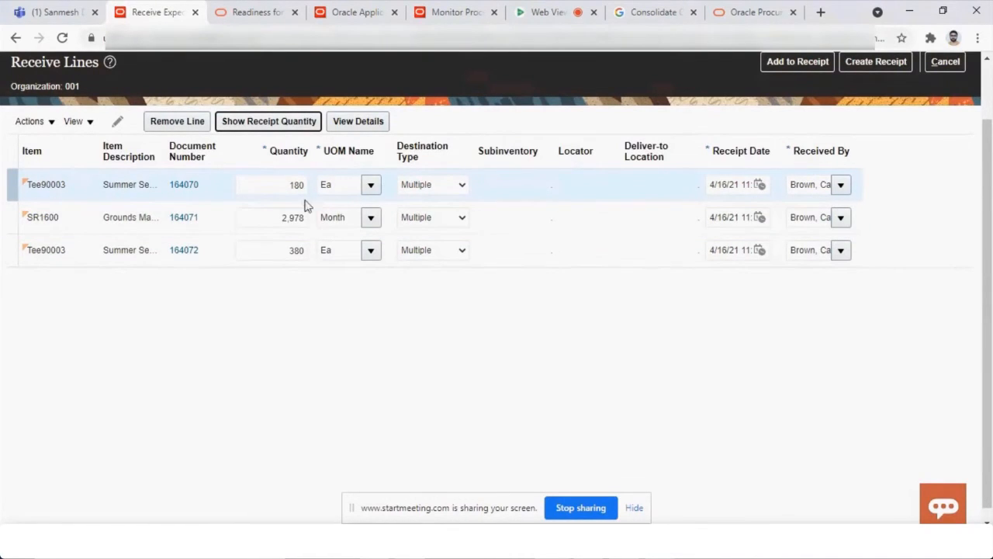
left_click(272, 184)
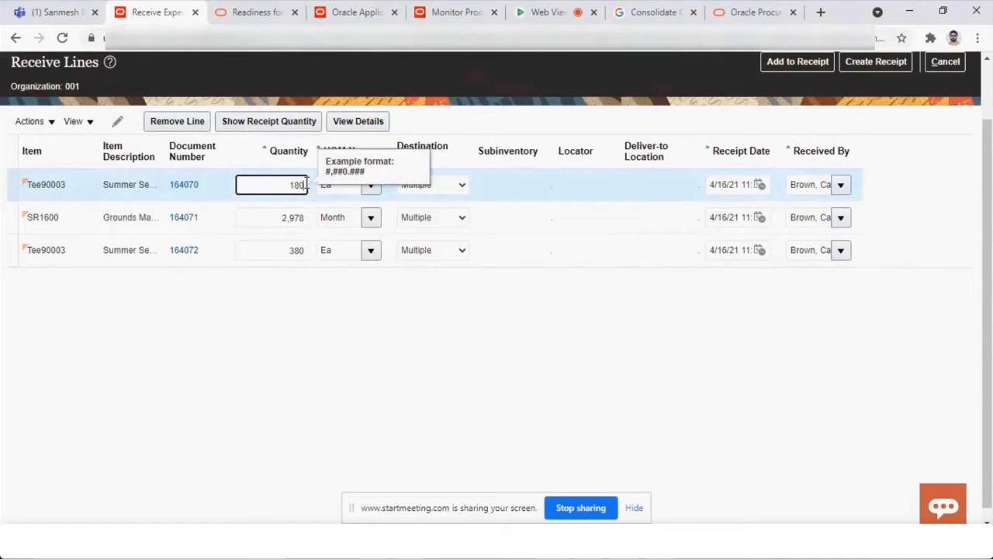
mouse_move(311, 200)
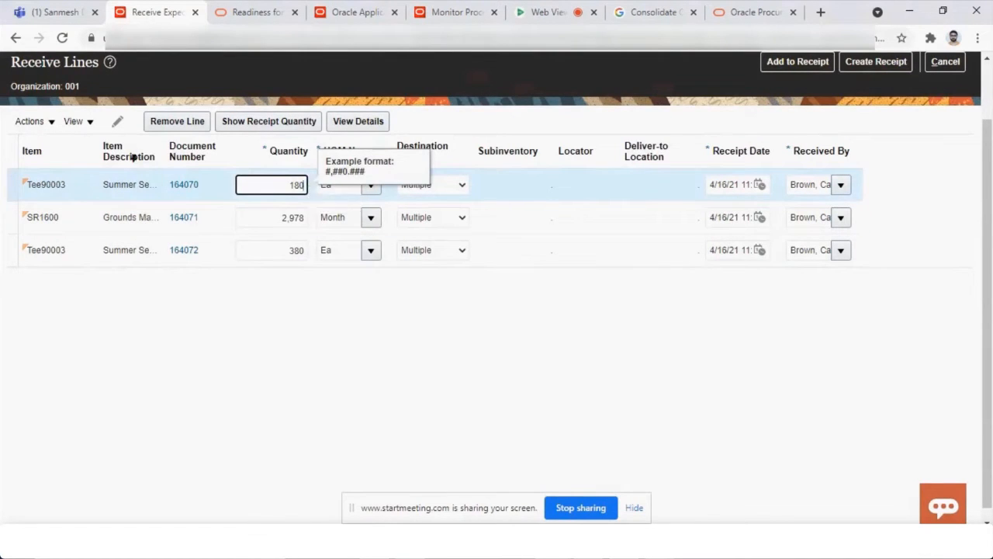
left_click(73, 121)
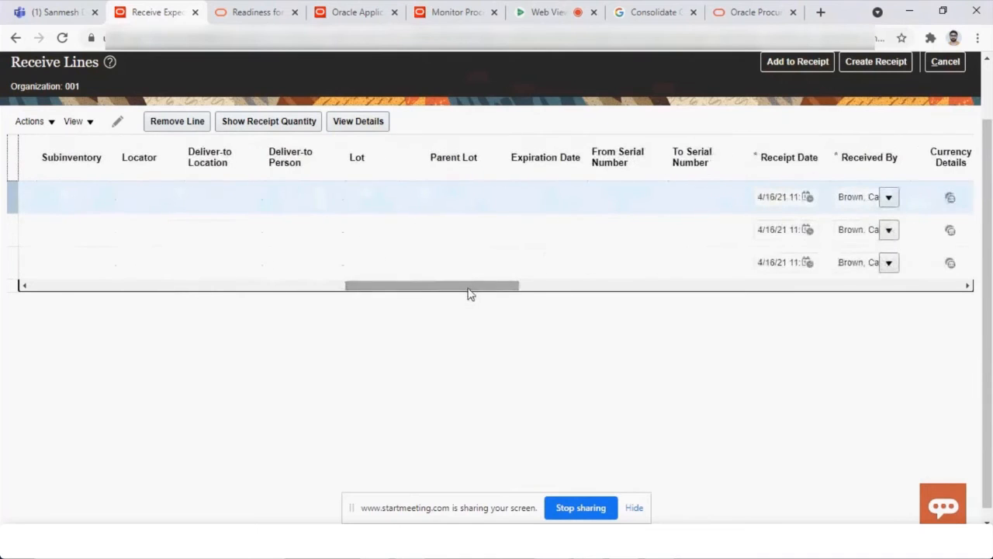
left_click_drag(431, 286, 557, 286)
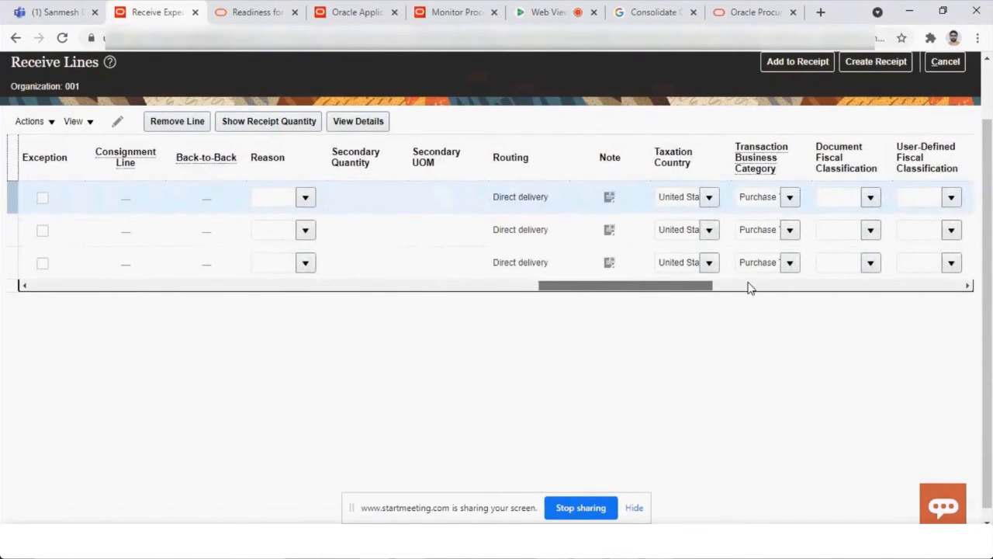
scroll("right", 3)
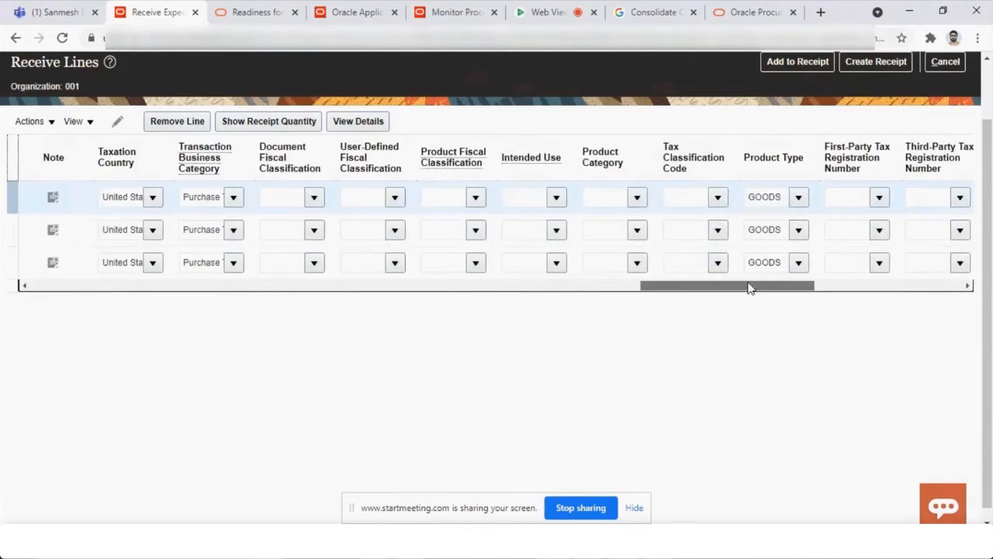
scroll("right", 3)
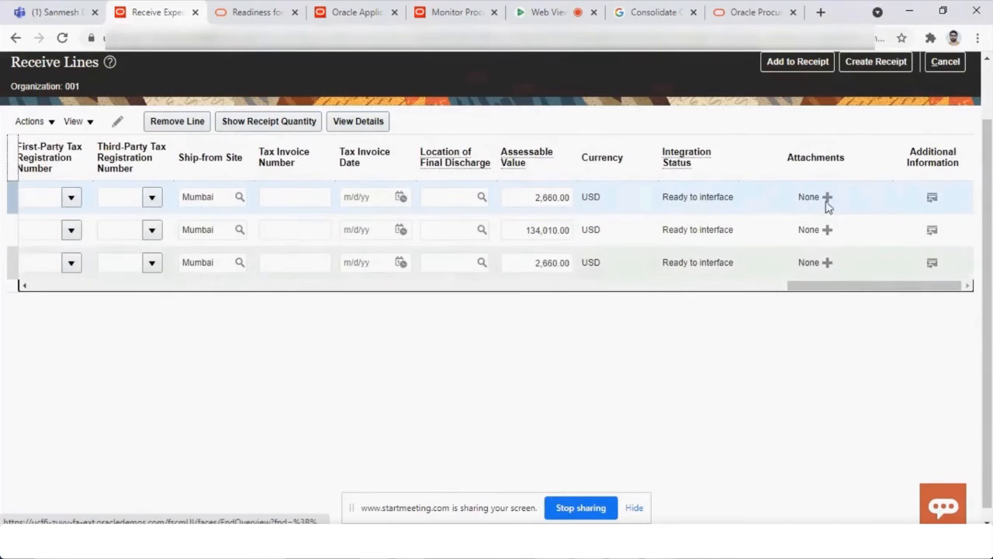
mouse_move(835, 267)
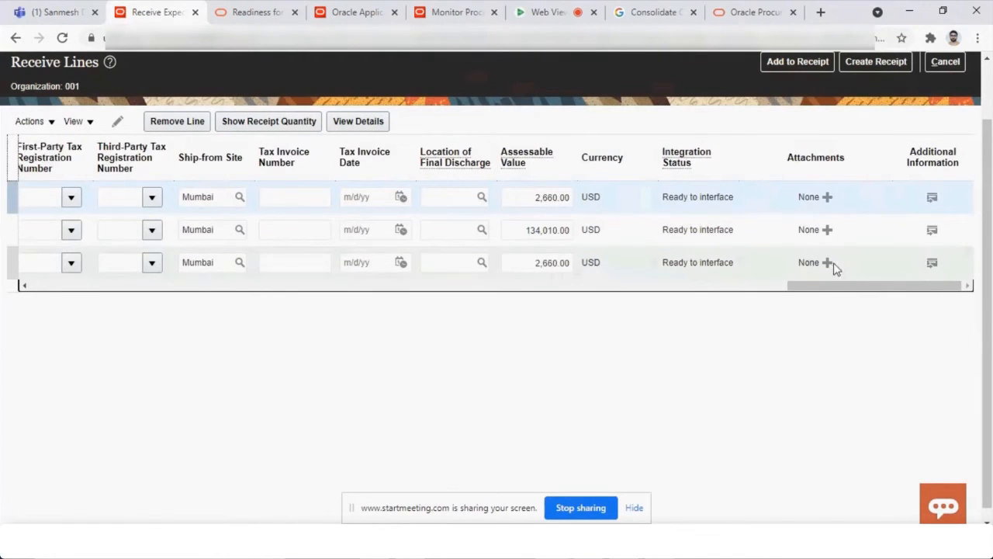
mouse_move(47, 294)
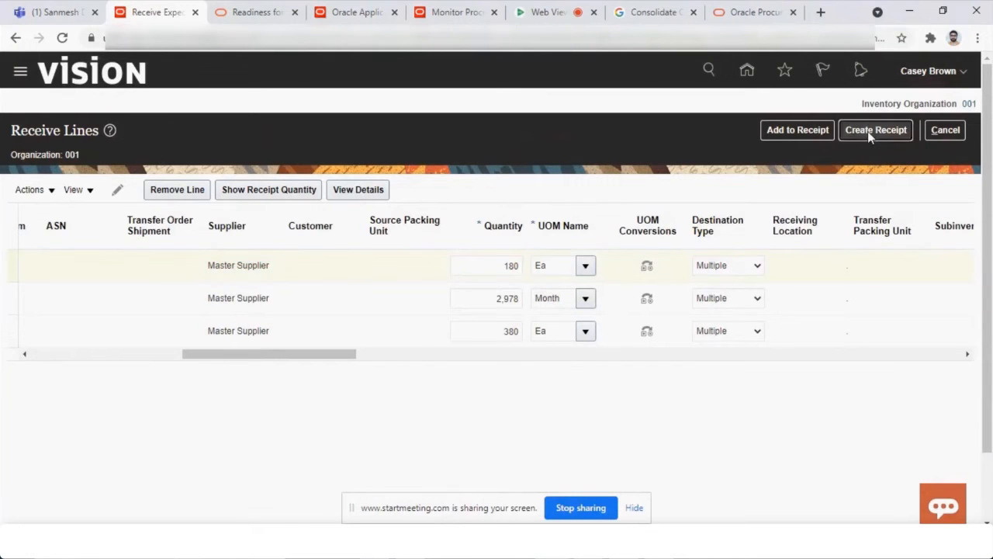
- Choose Receiving as the destination type on each of the three receive lines
left_click(876, 130)
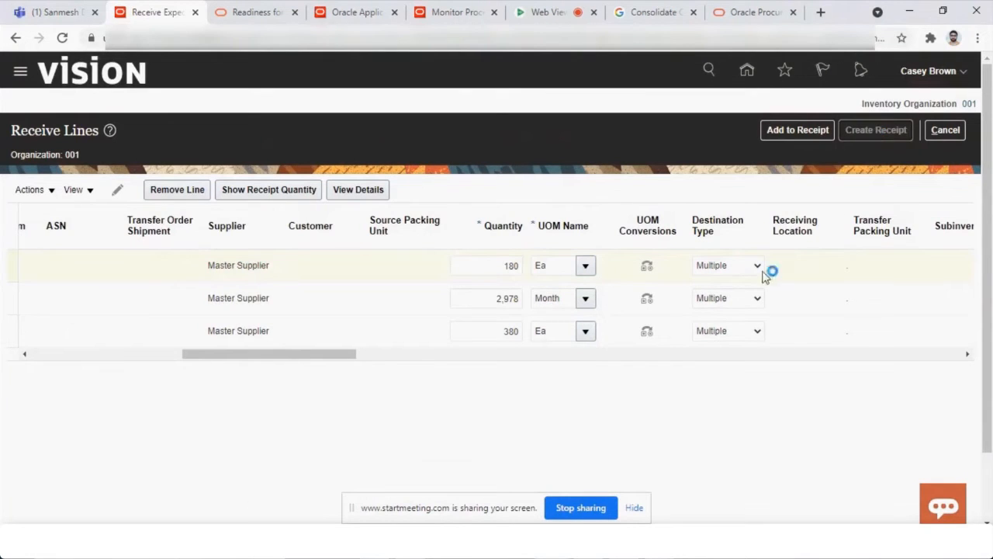
left_click(876, 130)
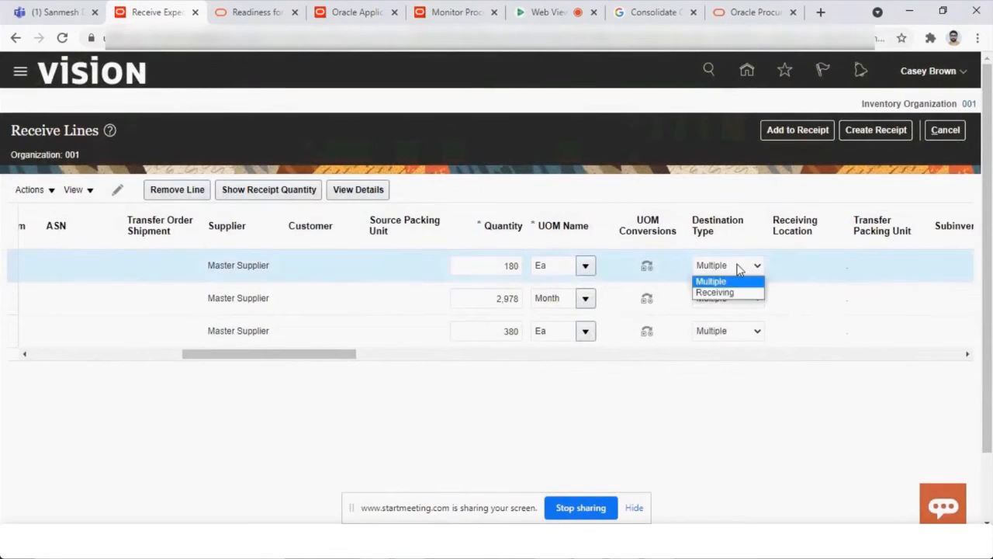
left_click(714, 292)
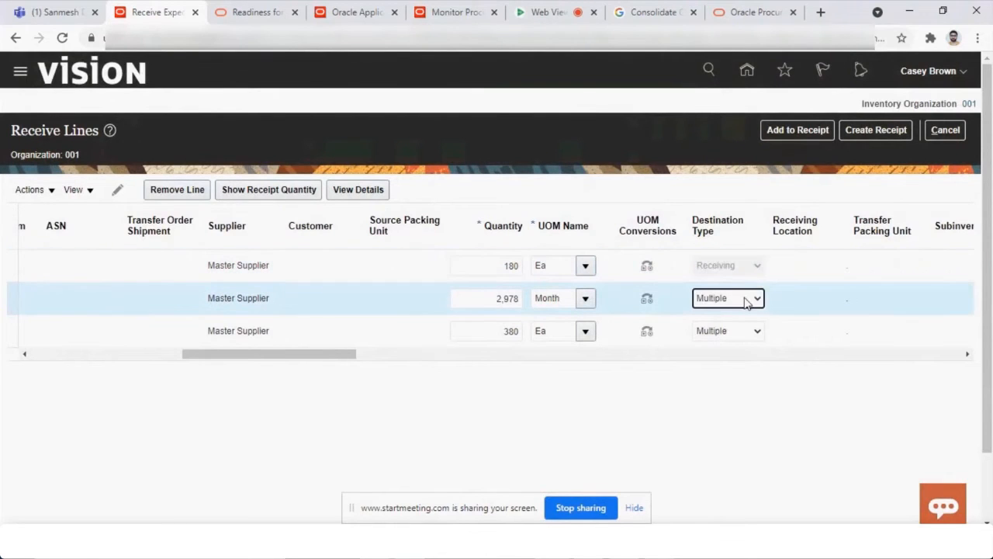
left_click(756, 331)
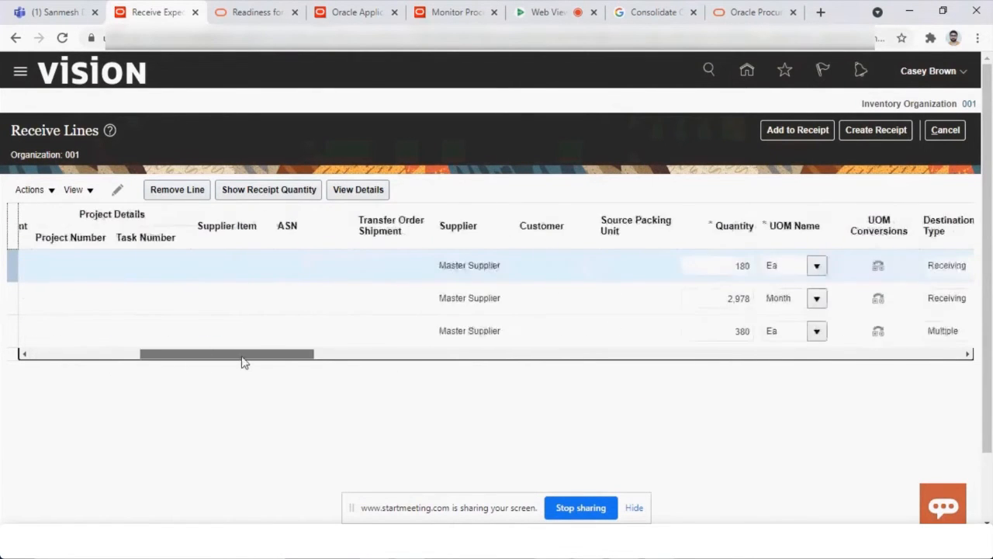
left_click_drag(226, 354, 290, 354)
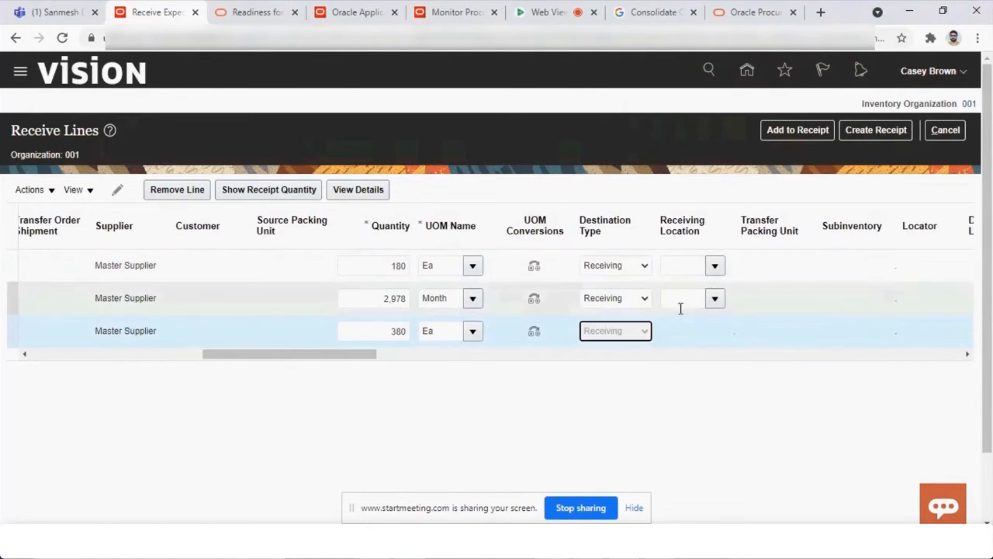
left_click(705, 328)
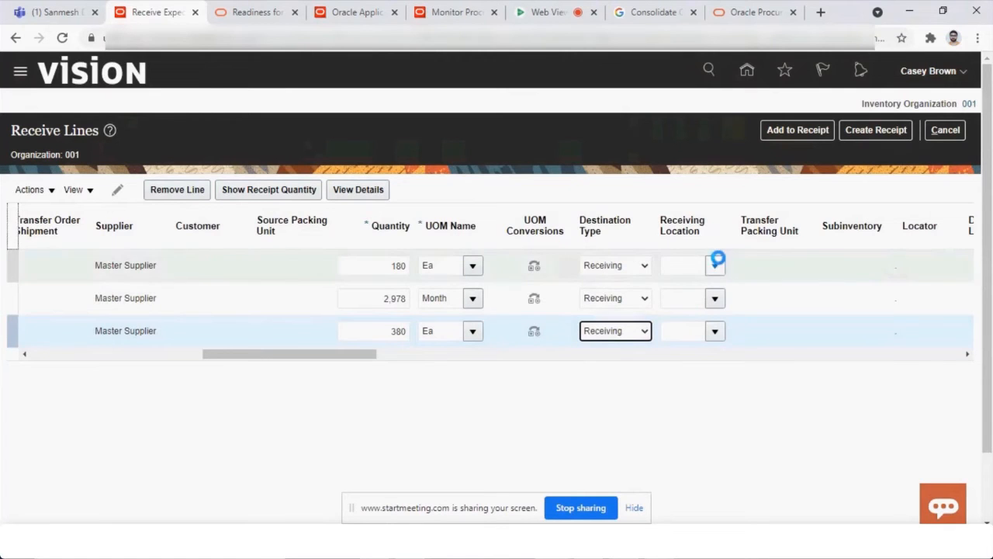
left_click(682, 264)
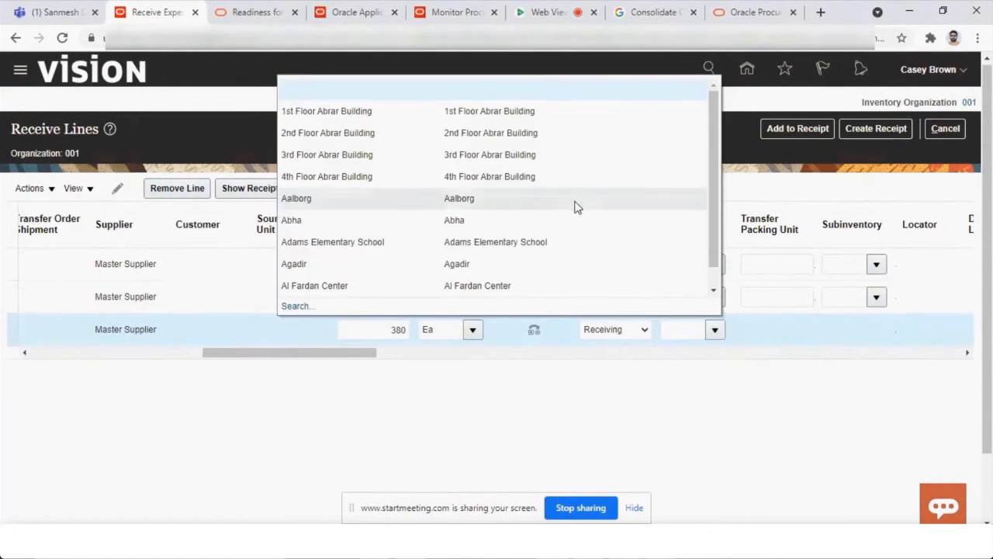
- Search for and set Seattle as the receiving location on the lines
left_click(296, 198)
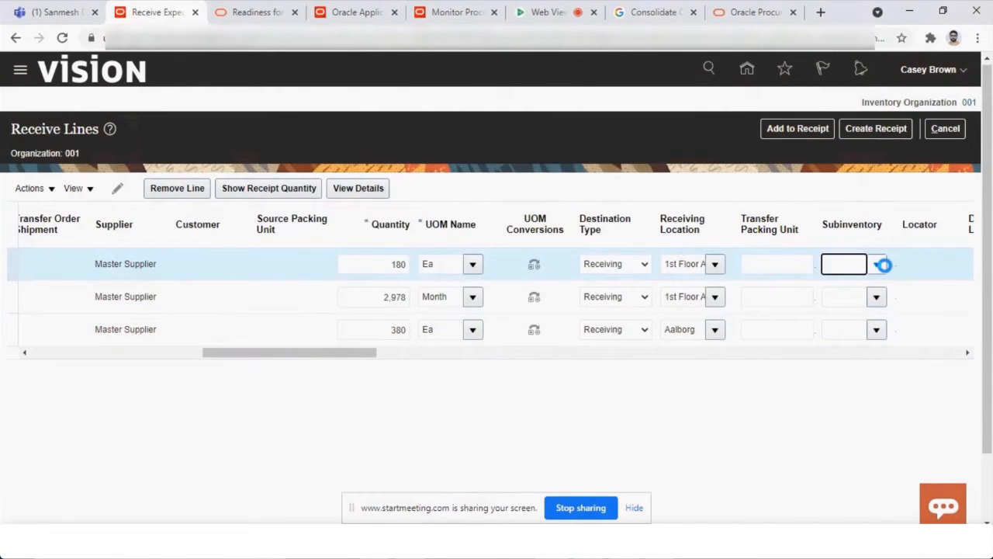
left_click(876, 264)
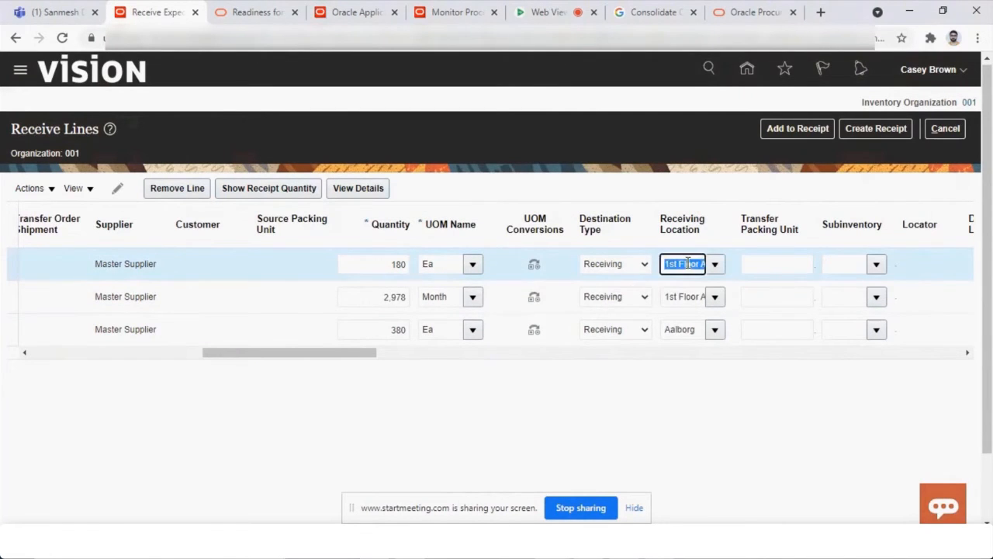
left_click(714, 264)
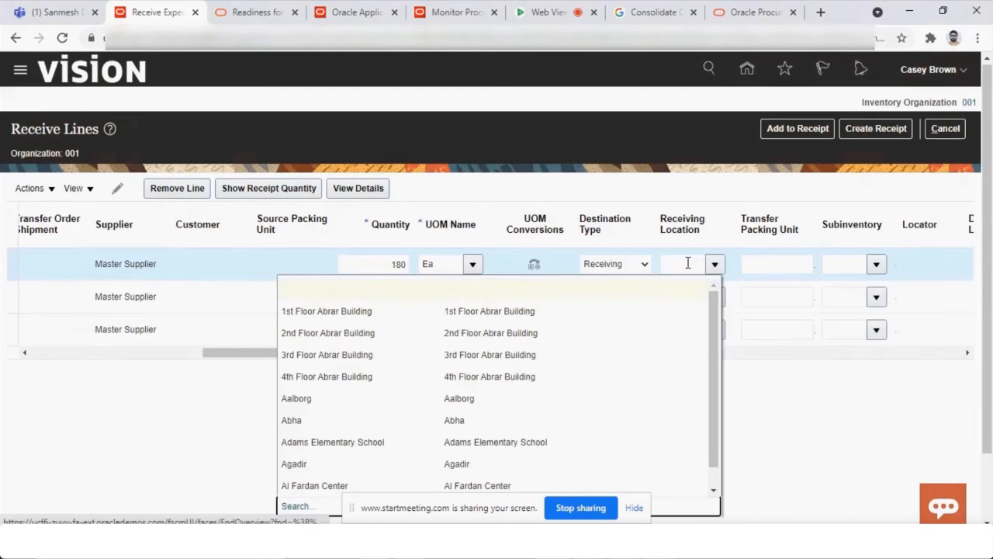
type("Se")
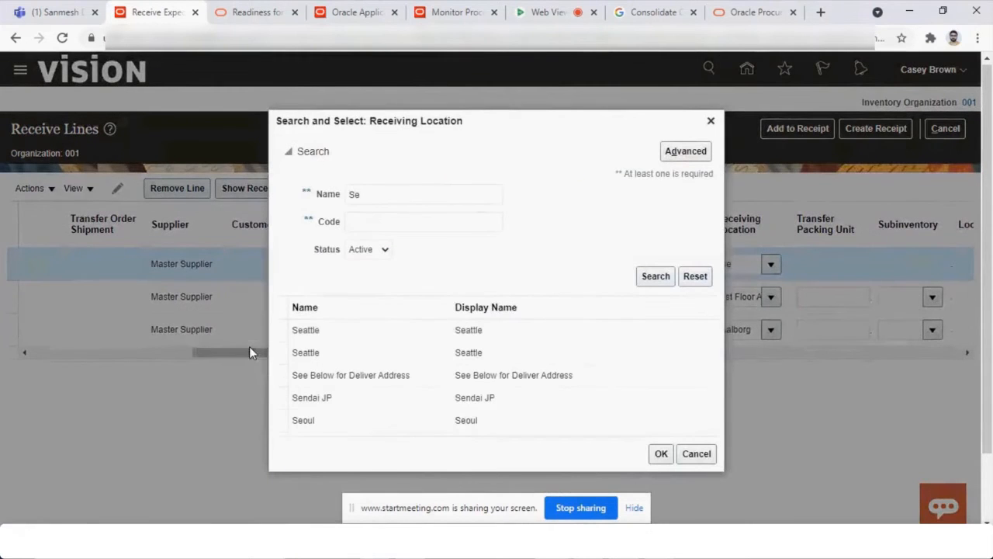
left_click(306, 330)
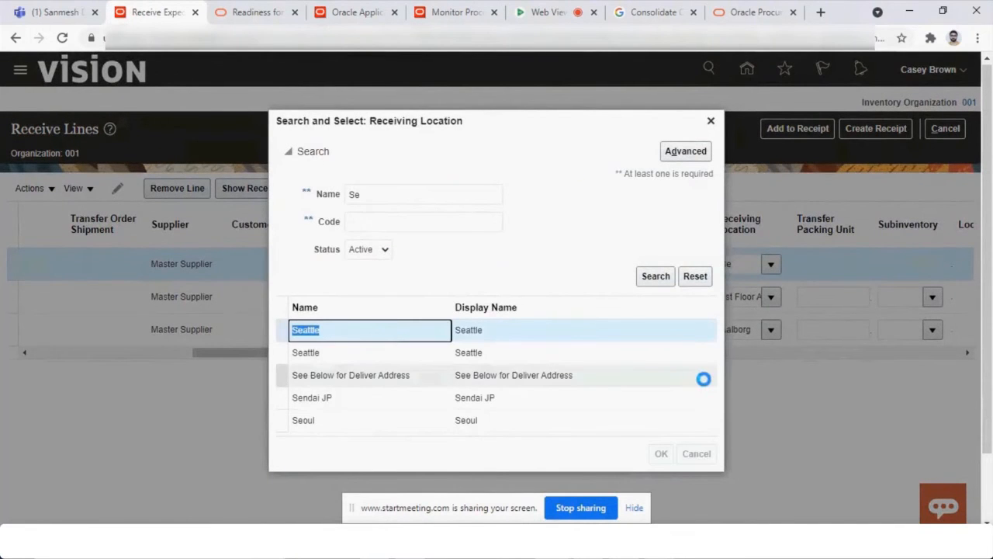
double_click(306, 330)
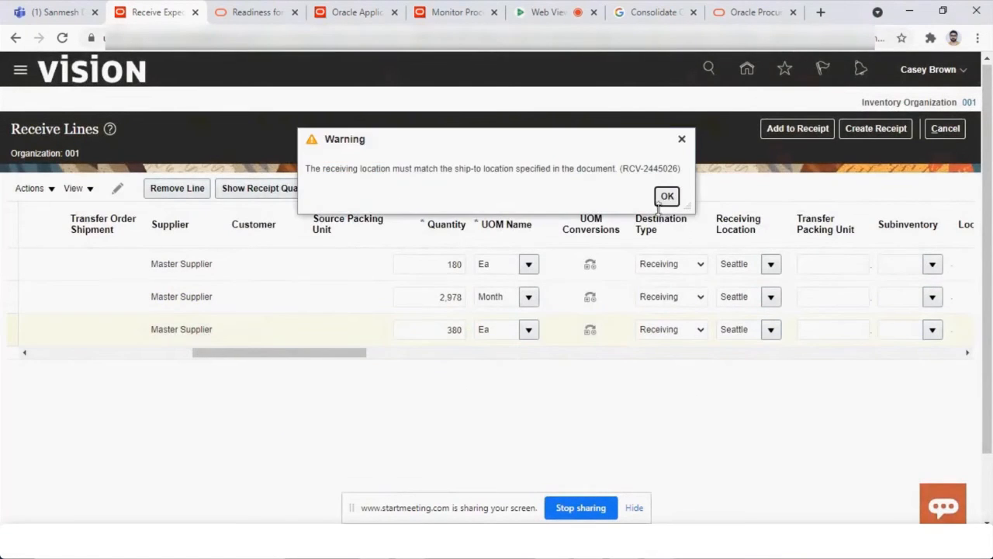
- Dismiss the ship-to location warning and retry Create Receipt for the three lines
left_click(667, 196)
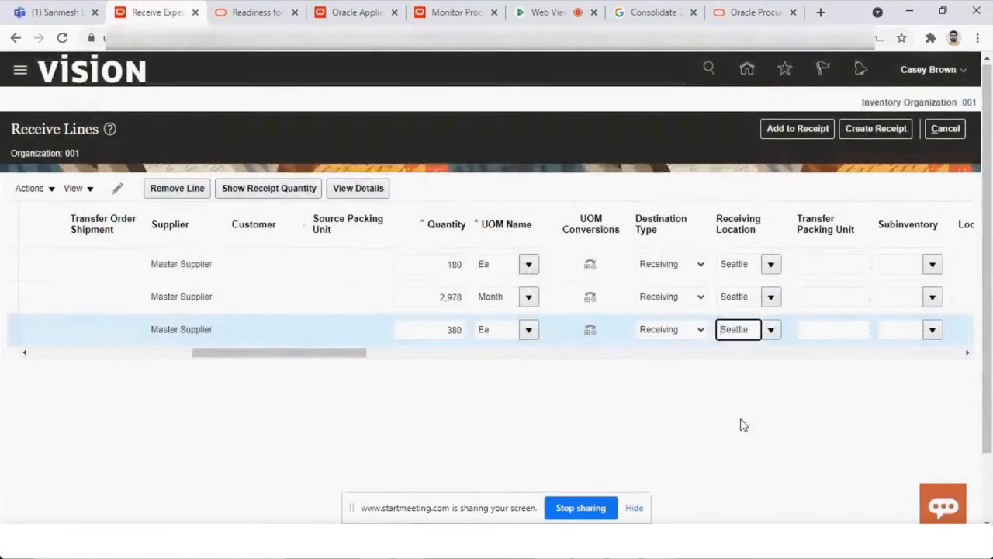
left_click(875, 128)
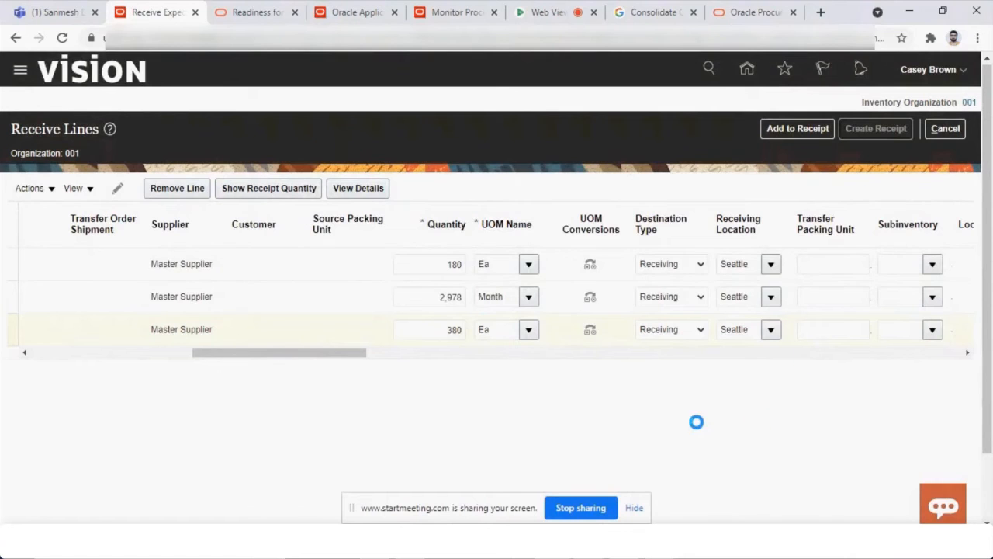
left_click(875, 128)
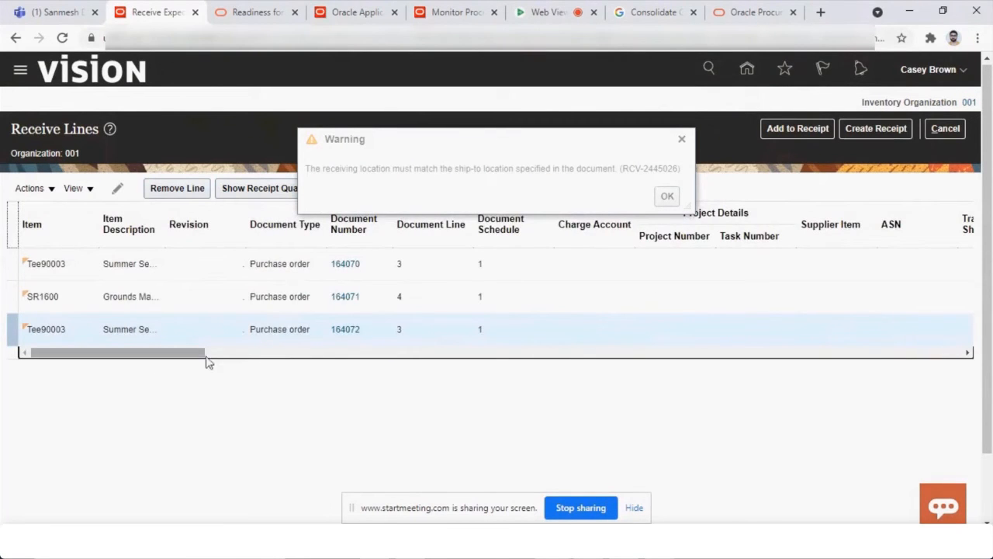
- Dismiss the warning and confirm ship-to Seattle on POs 164071, 164072 and 164070
left_click(667, 195)
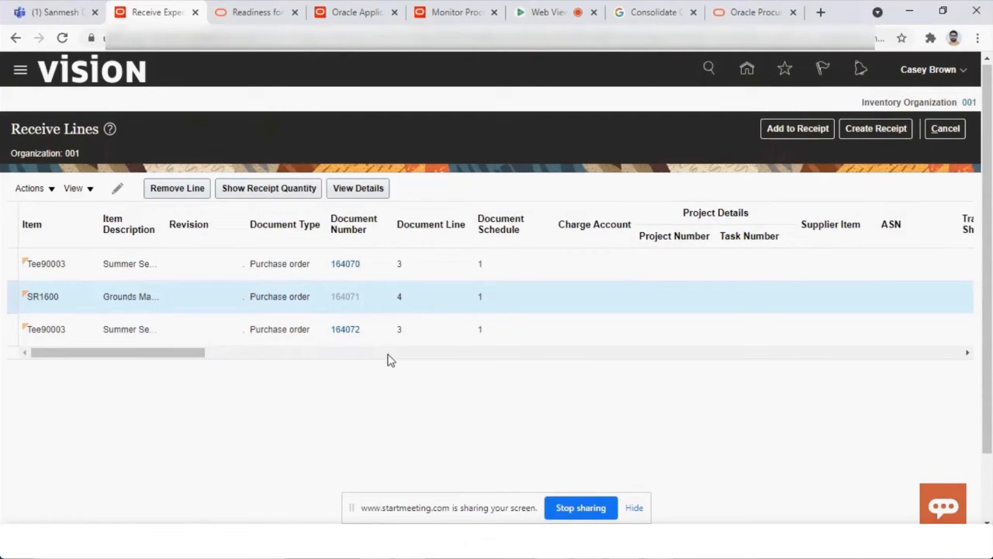
left_click(345, 297)
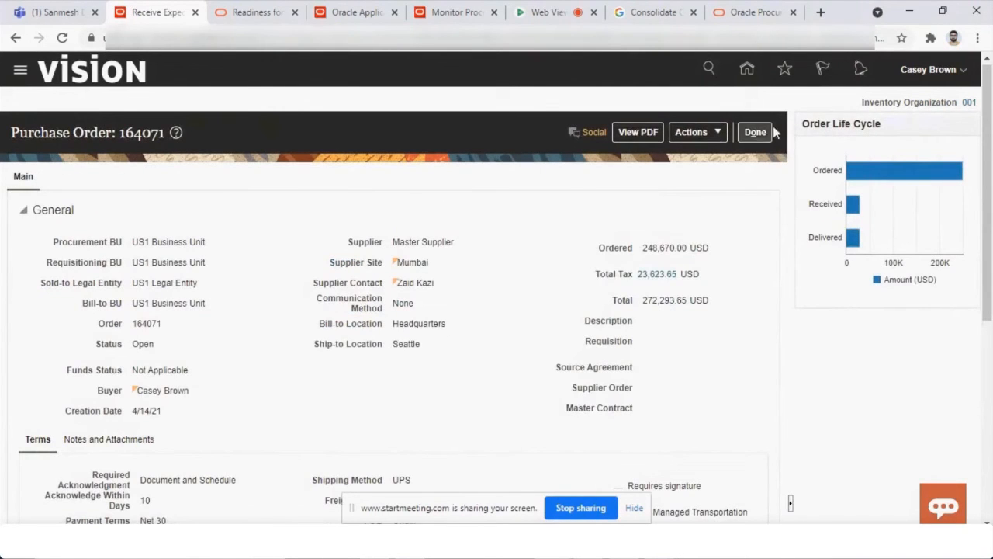
left_click(755, 131)
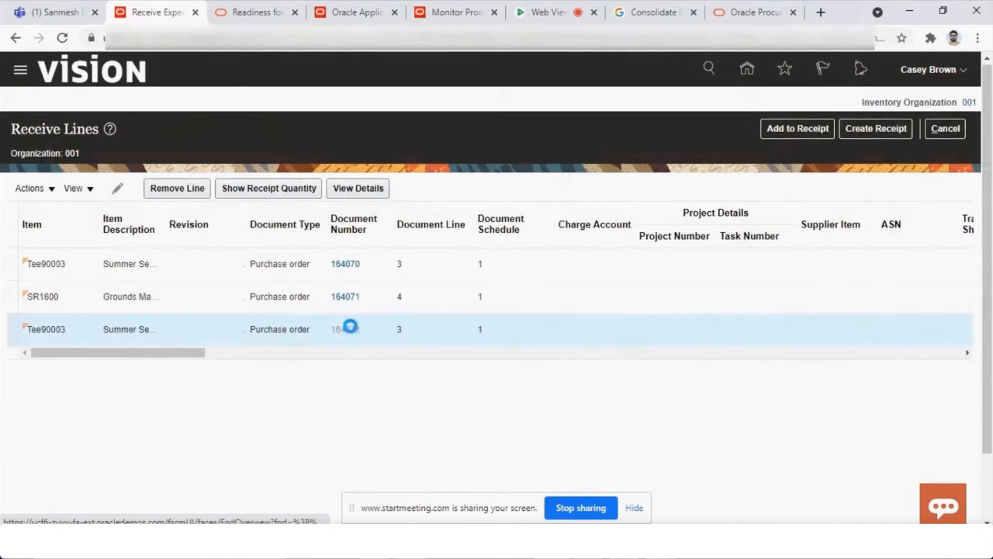
left_click(344, 328)
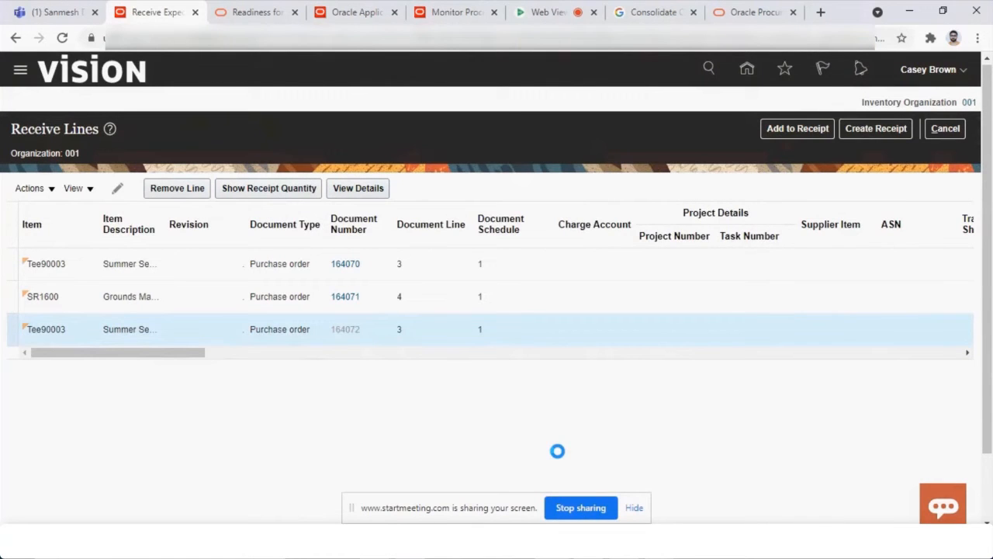
left_click(346, 329)
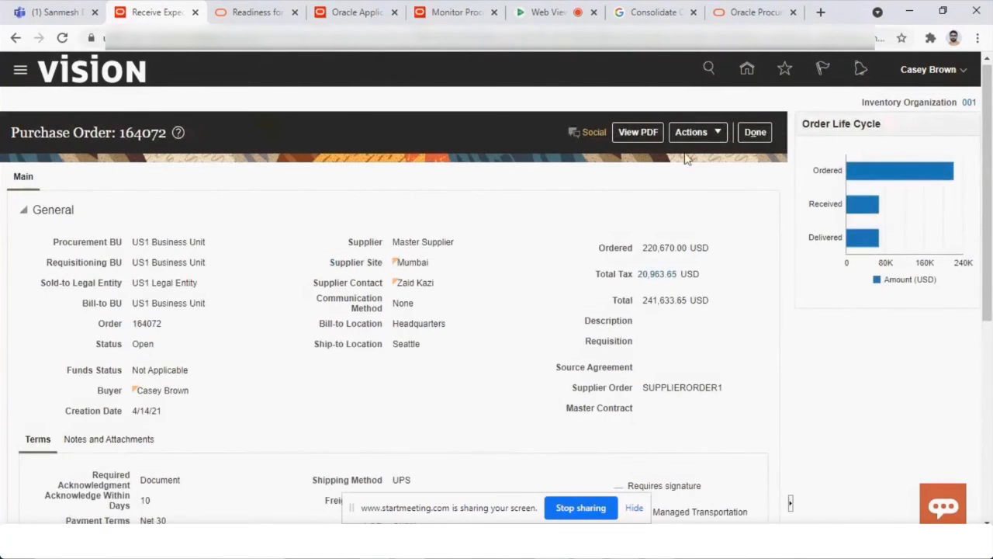
left_click(755, 132)
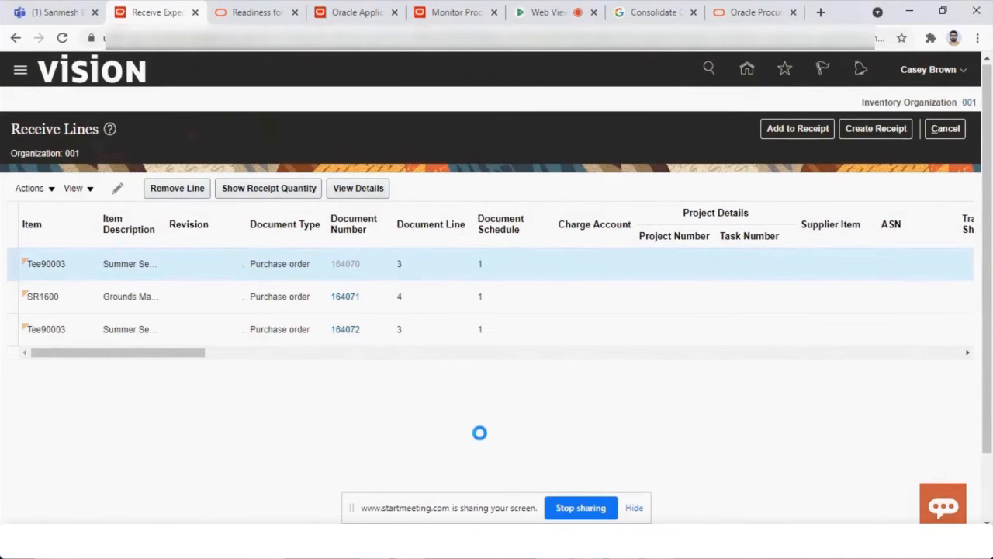
left_click(344, 264)
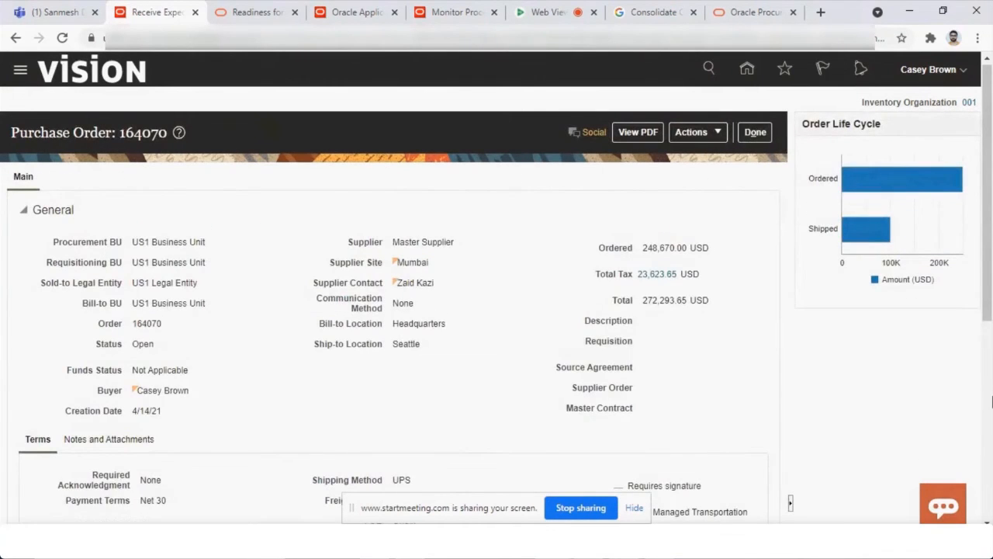
scroll("down", 3)
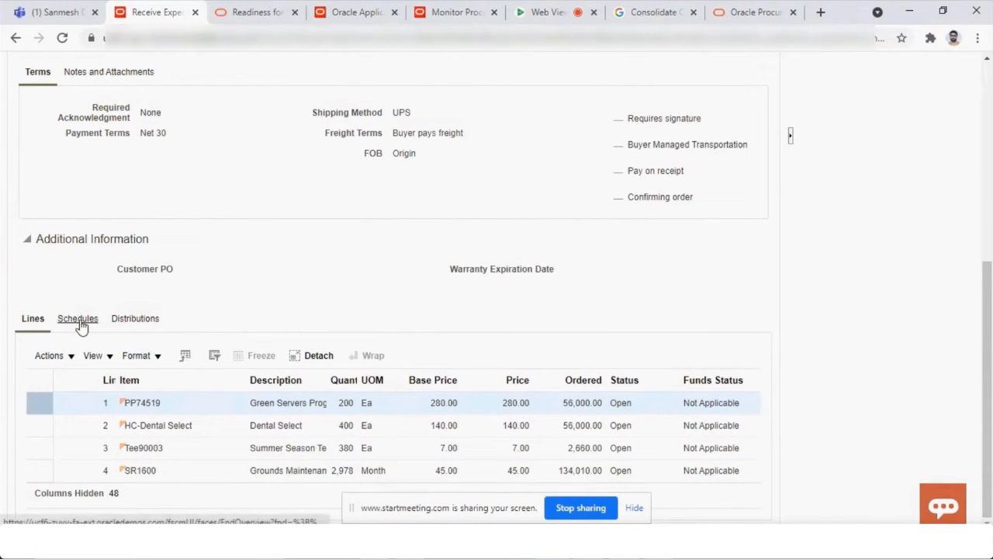
- Check the schedule details of PO 164070, then go back to the Receive Lines list
left_click(135, 319)
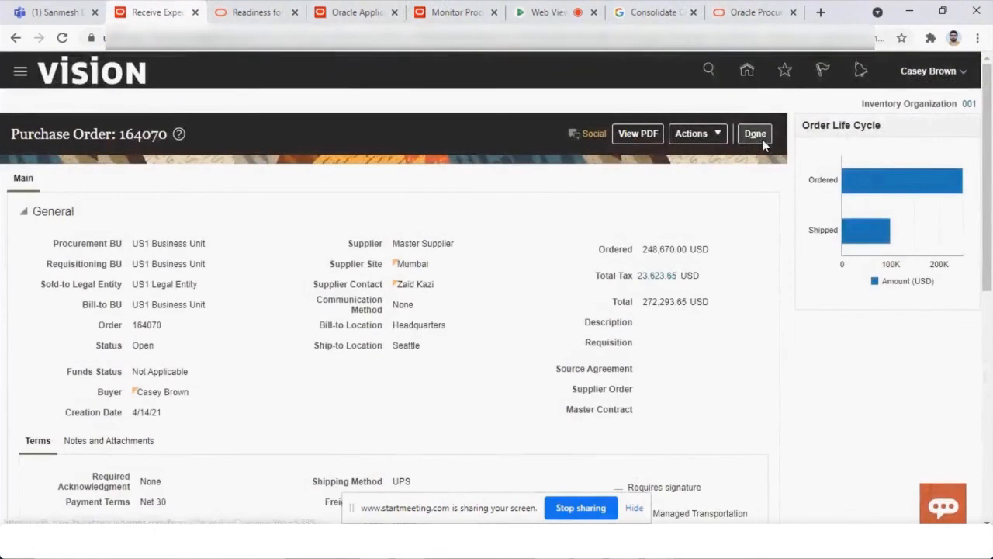
left_click(755, 133)
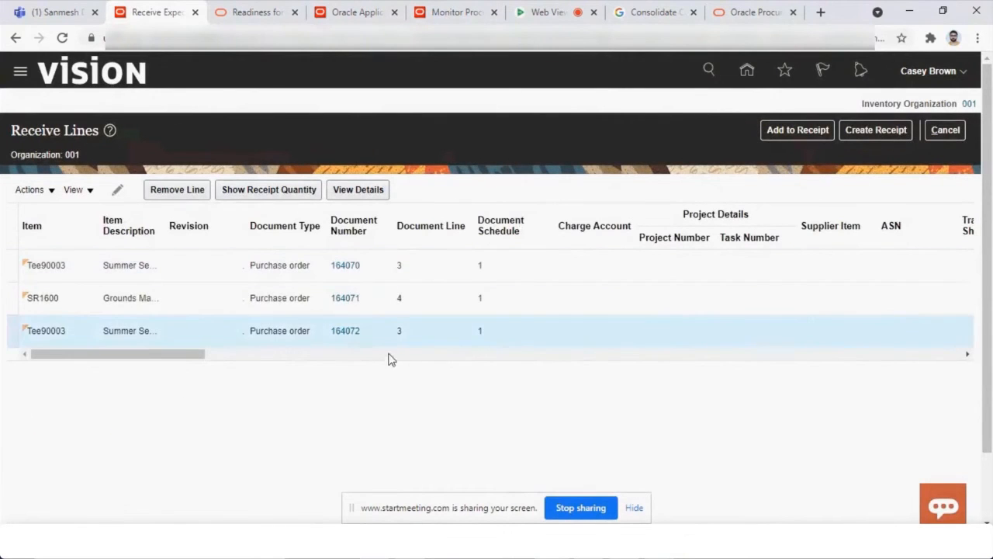
- Choose Seattle as receiving location on lines from 164070, 164071 and 164072, then create the receipt
scroll("right", 3)
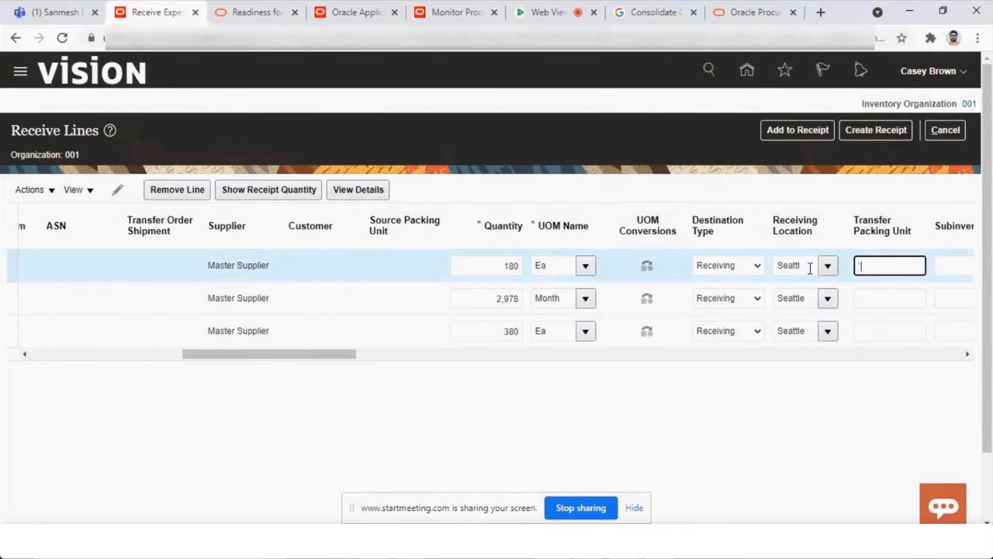
left_click(828, 265)
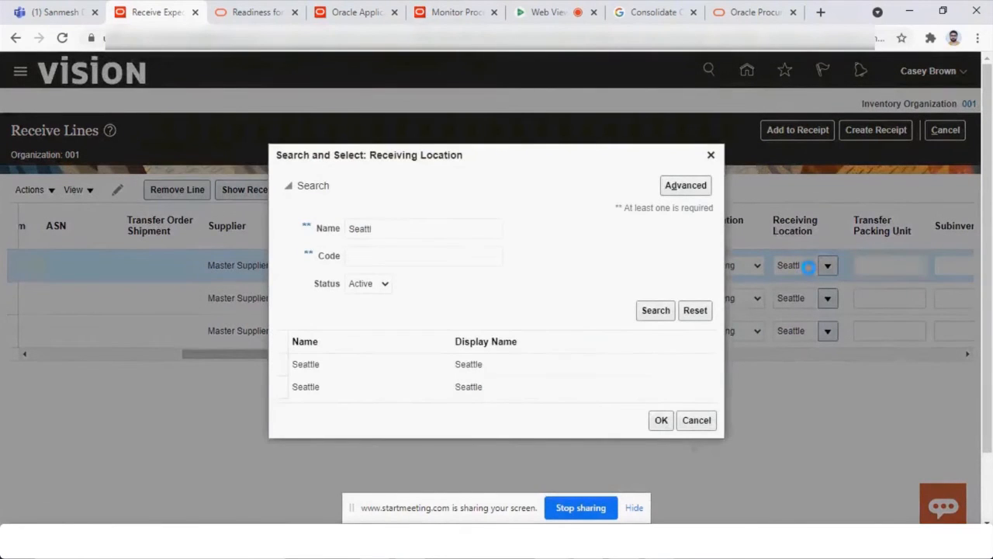
left_click(306, 387)
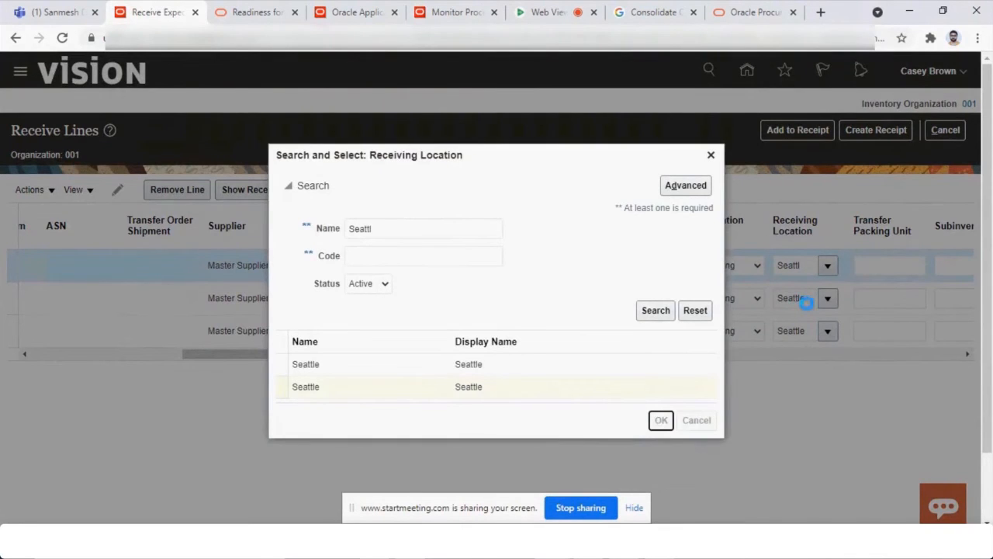
left_click(661, 420)
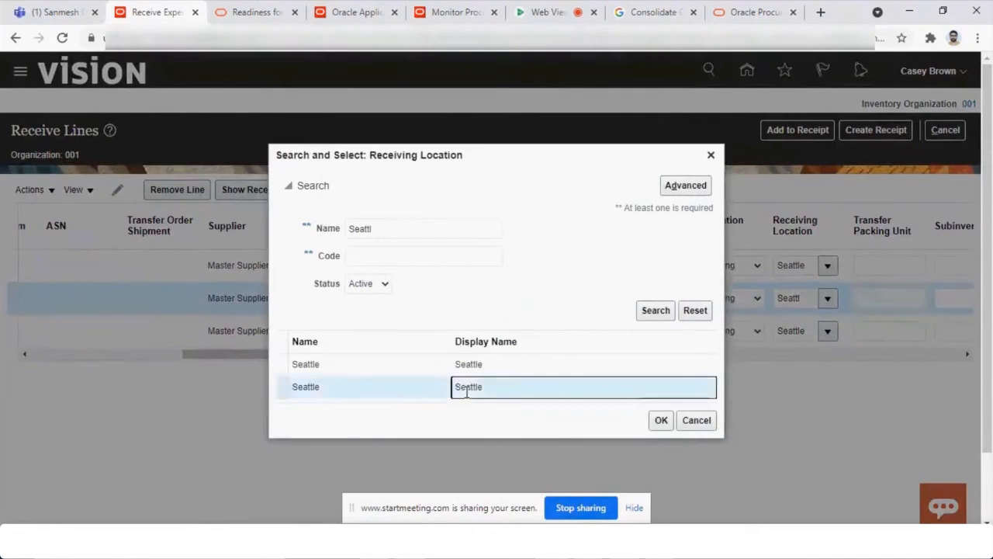
left_click(661, 420)
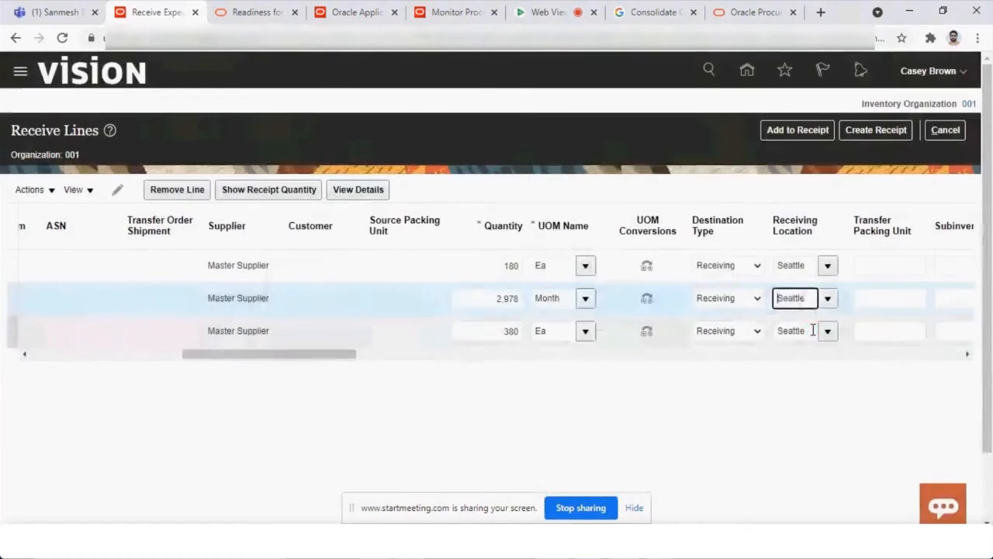
left_click(889, 331)
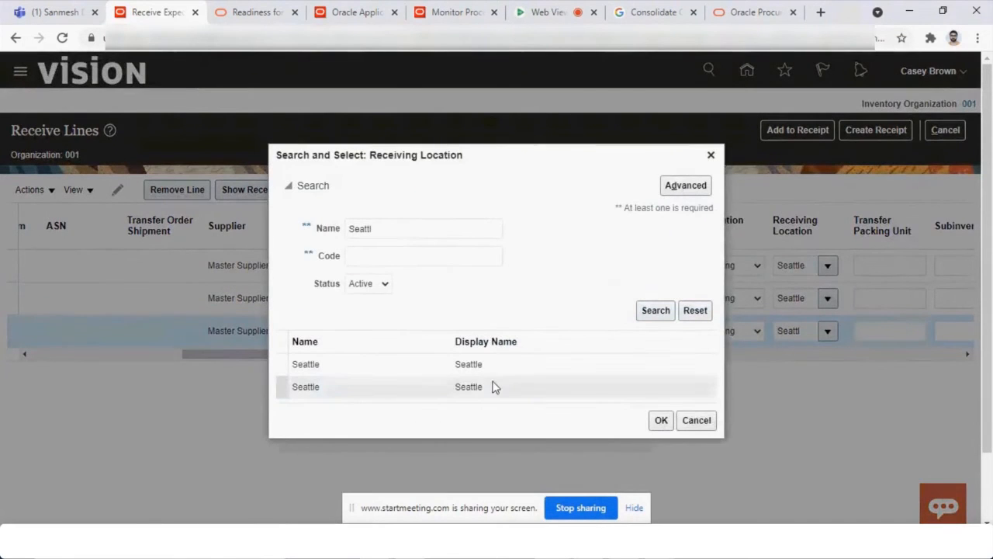
left_click(660, 420)
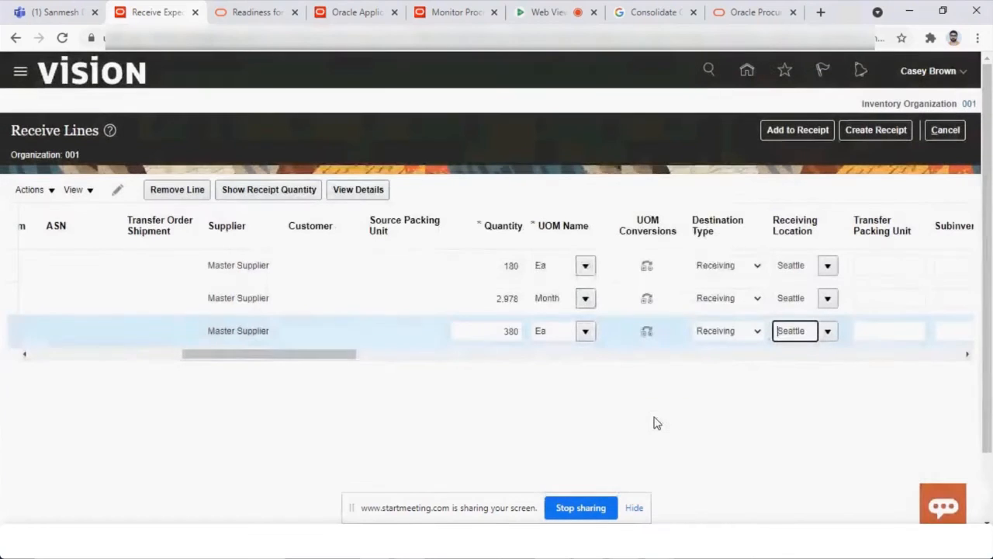
left_click(876, 129)
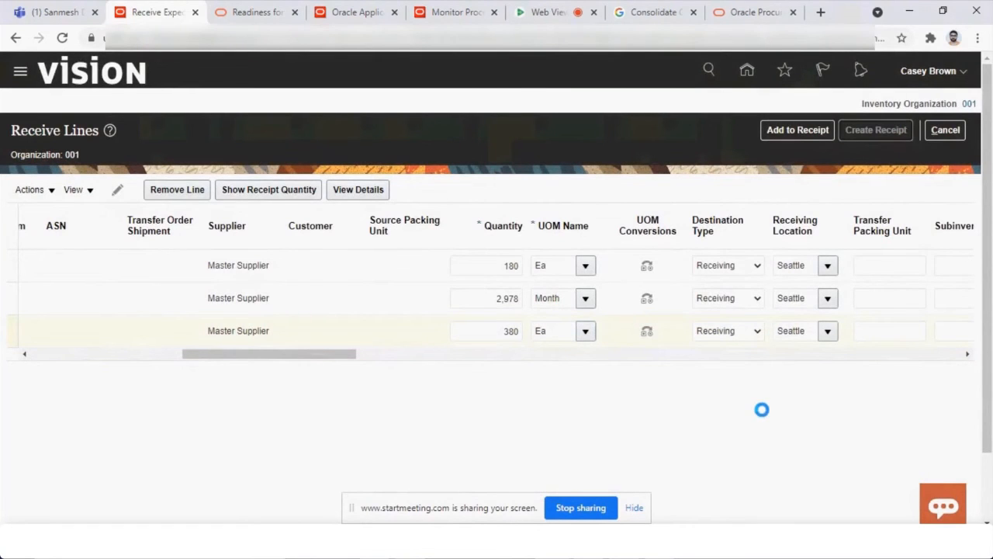
- Expand Additional Information and review the receipt's header fields
left_click(876, 130)
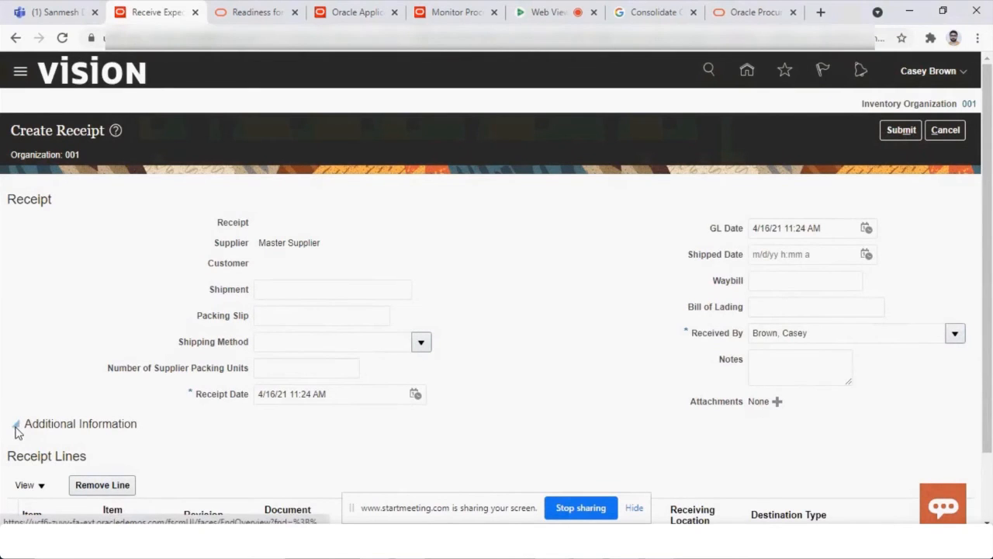
left_click(15, 424)
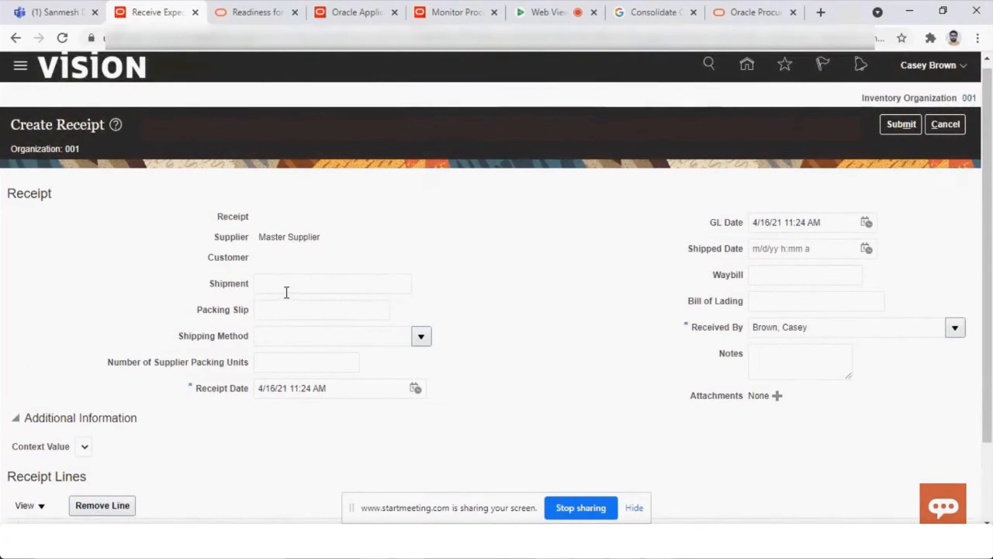
left_click(322, 310)
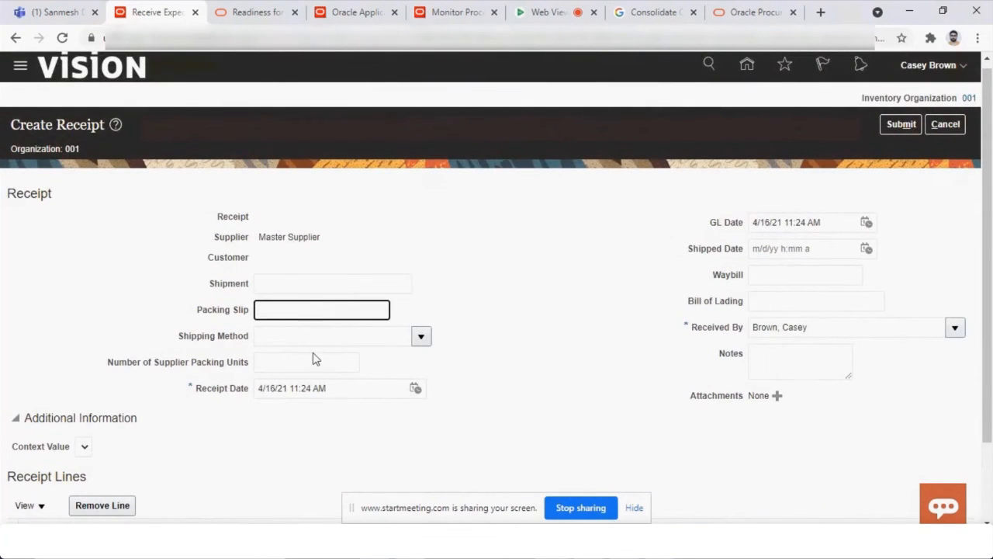
left_click(816, 301)
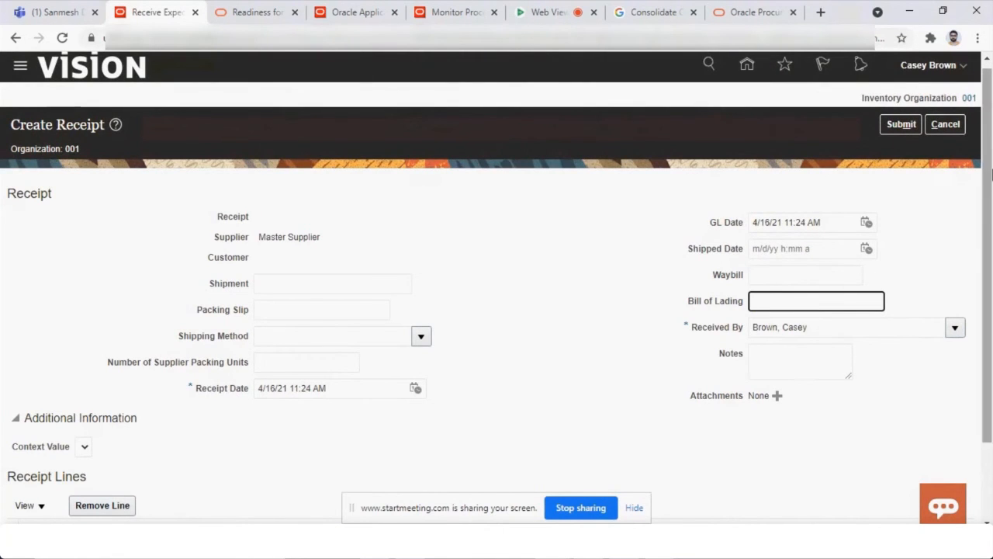
scroll("down", 3)
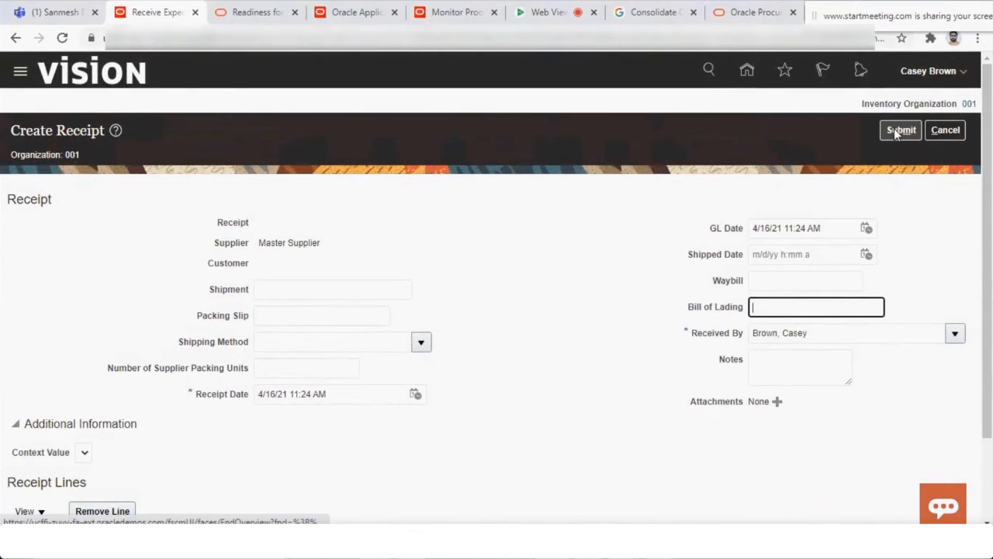
- Submit receipt 51732 and acknowledge its creation confirmation
left_click(900, 130)
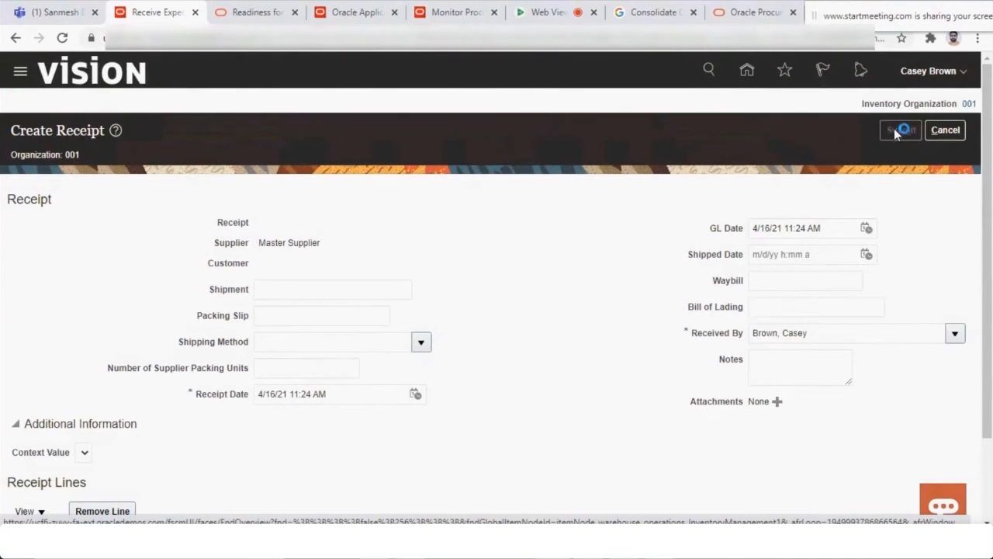
left_click(900, 129)
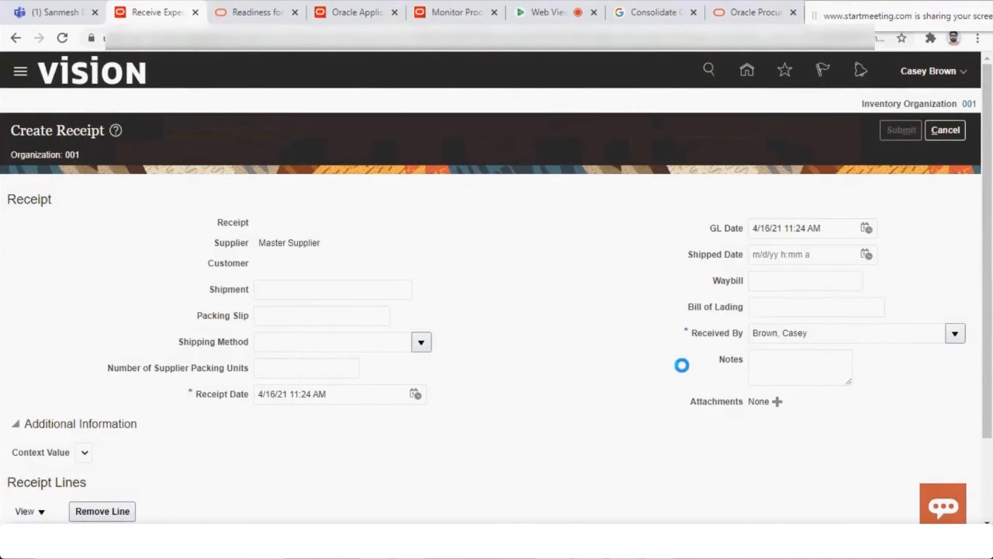
left_click(901, 129)
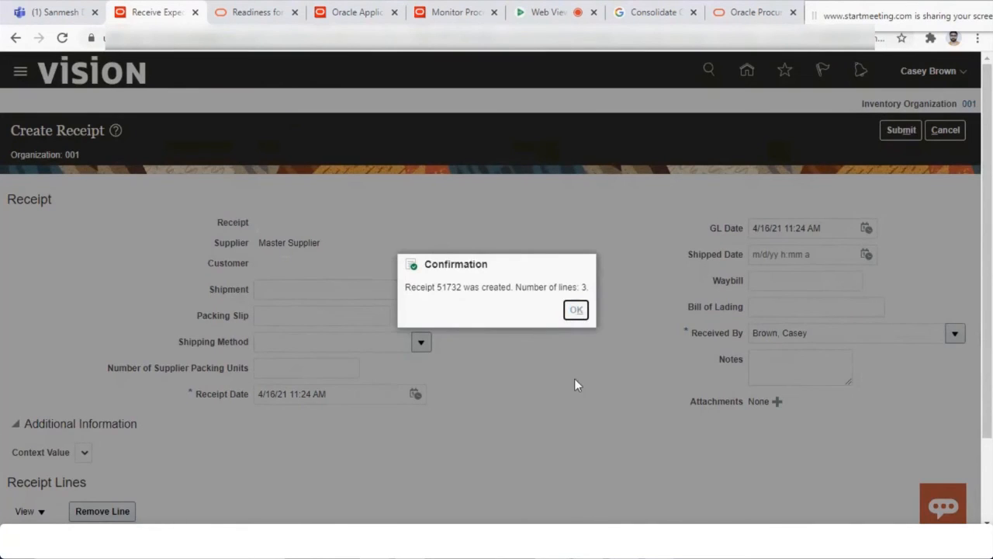
left_click(575, 310)
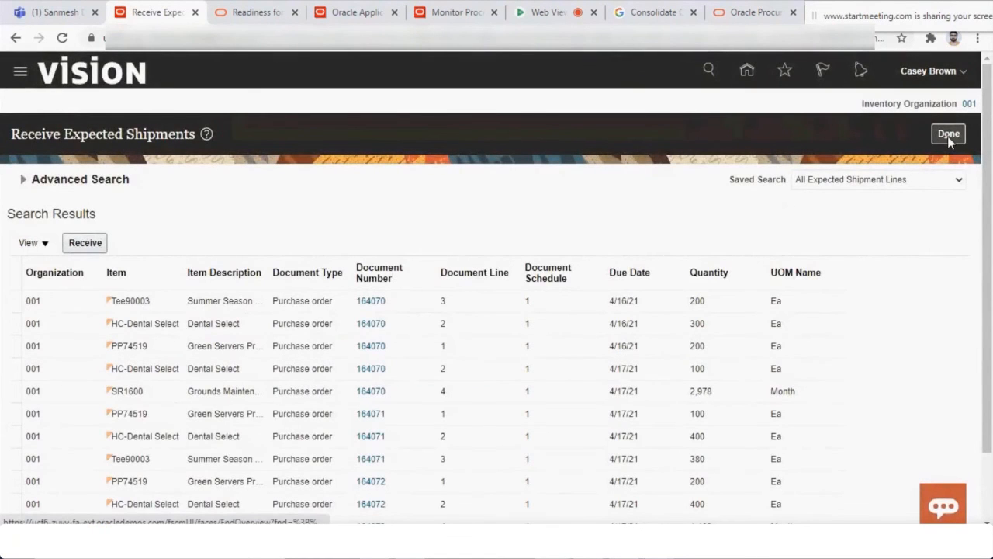
- Search Receive Expected Shipments for purchase order 164073 using the Purchase Order lookup
left_click(947, 134)
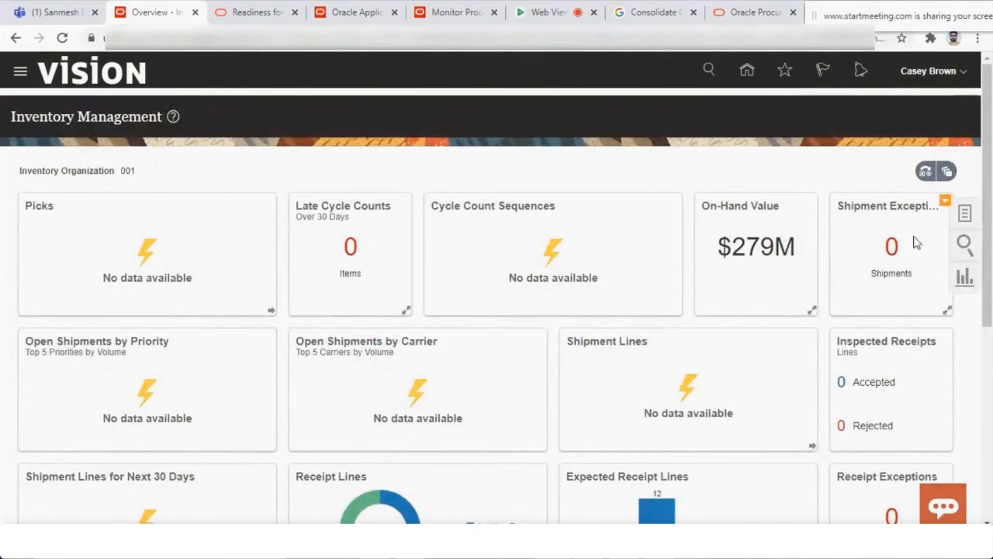
scroll("down", 3)
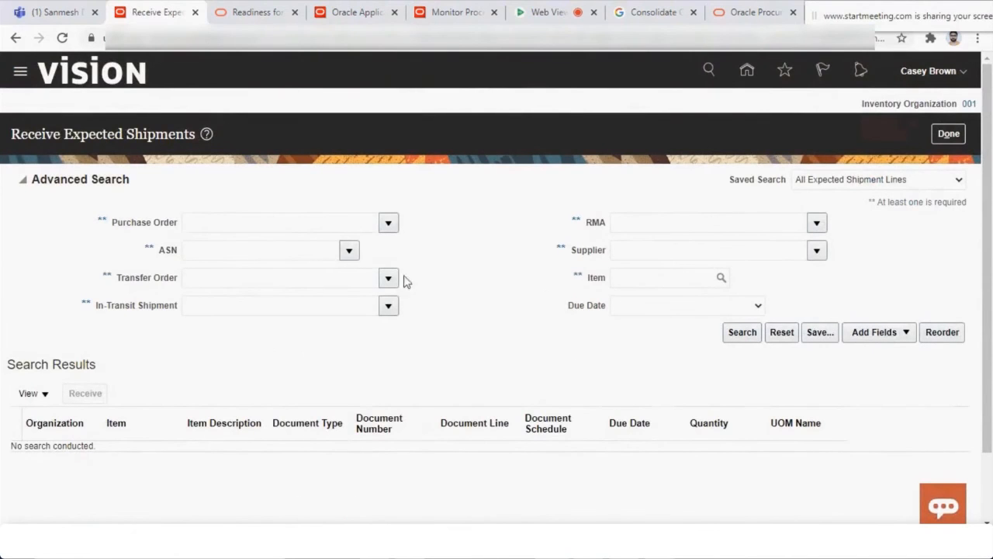
type("167")
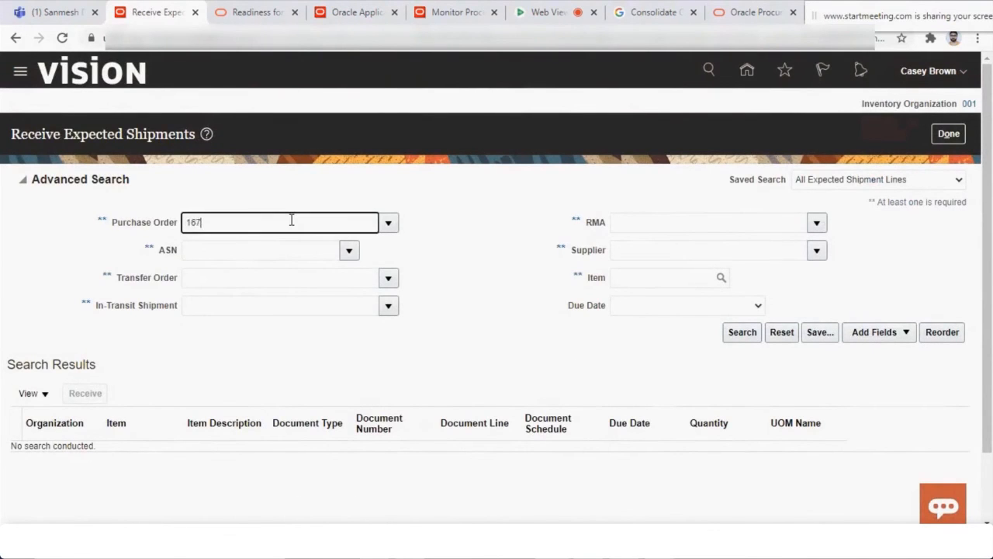
left_click(388, 223)
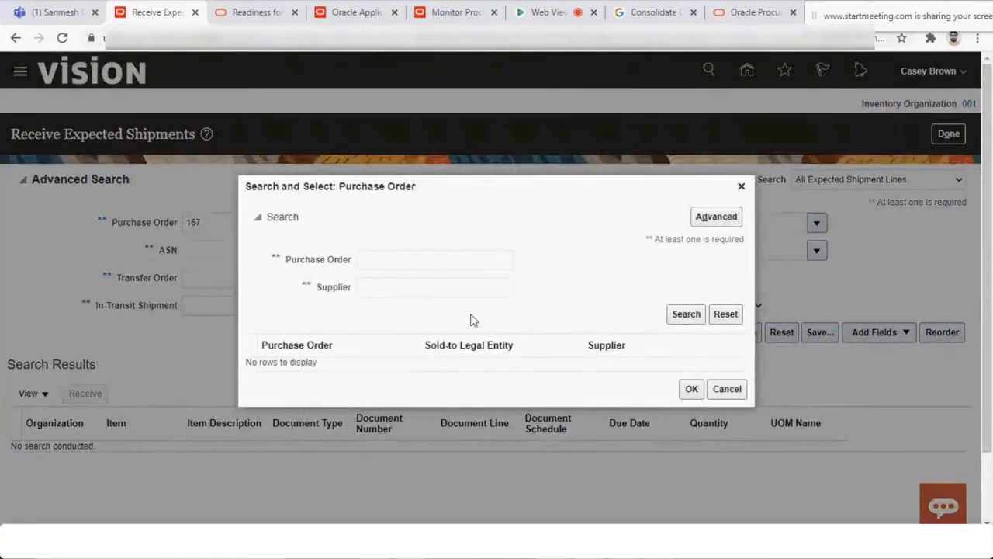
type("16")
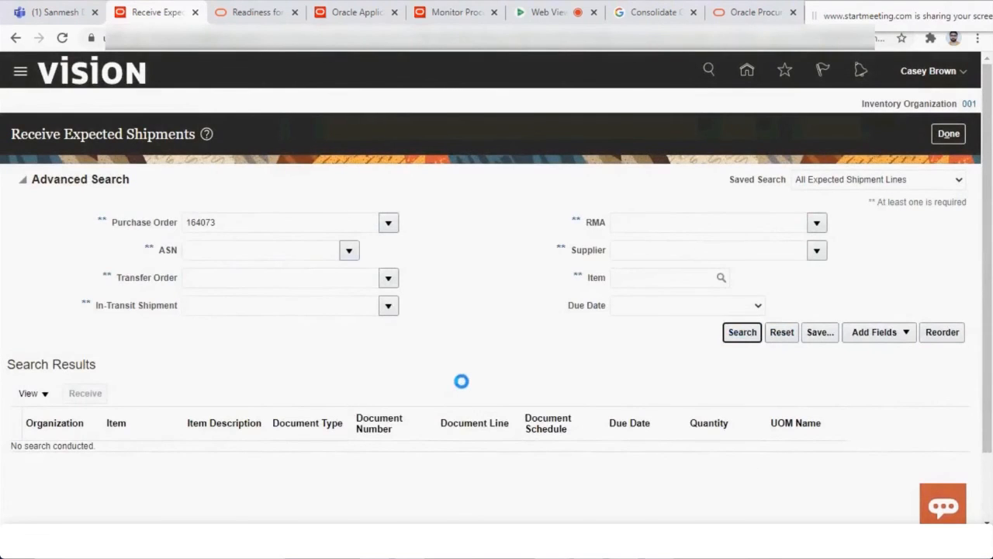
left_click(742, 333)
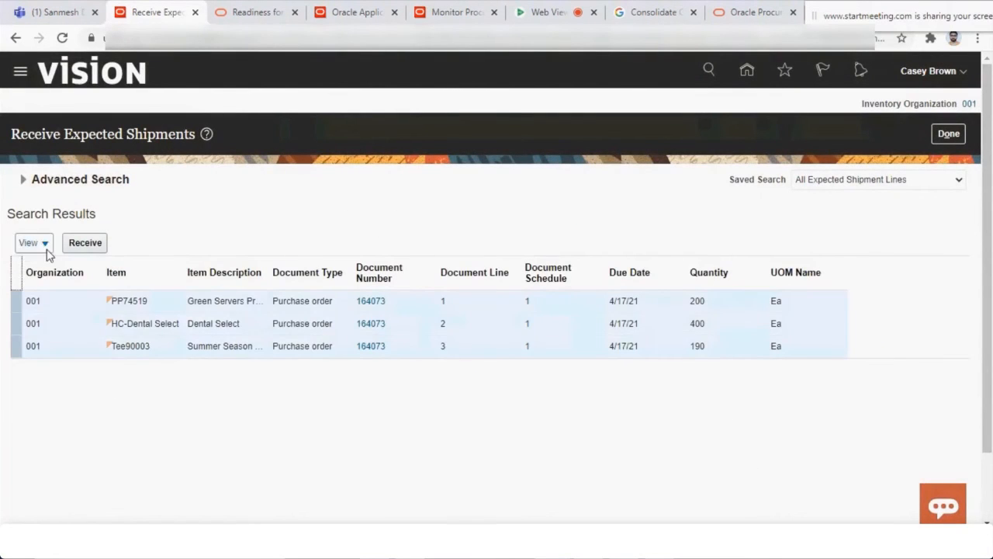
- Show the Receiving Location and Routing columns in the PO 164073 results
left_click(33, 242)
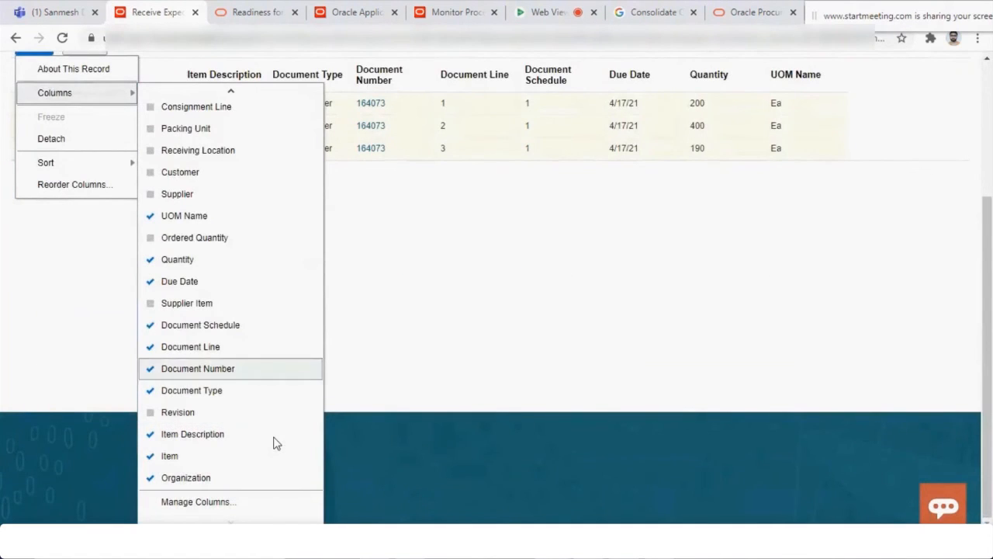
mouse_move(272, 404)
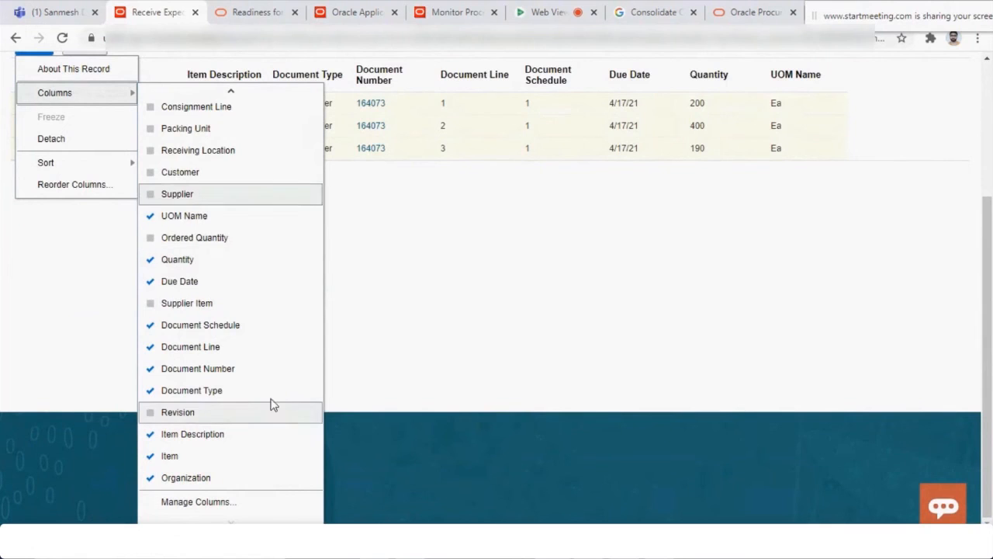
mouse_move(250, 186)
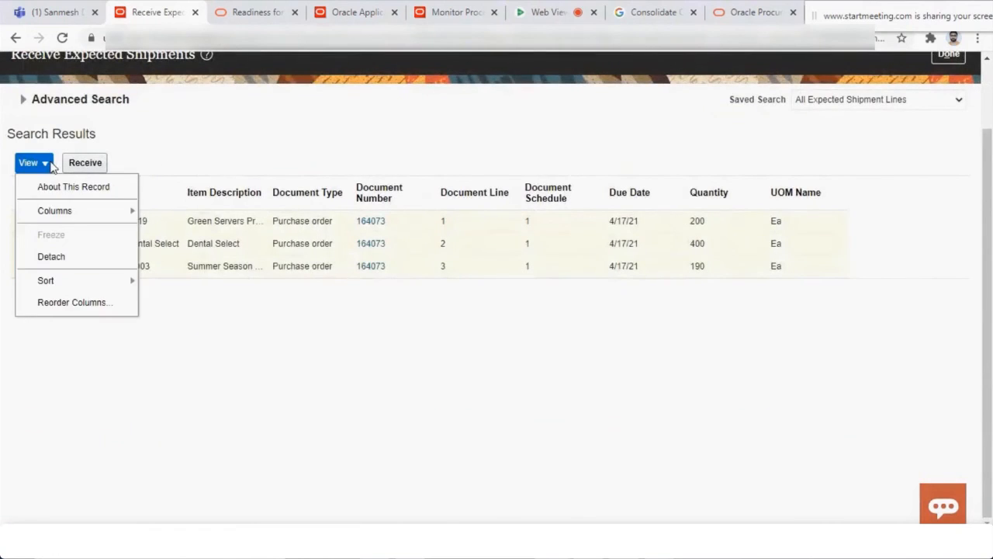
left_click(54, 210)
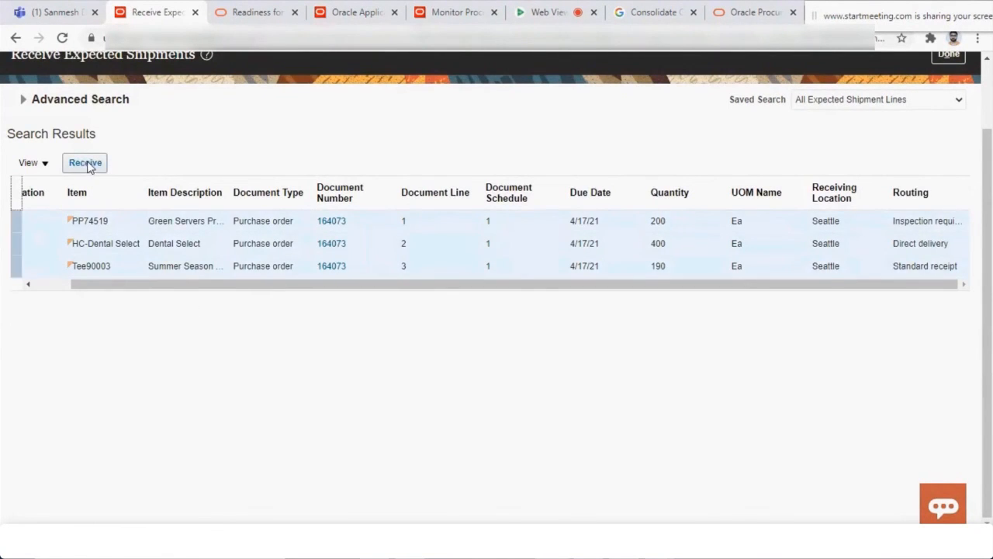
- Receive the three lines with quantities 200, 400 and 190, setting line 2's destination type to Receiving
left_click(85, 162)
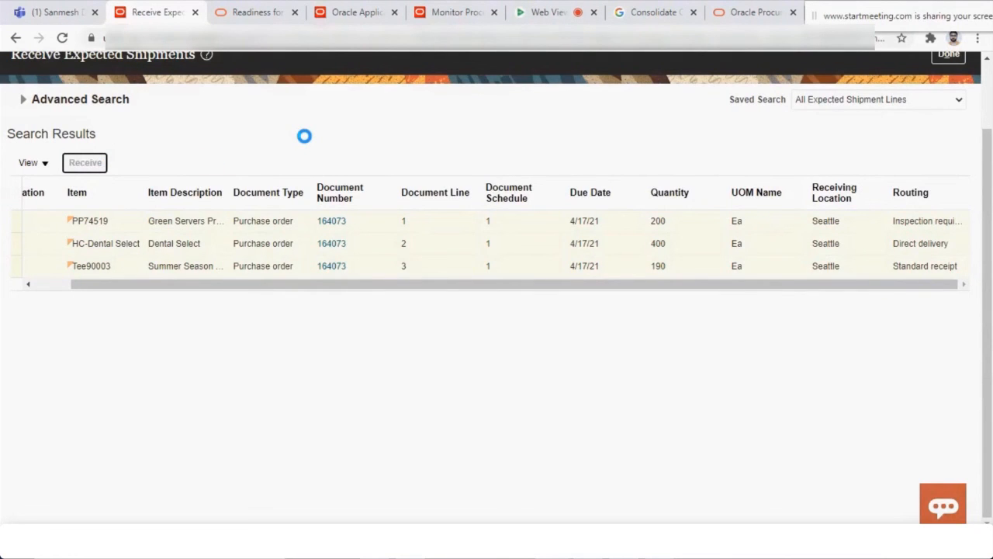
left_click(85, 162)
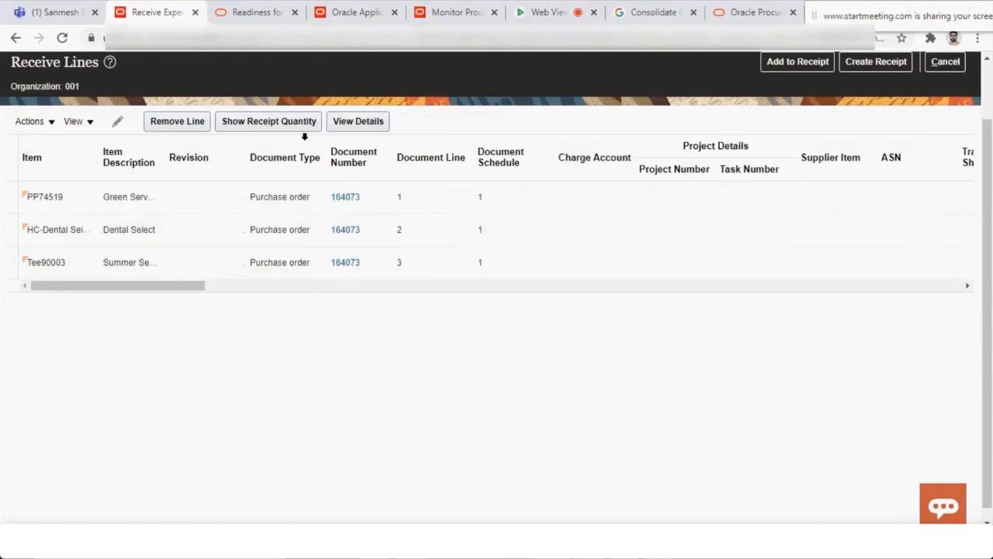
mouse_move(174, 291)
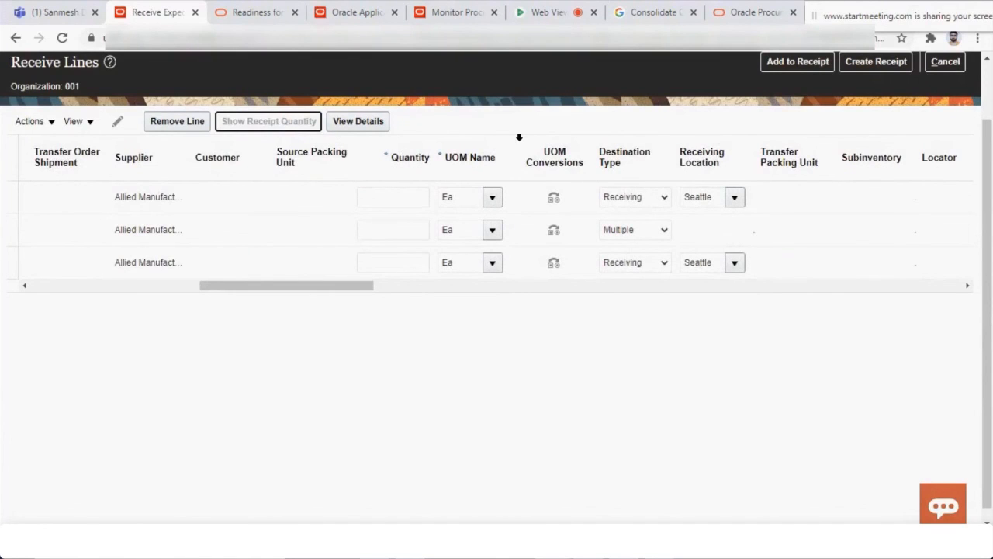
left_click(659, 229)
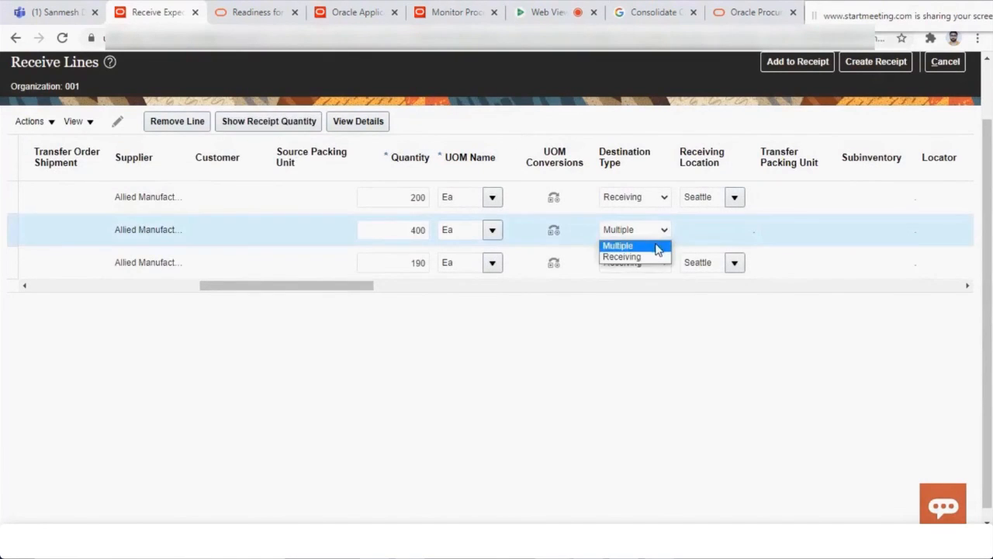
left_click(622, 256)
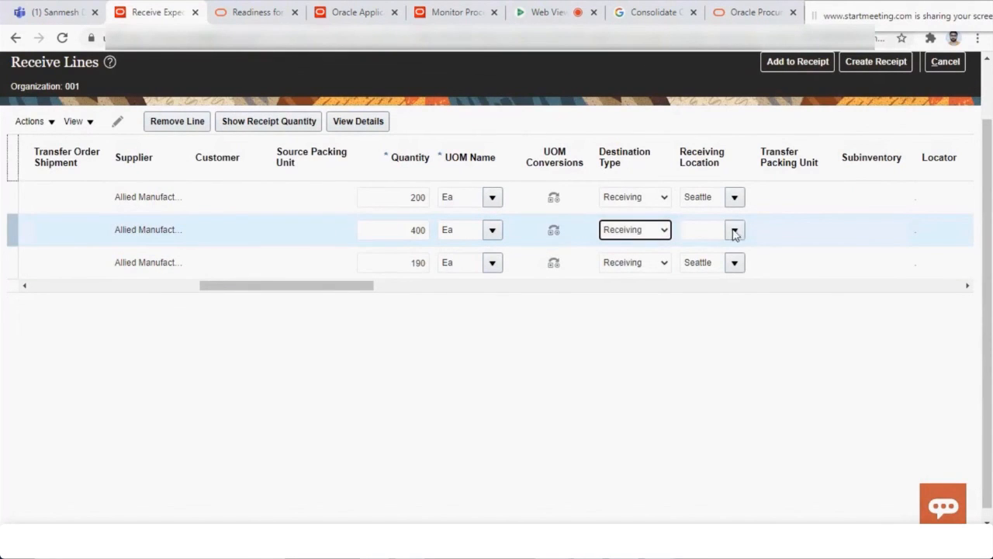
- Give line 2 receiving location Seattle and subinventory Receiving, then create the receipt
left_click(700, 196)
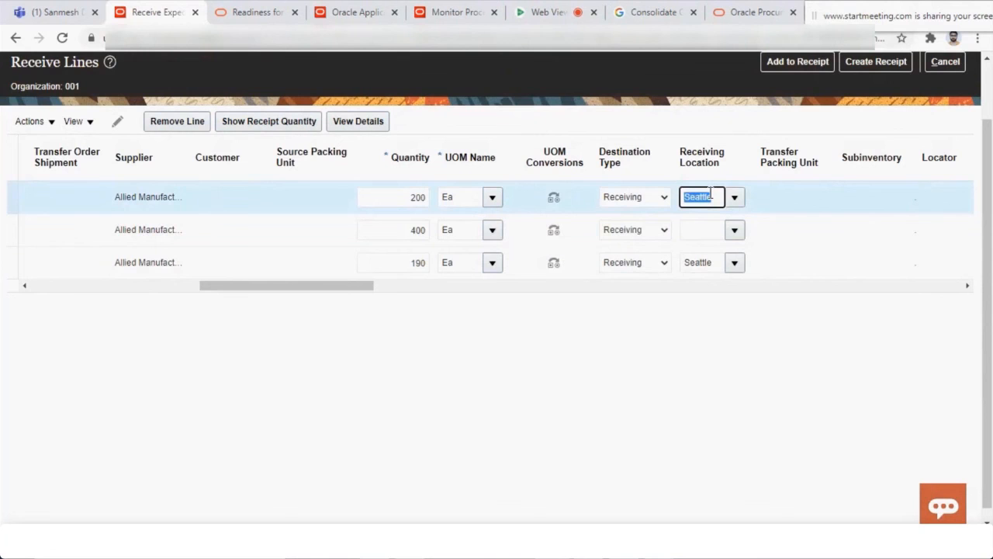
left_click(702, 229)
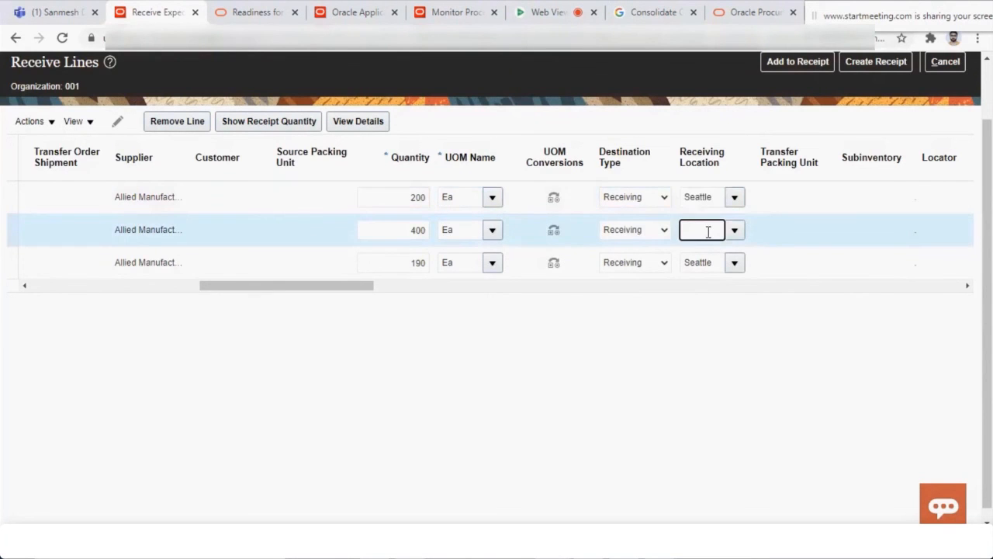
scroll("right", 3)
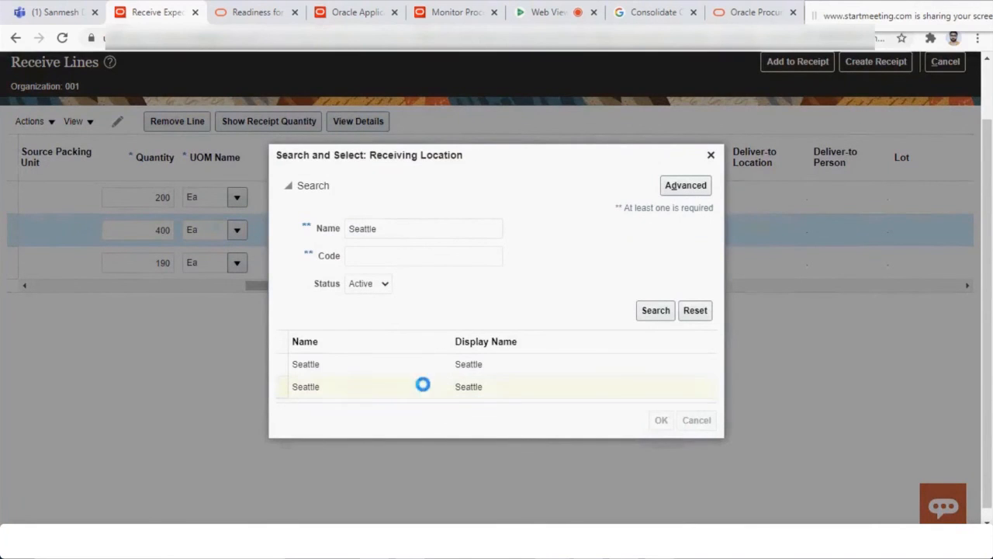
left_click(661, 420)
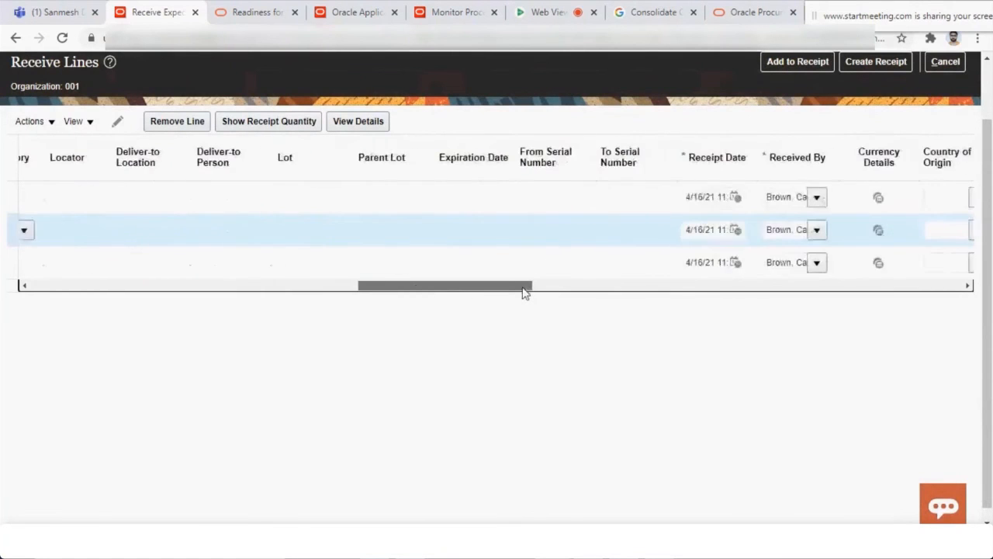
left_click_drag(444, 285, 620, 284)
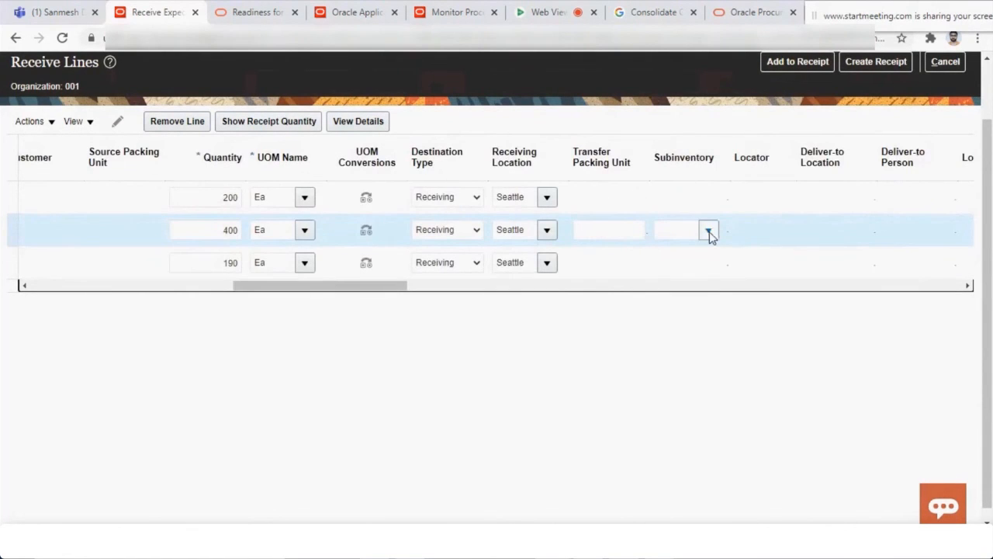
left_click(708, 229)
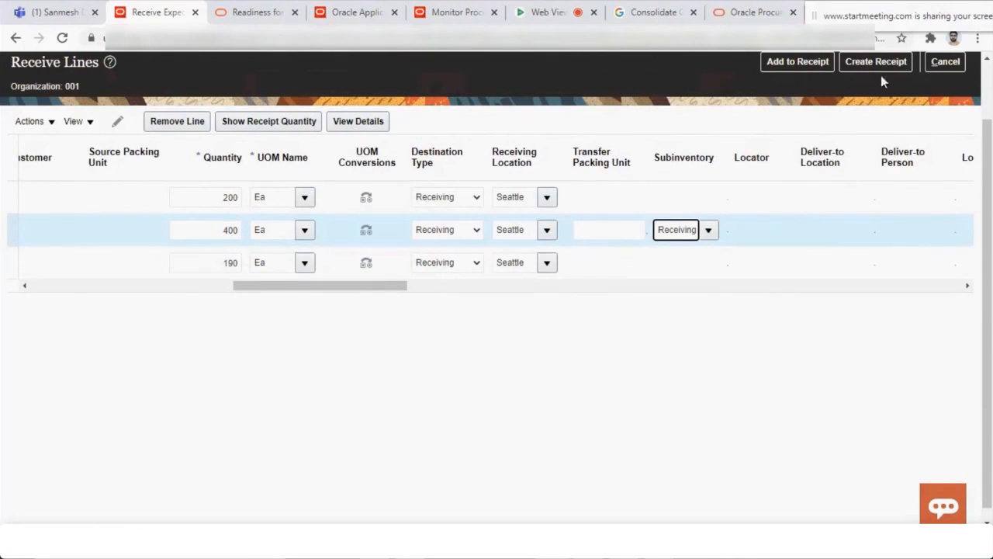
left_click(877, 61)
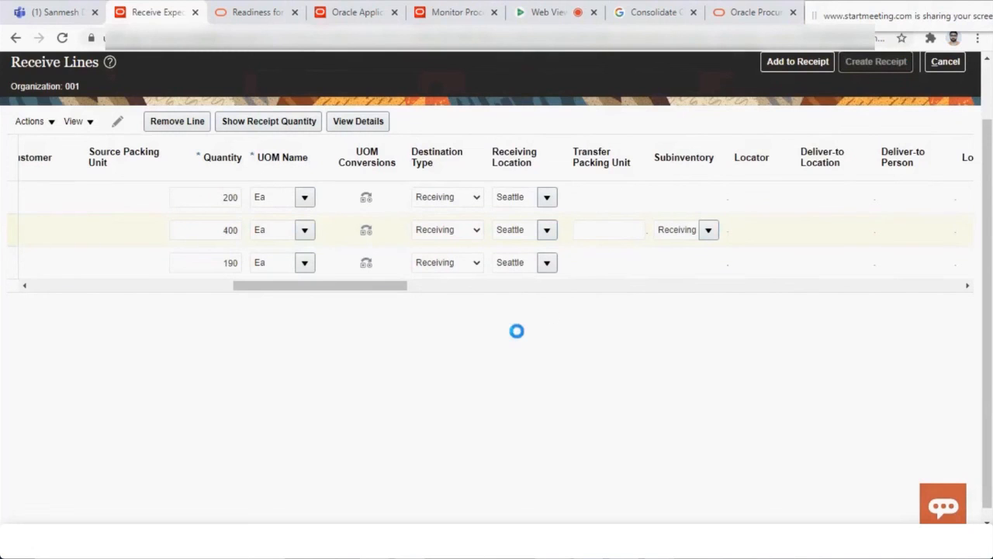
- Review the Allied Manufacturing receipt header and PO 164073 lines, then submit it
left_click(876, 61)
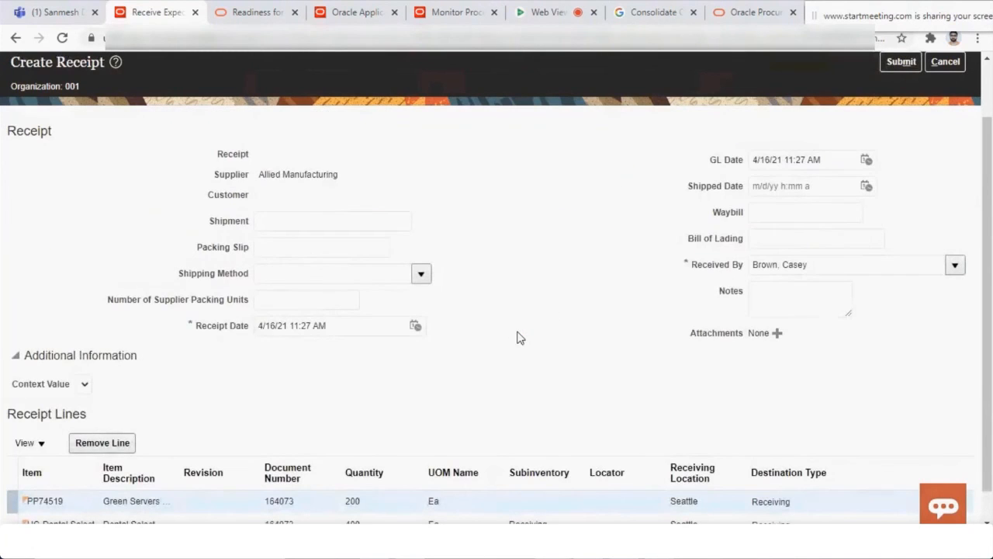
scroll("down", 3)
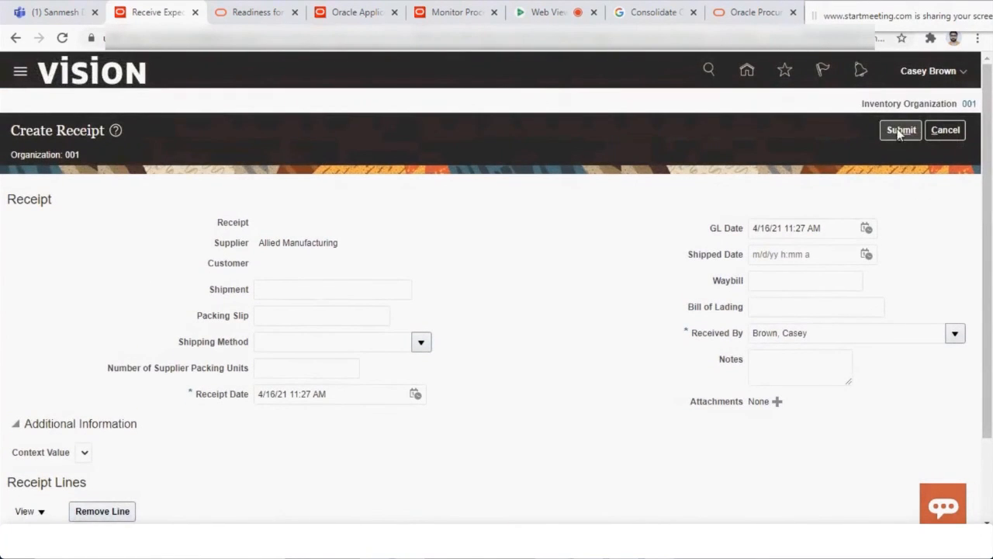
left_click(900, 130)
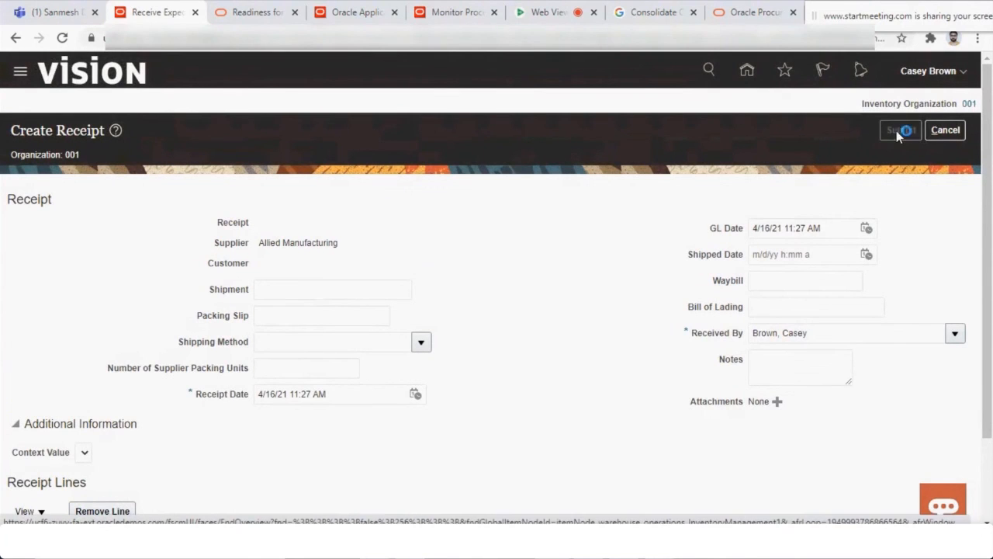